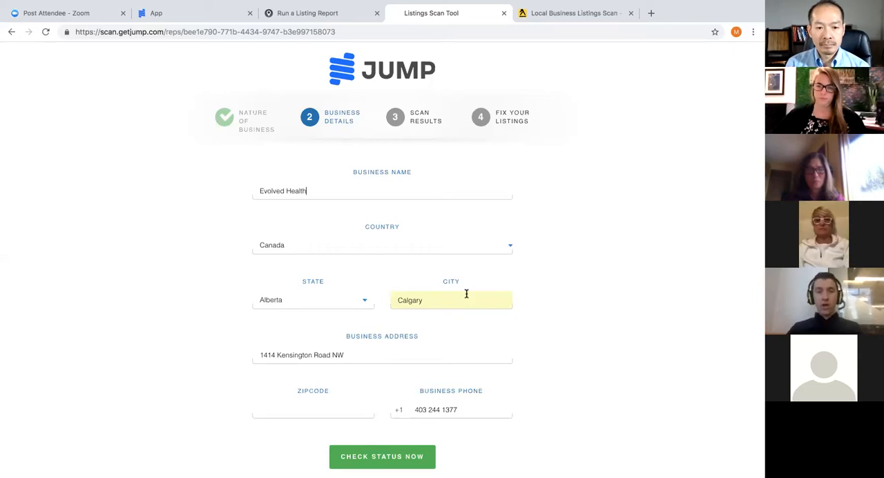
{"action": "mouse_move", "coordinate": [340, 249]}
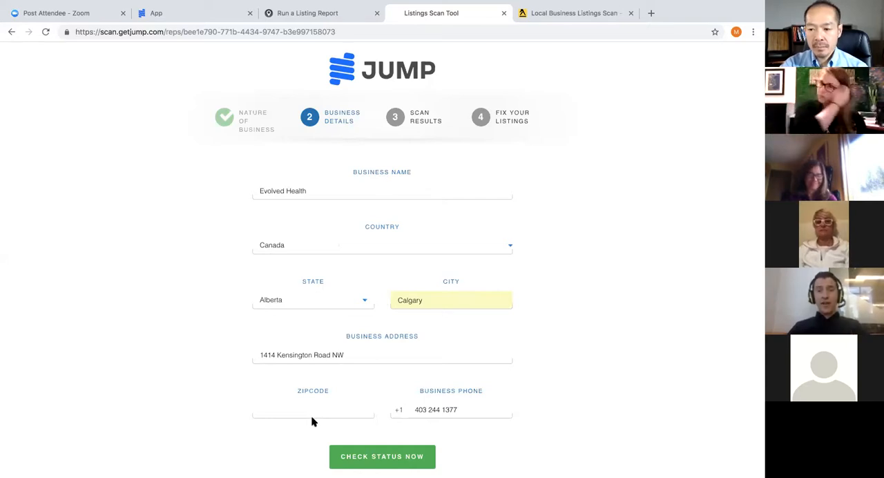
Enter the postal code T2N 3P9 in the Evolved Health business details form.
{"action": "left_click", "coordinate": [312, 411]}
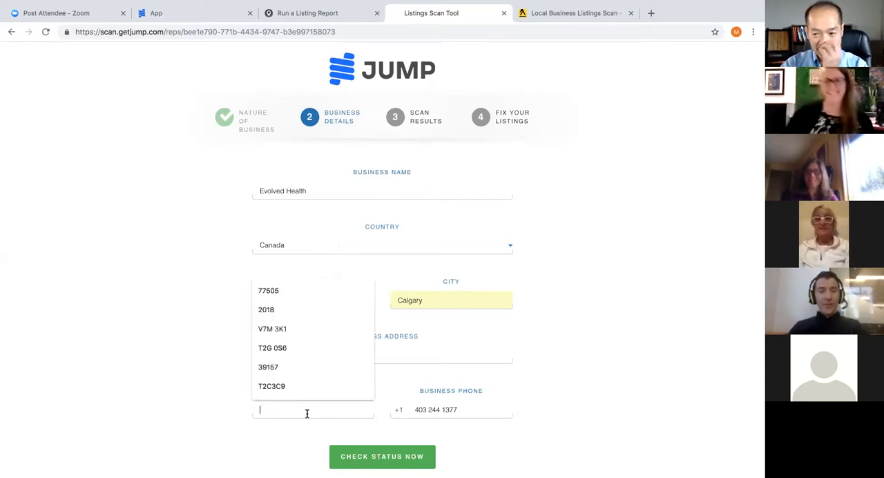
{"action": "mouse_move", "coordinate": [257, 431]}
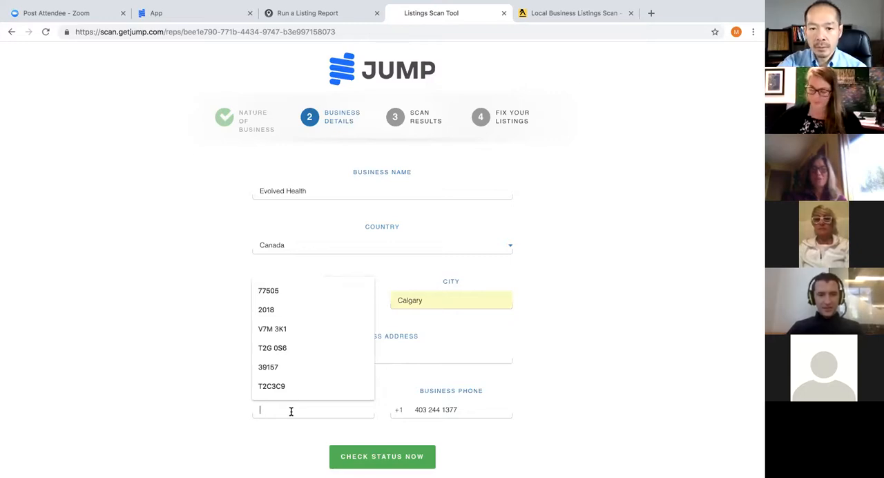
{"action": "type", "text": "N3"}
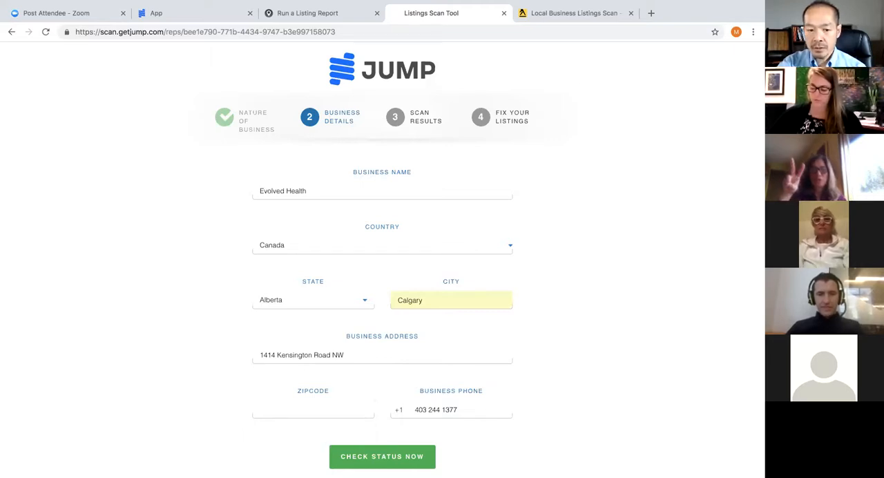
{"action": "type", "text": "T2N"}
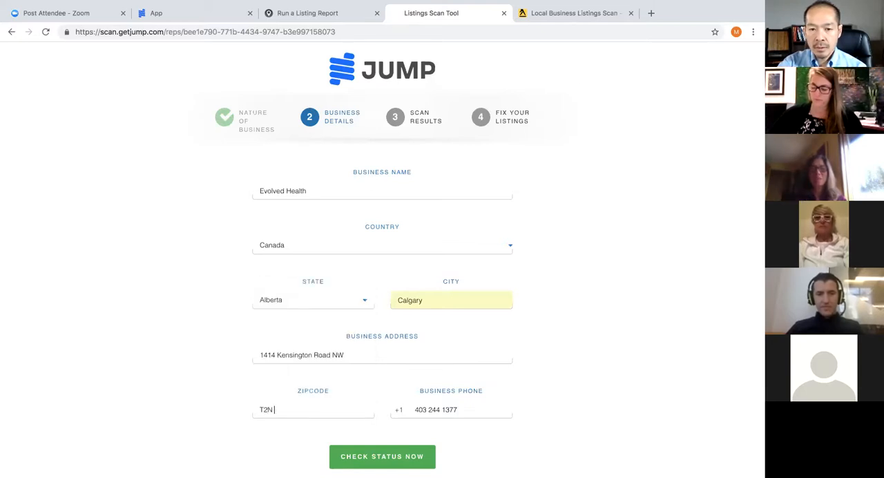
{"action": "type", "text": "3P9"}
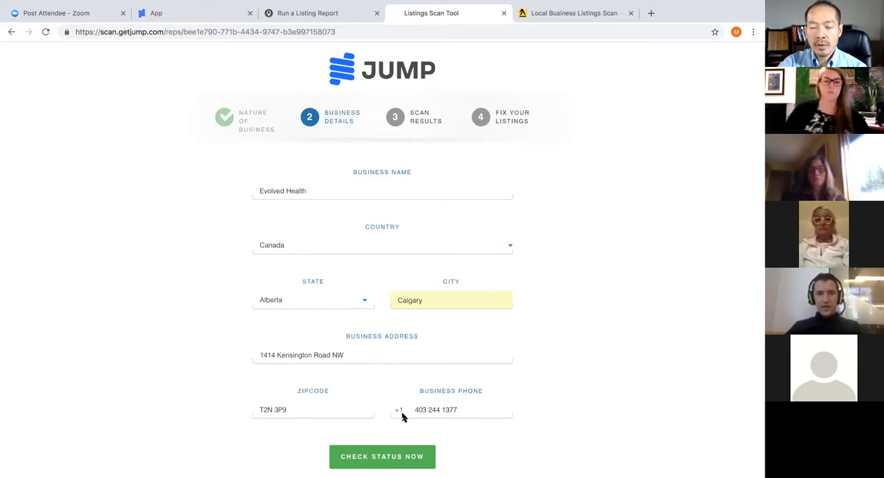
Submit the business details with Check Status Now to start the Evolved Health listings scan.
{"action": "left_click", "coordinate": [384, 456]}
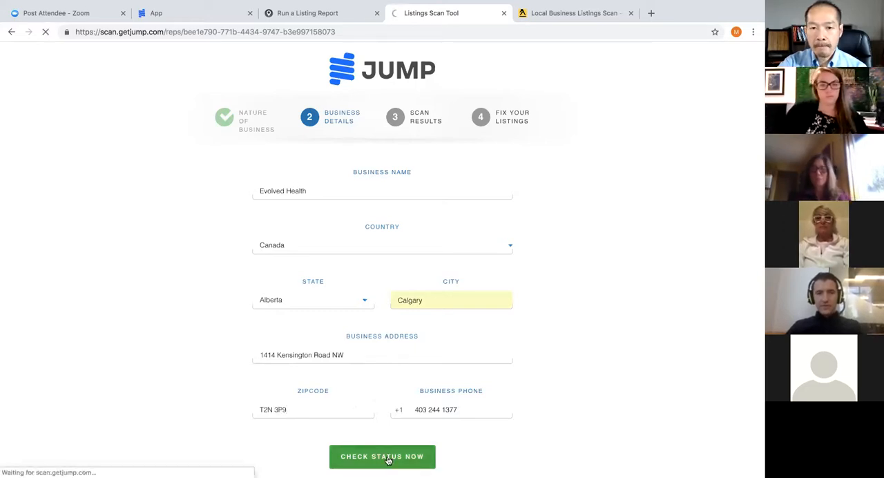
{"action": "left_click", "coordinate": [384, 456]}
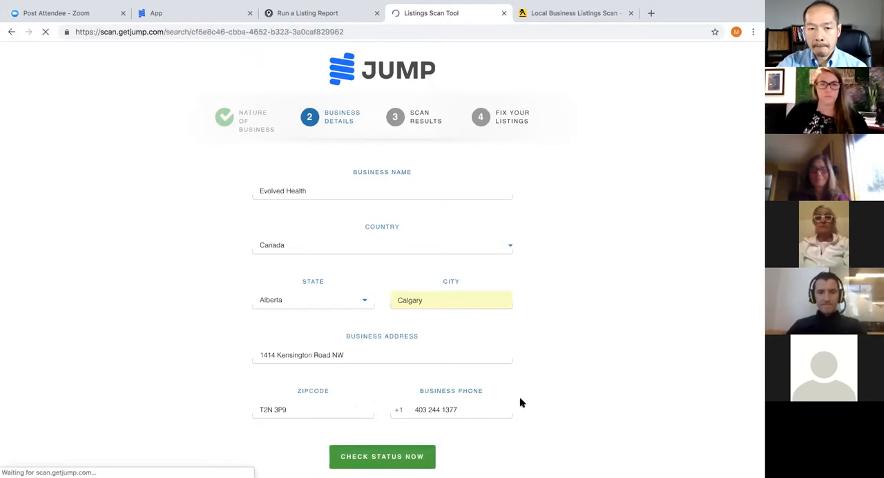
{"action": "left_click", "coordinate": [381, 456]}
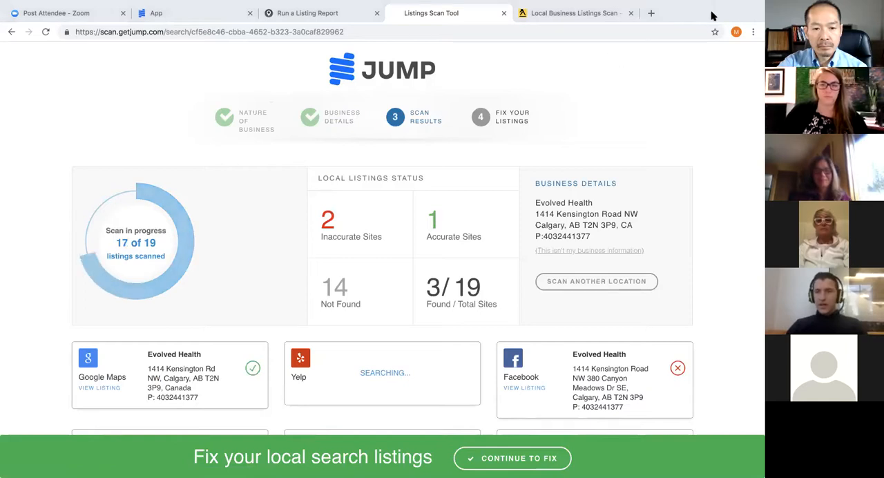
{"action": "mouse_move", "coordinate": [648, 147]}
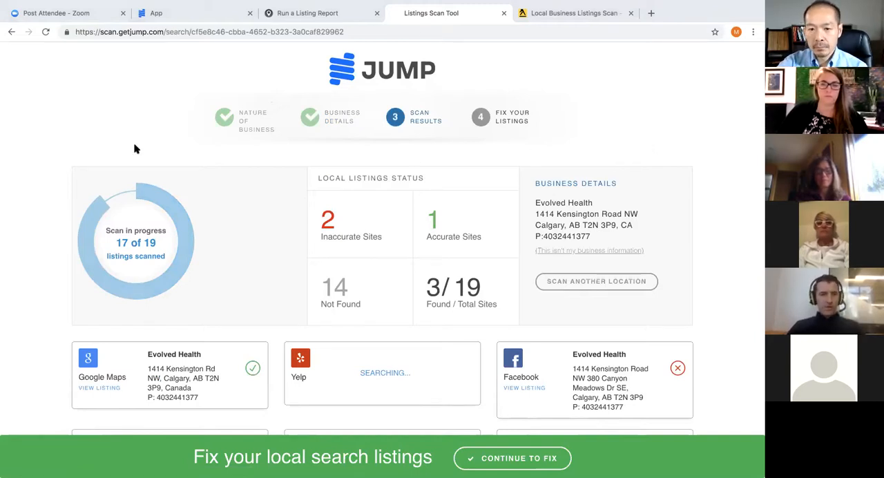
{"action": "mouse_move", "coordinate": [39, 135]}
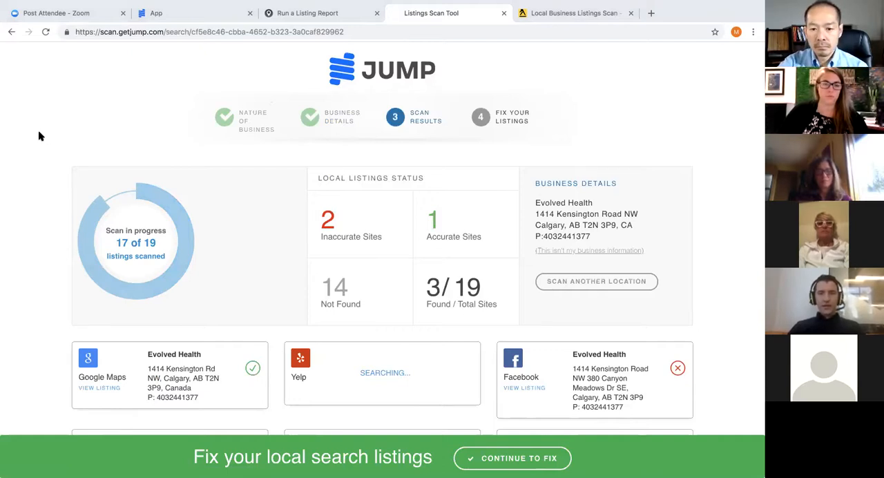
{"action": "mouse_move", "coordinate": [165, 287]}
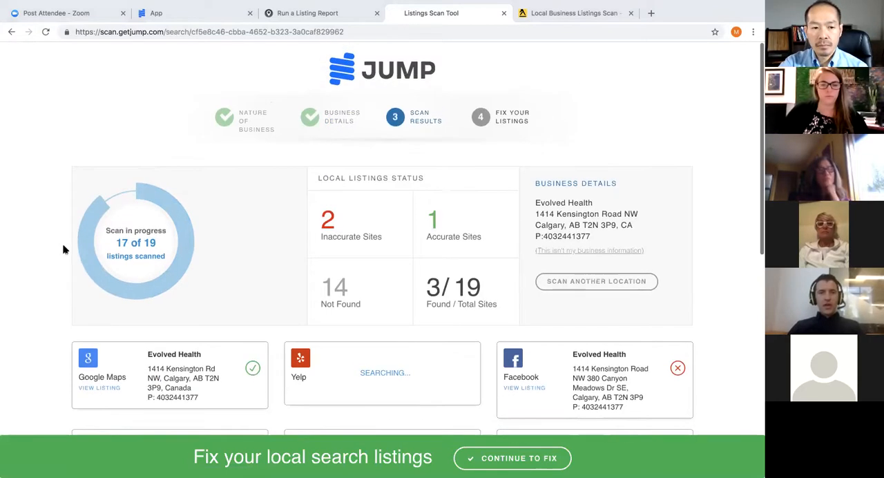
Scroll down through the per-site listing result cards while the scan completes.
{"action": "scroll", "scroll_direction": "down", "scroll_amount": 3}
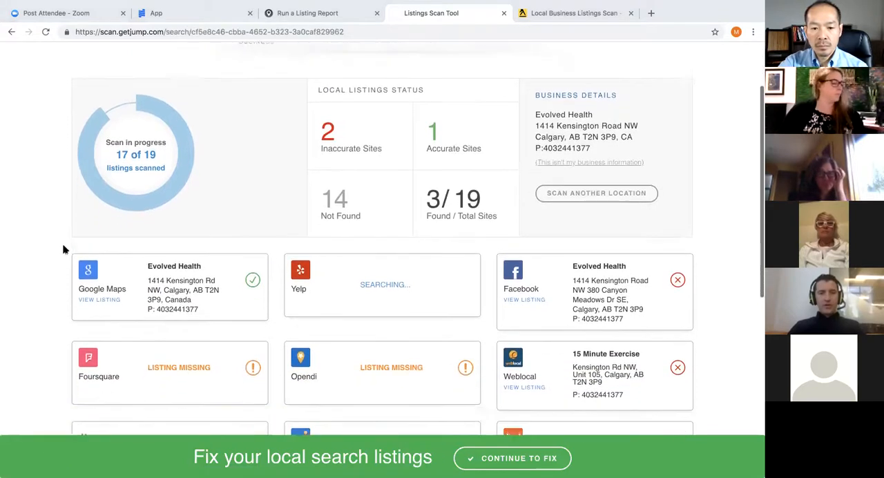
{"action": "scroll", "scroll_direction": "down", "scroll_amount": 3}
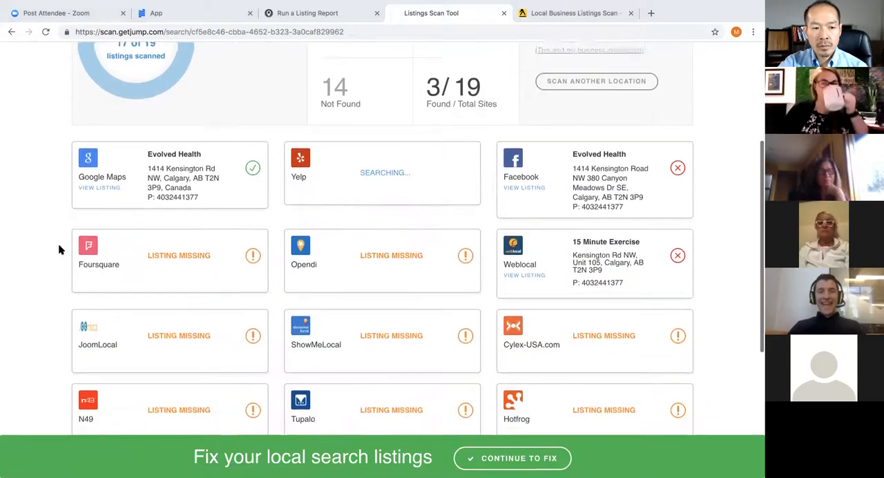
{"action": "scroll", "scroll_direction": "down", "scroll_amount": 3}
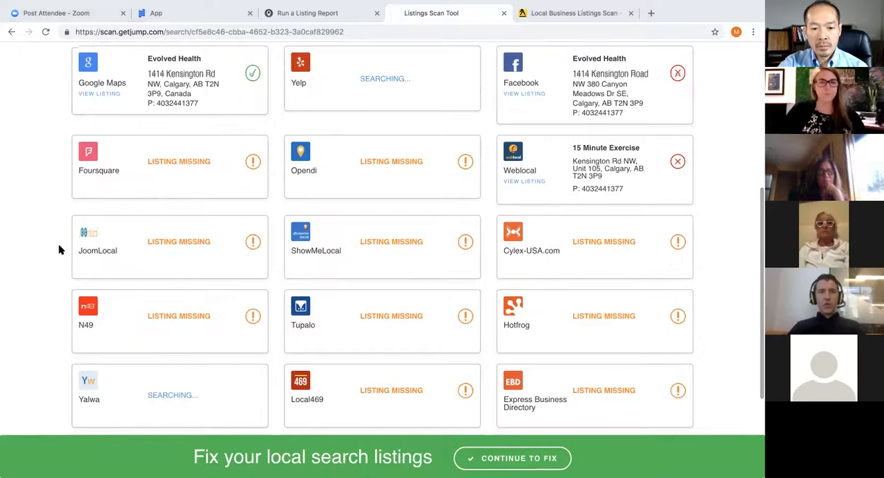
{"action": "scroll", "scroll_direction": "down", "scroll_amount": 3}
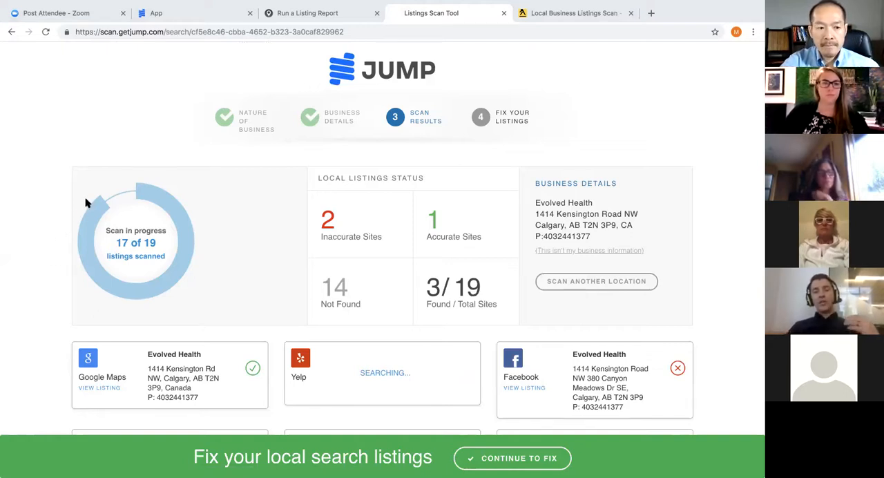
{"action": "mouse_move", "coordinate": [122, 179]}
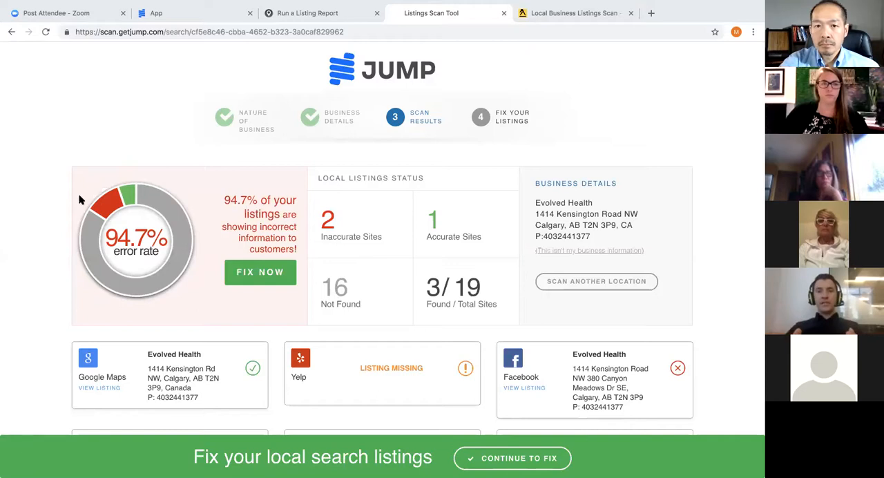
{"action": "scroll", "scroll_direction": "down", "scroll_amount": 3}
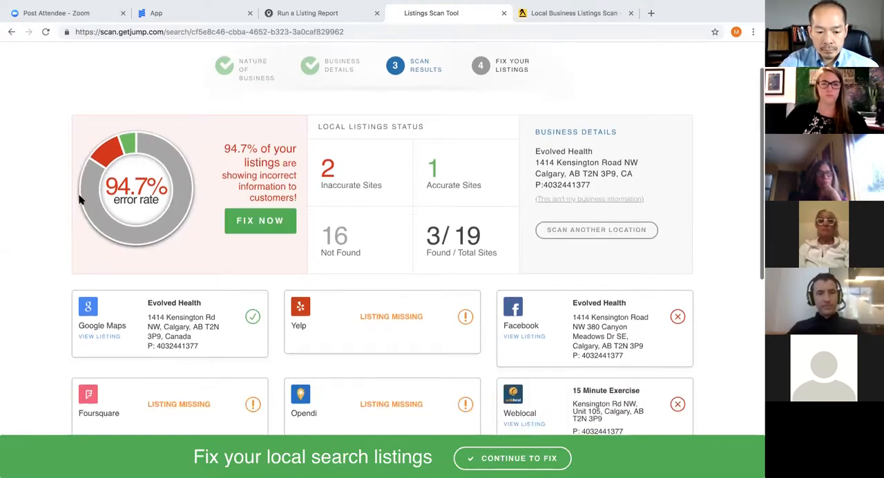
{"action": "scroll", "scroll_direction": "down", "scroll_amount": 3}
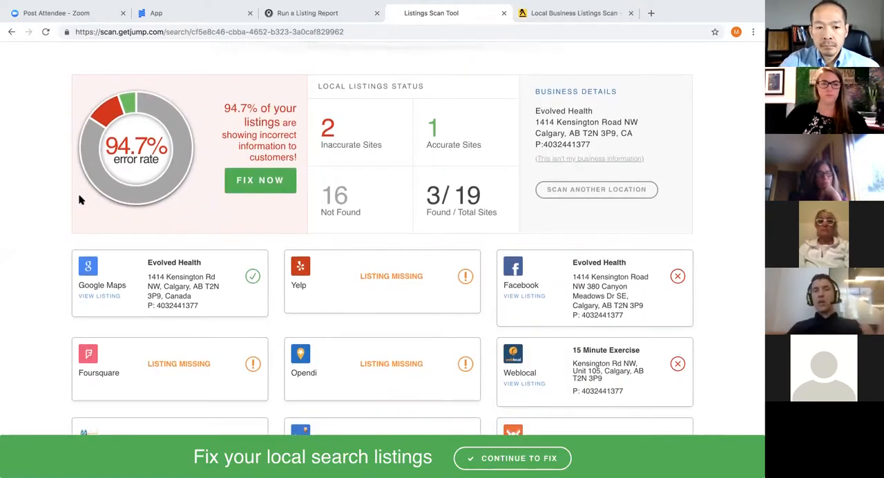
{"action": "mouse_move", "coordinate": [66, 193]}
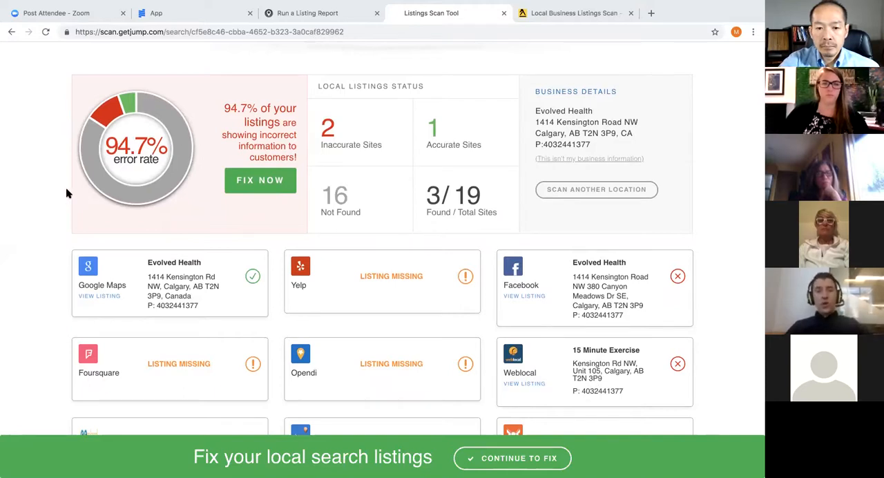
{"action": "mouse_move", "coordinate": [62, 196]}
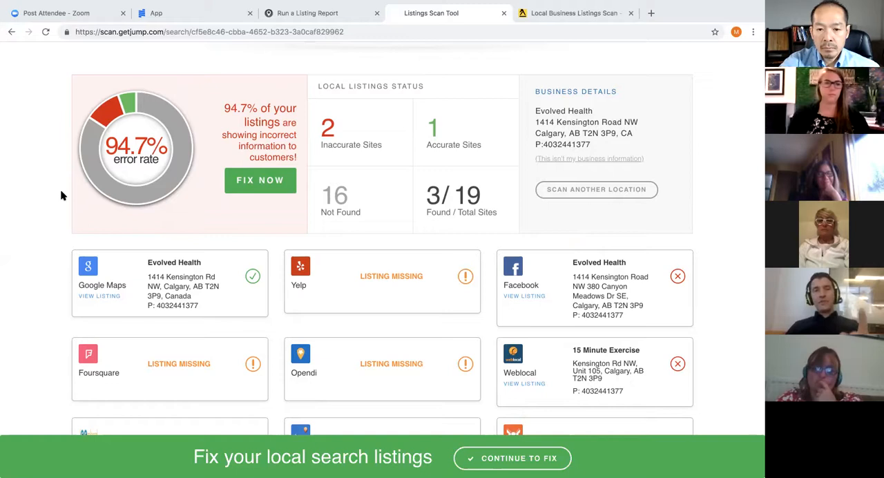
{"action": "mouse_move", "coordinate": [50, 216]}
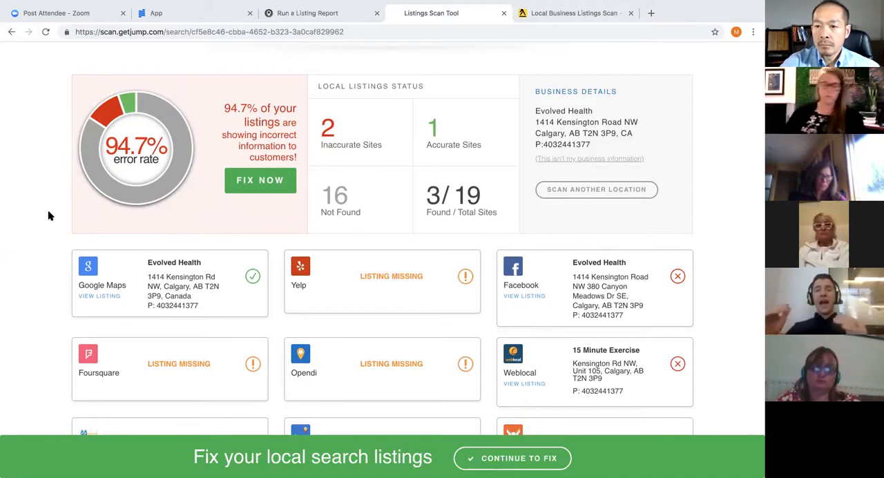
{"action": "mouse_move", "coordinate": [31, 195]}
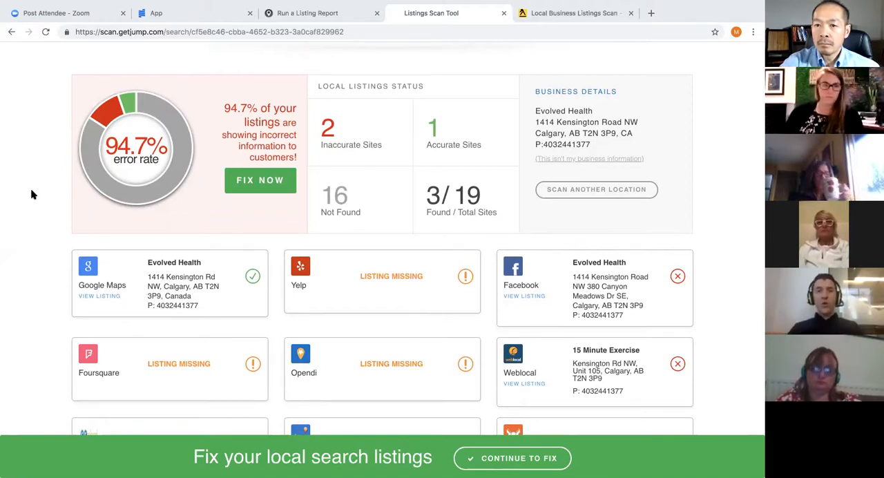
{"action": "scroll", "scroll_direction": "down", "scroll_amount": 3}
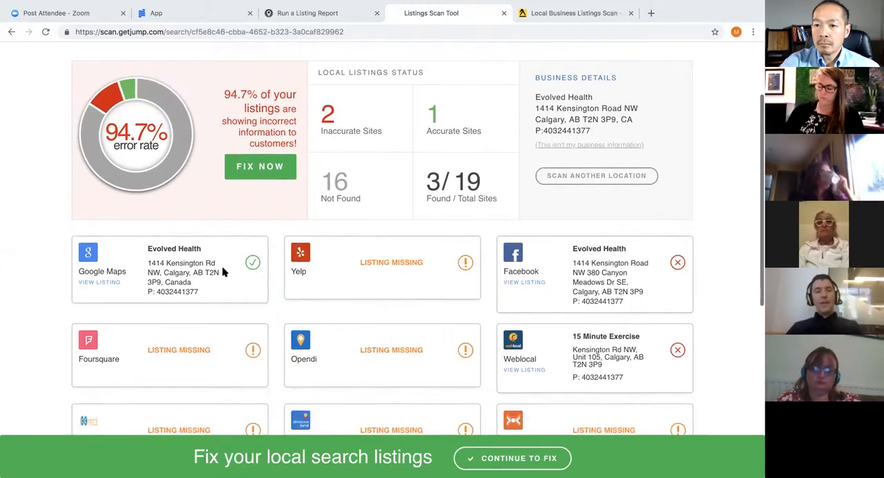
{"action": "mouse_move", "coordinate": [163, 232]}
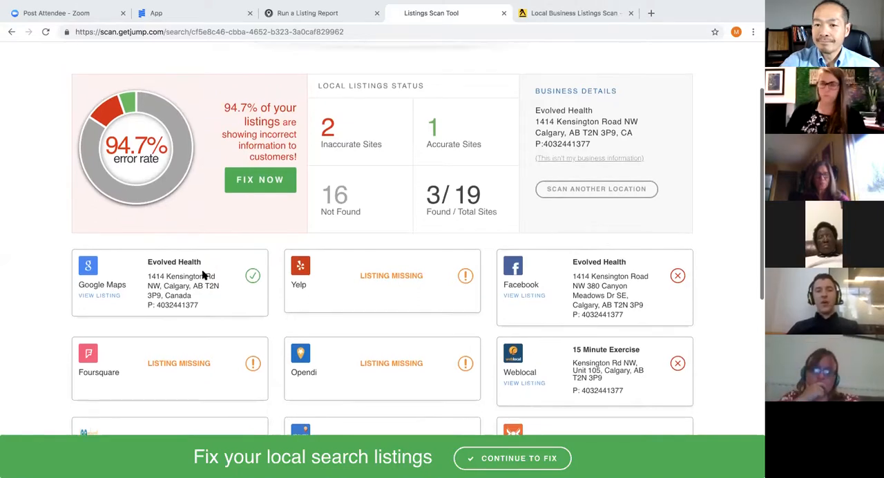
{"action": "mouse_move", "coordinate": [246, 265]}
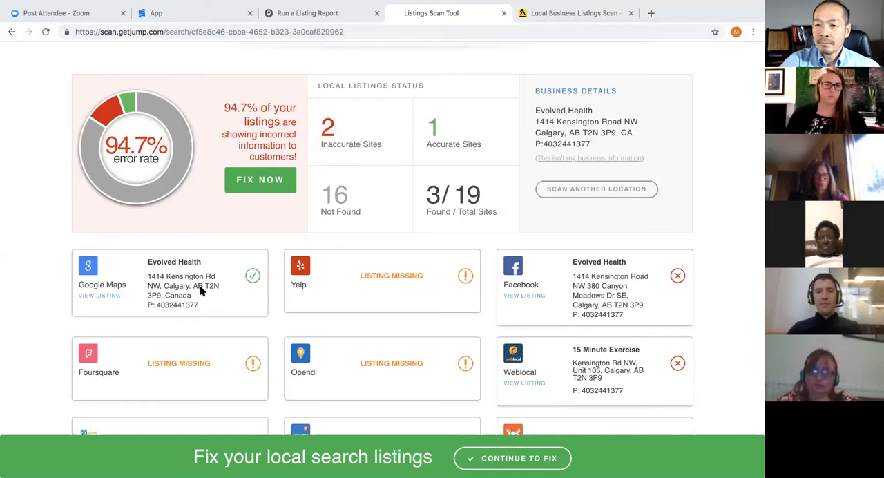
{"action": "mouse_move", "coordinate": [389, 294]}
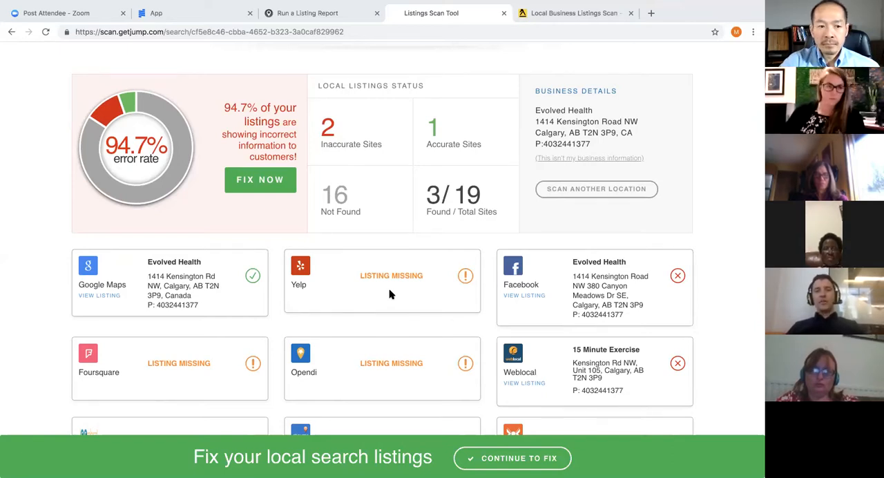
{"action": "mouse_move", "coordinate": [441, 290]}
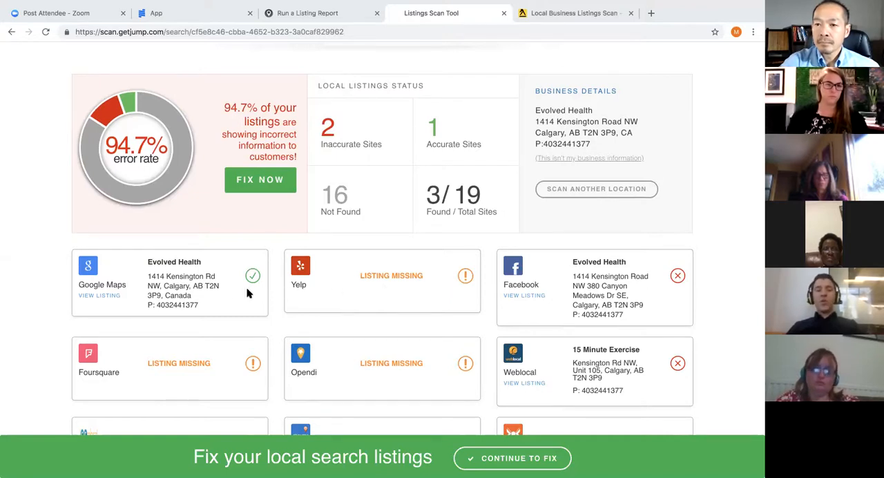
{"action": "mouse_move", "coordinate": [229, 290]}
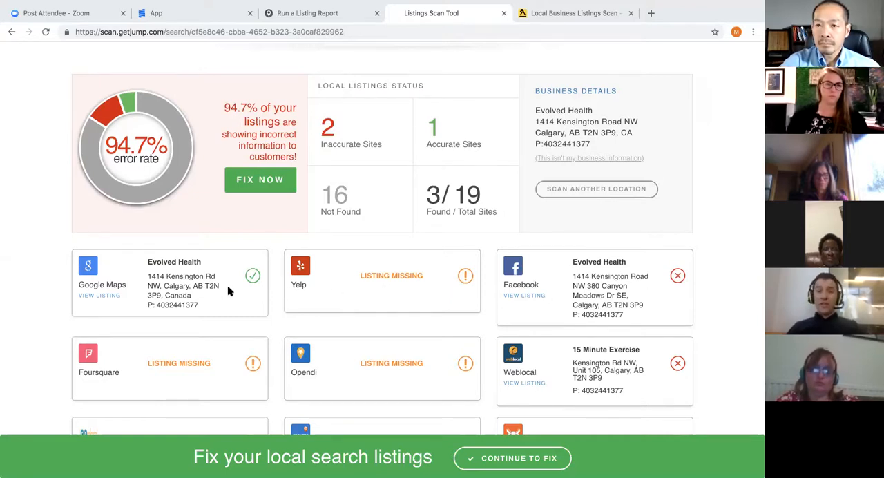
{"action": "mouse_move", "coordinate": [411, 278]}
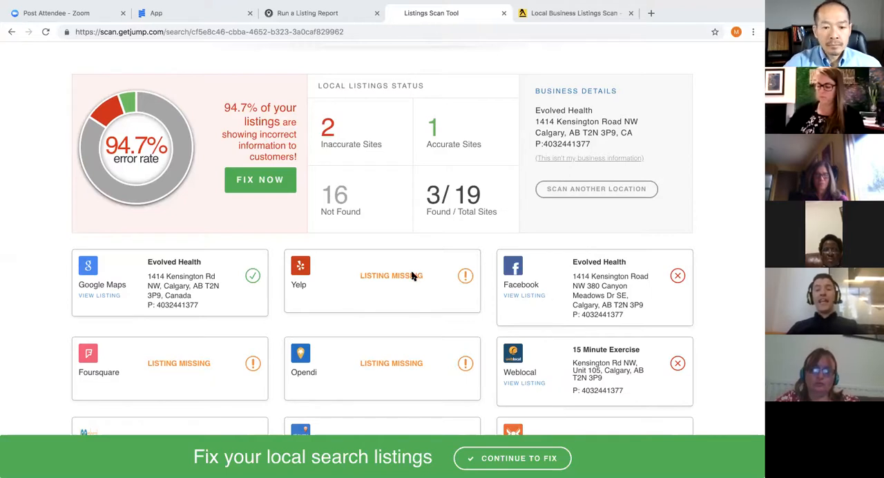
{"action": "mouse_move", "coordinate": [473, 247]}
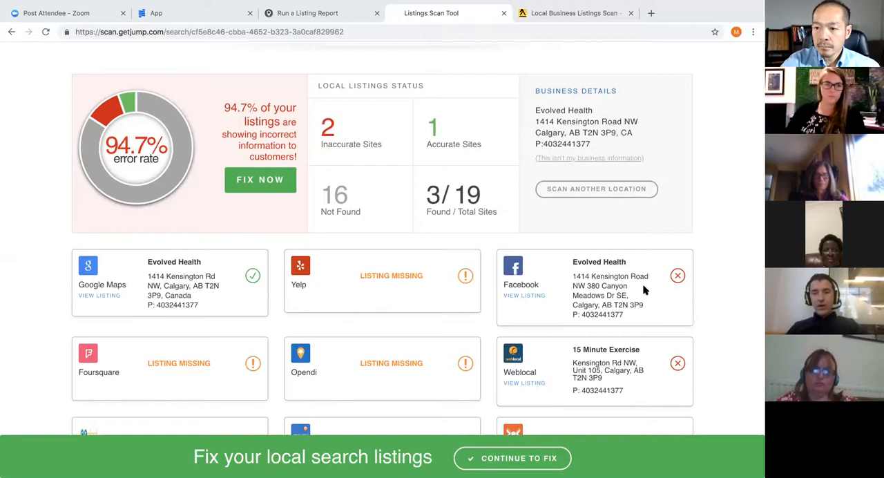
{"action": "scroll", "scroll_direction": "down", "scroll_amount": 3}
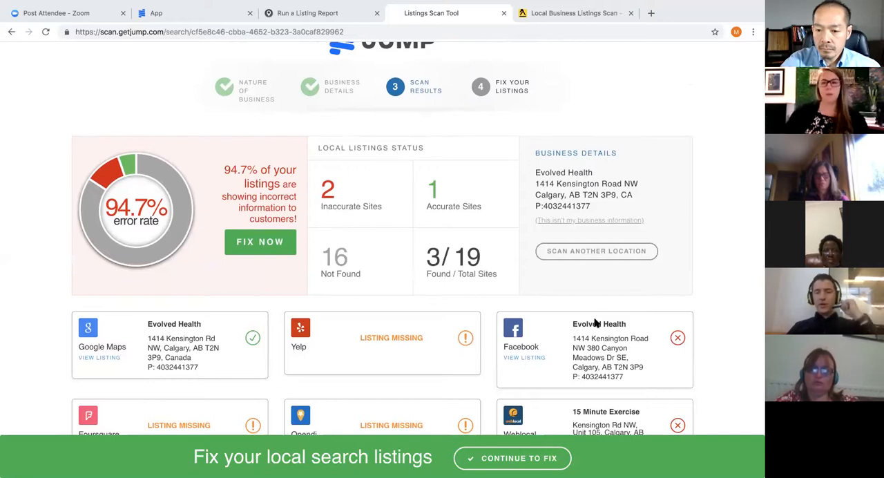
{"action": "mouse_move", "coordinate": [650, 348]}
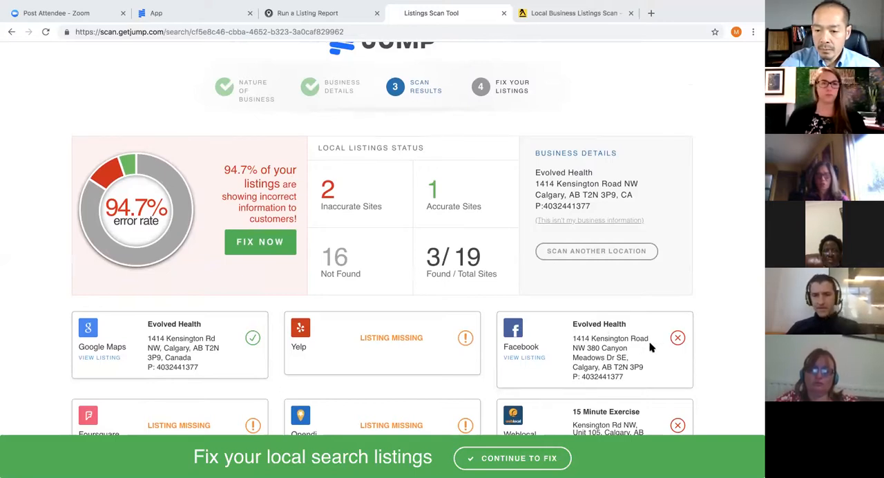
{"action": "mouse_move", "coordinate": [630, 362]}
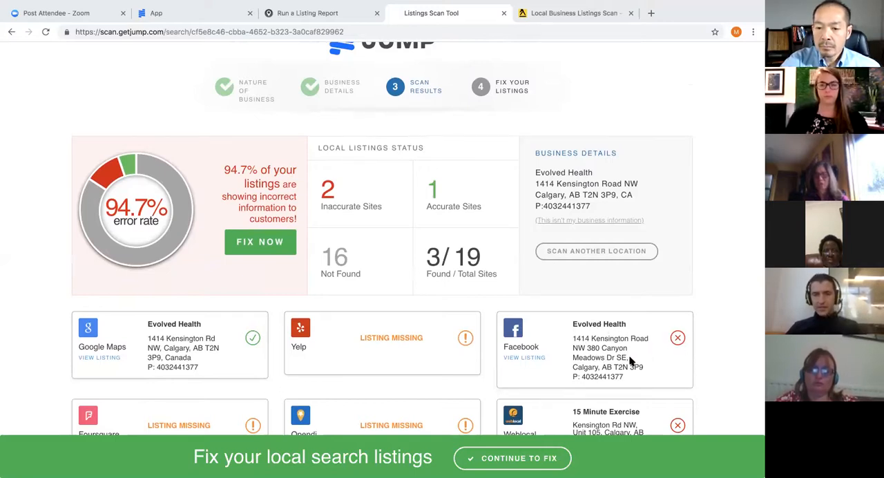
{"action": "scroll", "scroll_direction": "down", "scroll_amount": 3}
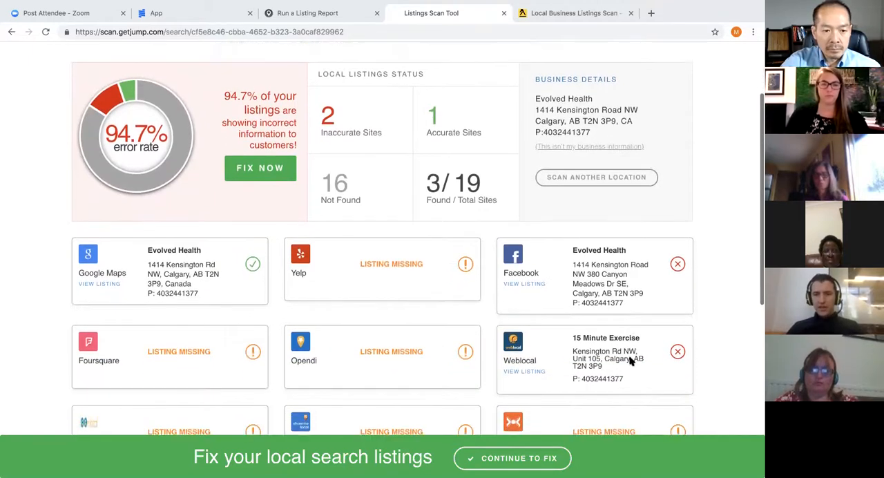
{"action": "scroll", "scroll_direction": "down", "scroll_amount": 3}
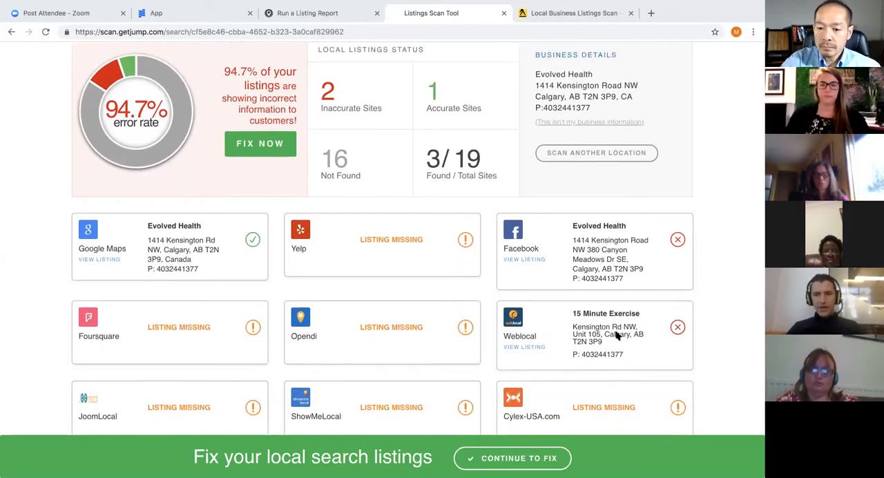
{"action": "mouse_move", "coordinate": [602, 340]}
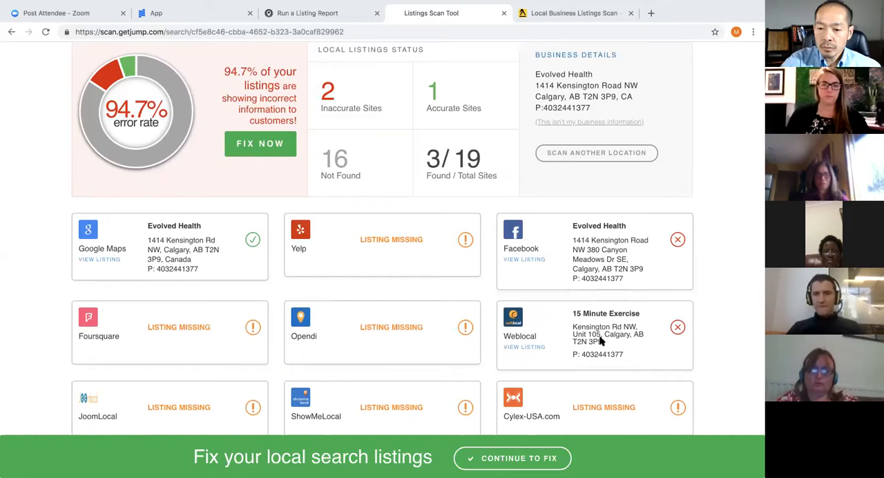
{"action": "mouse_move", "coordinate": [611, 332]}
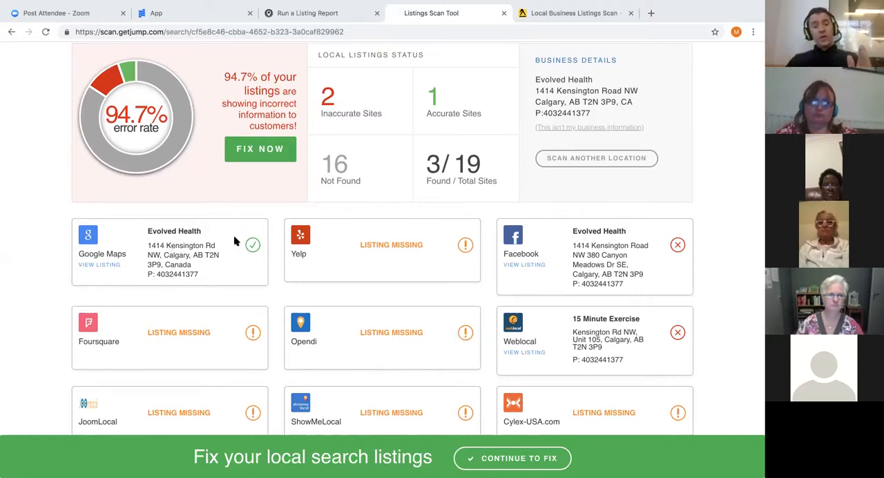
{"action": "mouse_move", "coordinate": [643, 323]}
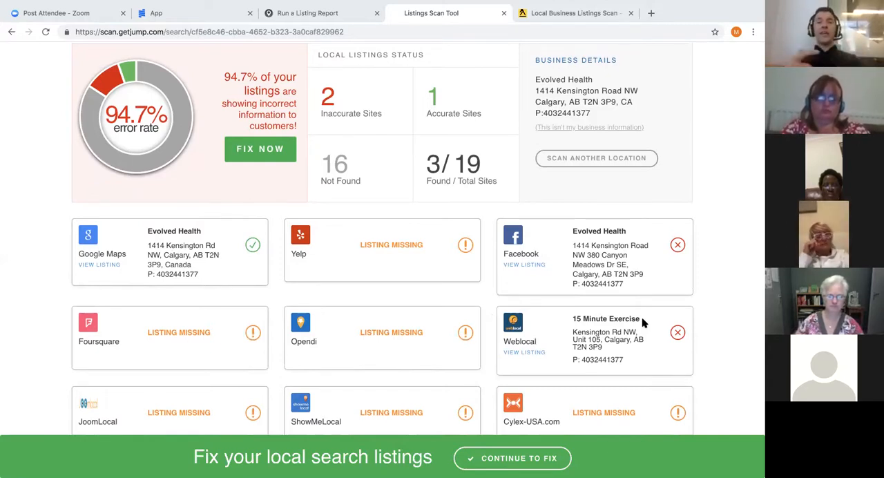
{"action": "mouse_move", "coordinate": [616, 324]}
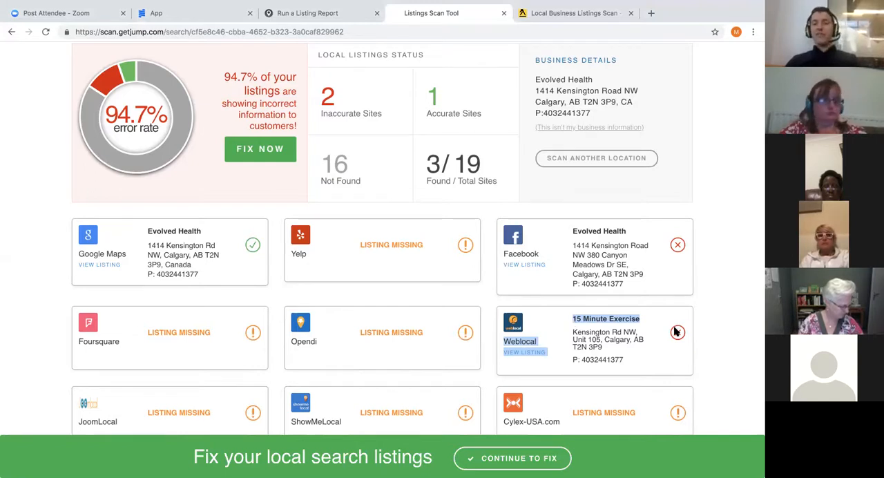
{"action": "scroll", "scroll_direction": "down", "scroll_amount": 3}
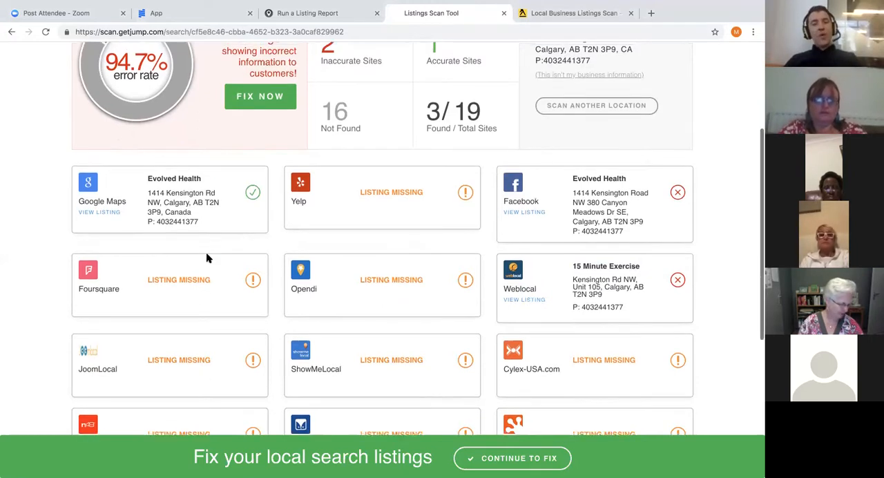
{"action": "scroll", "scroll_direction": "down", "scroll_amount": 3}
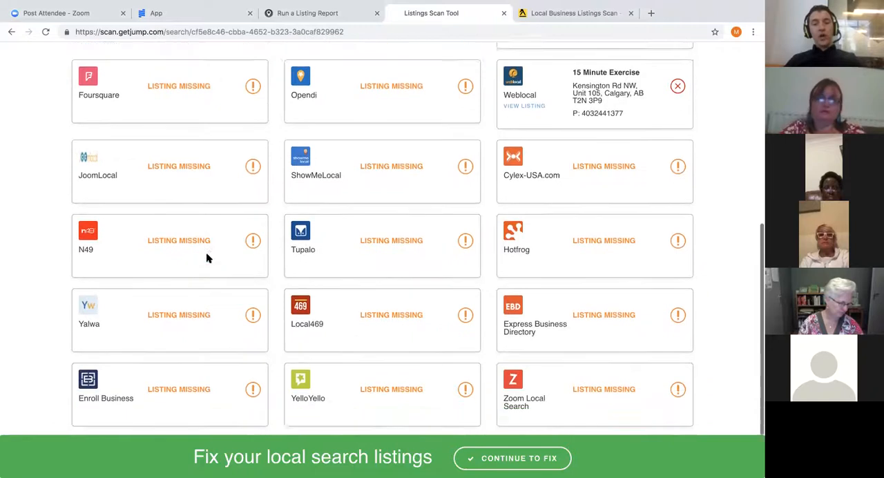
{"action": "scroll", "scroll_direction": "down", "scroll_amount": 3}
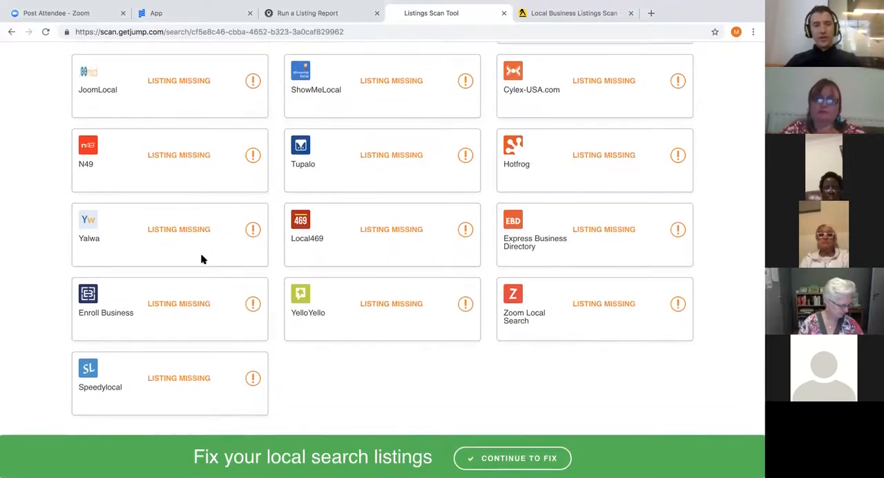
{"action": "scroll", "scroll_direction": "up", "scroll_amount": 3}
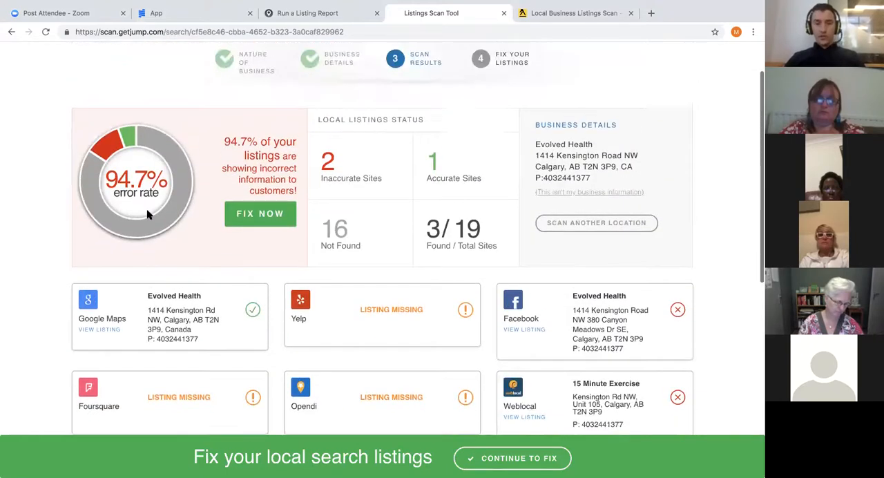
{"action": "mouse_move", "coordinate": [200, 247]}
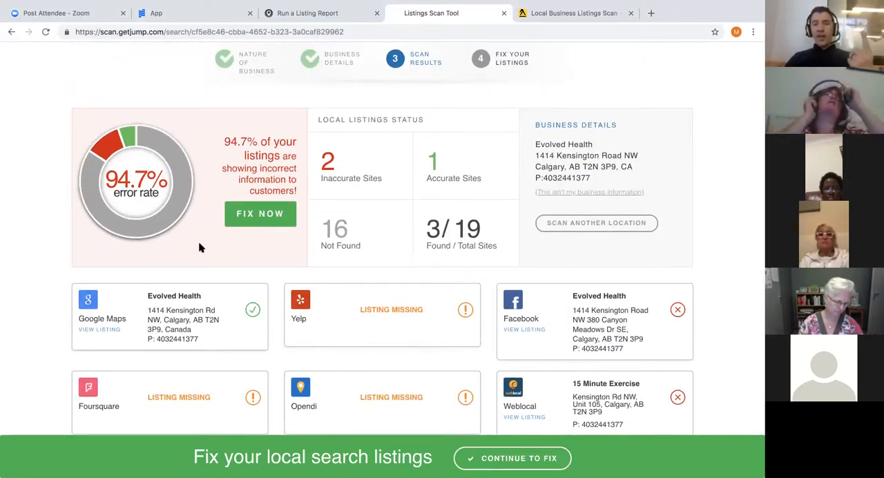
{"action": "scroll", "scroll_direction": "down", "scroll_amount": 3}
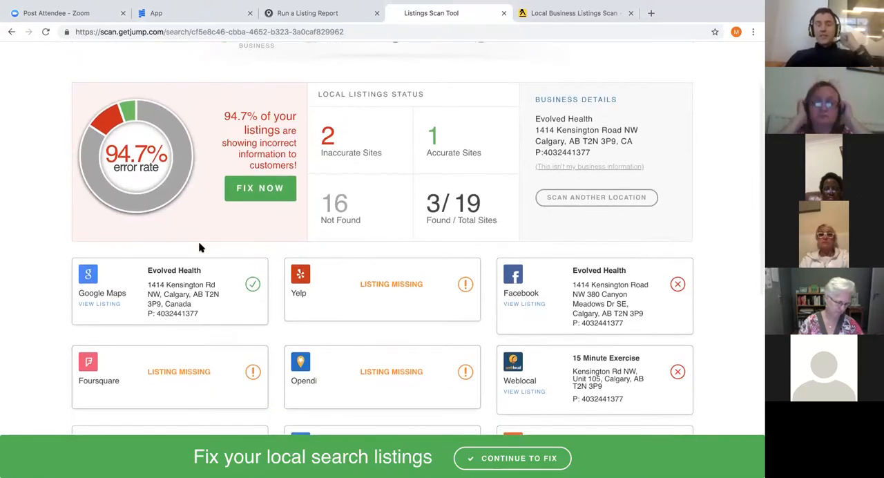
{"action": "scroll", "scroll_direction": "down", "scroll_amount": 3}
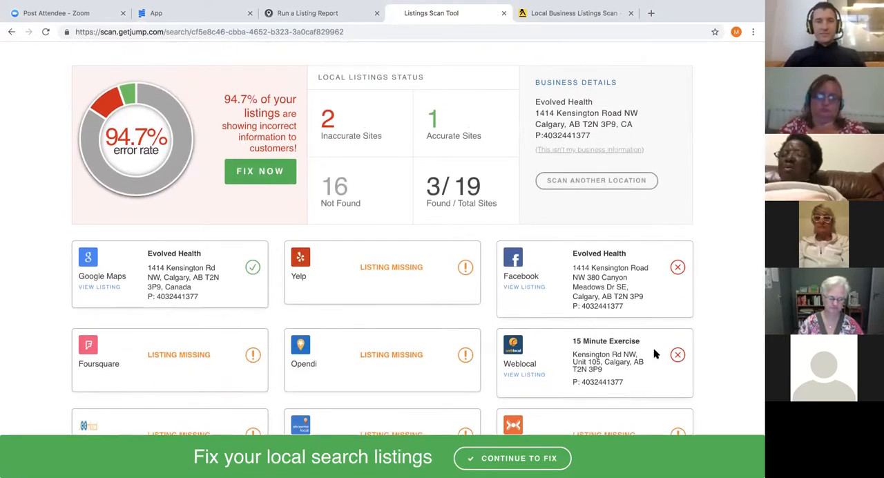
{"action": "scroll", "scroll_direction": "down", "scroll_amount": 3}
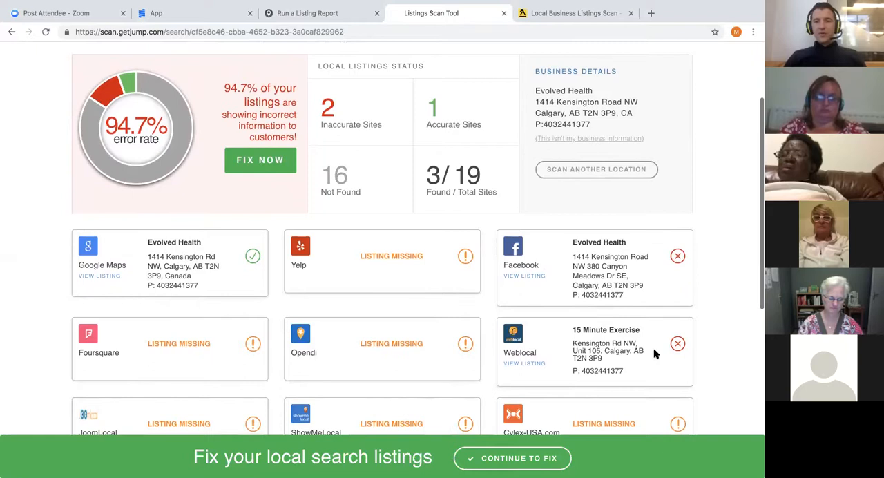
{"action": "mouse_move", "coordinate": [641, 339]}
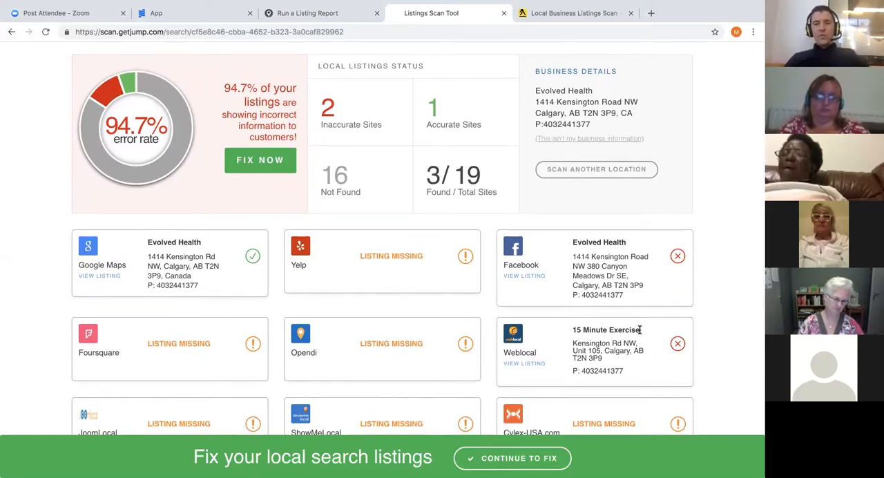
{"action": "double_click", "coordinate": [605, 329]}
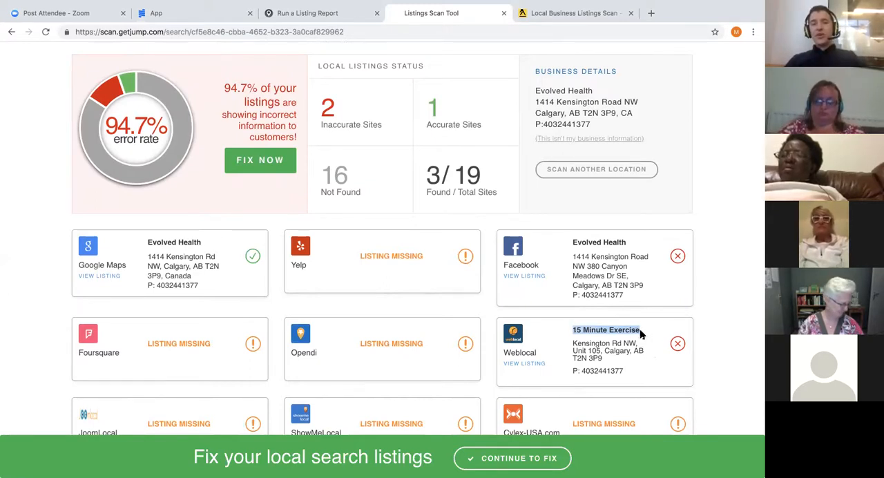
{"action": "mouse_move", "coordinate": [549, 343]}
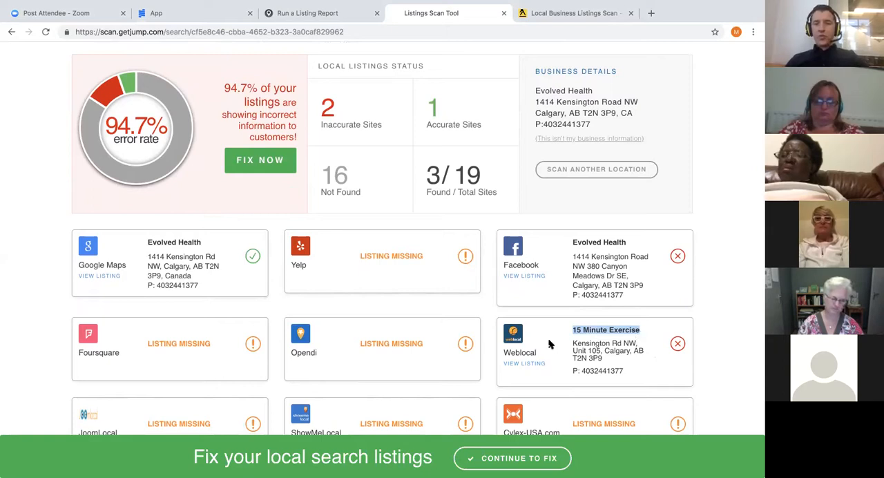
{"action": "mouse_move", "coordinate": [539, 348]}
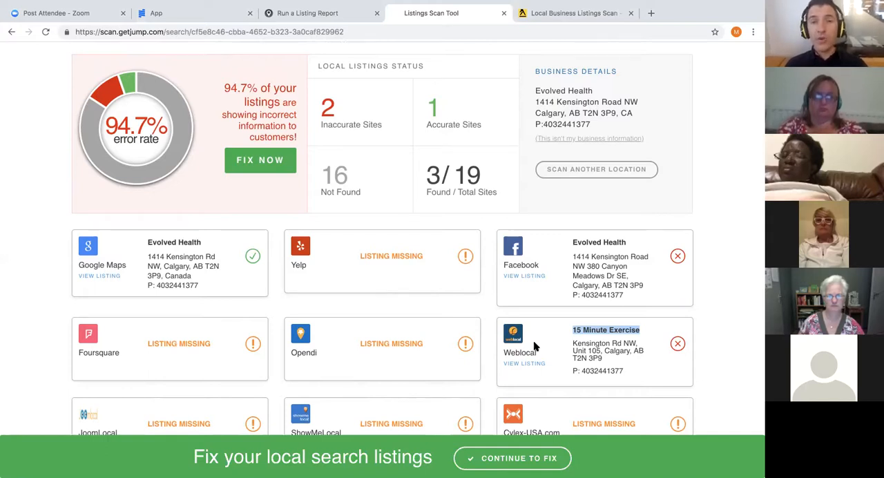
{"action": "mouse_move", "coordinate": [644, 329]}
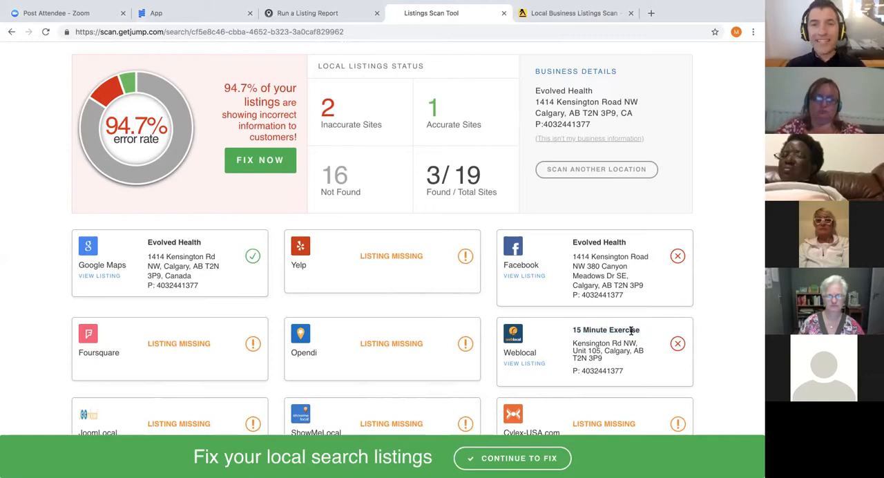
{"action": "mouse_move", "coordinate": [624, 340]}
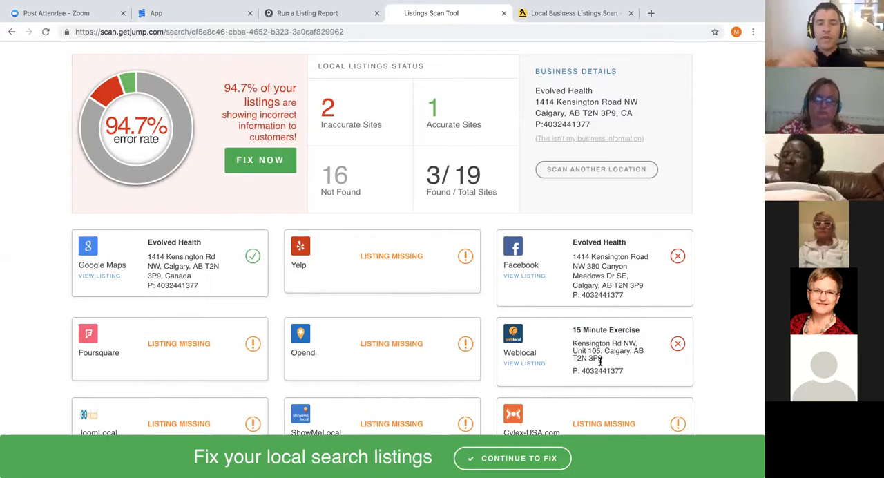
{"action": "scroll", "scroll_direction": "down", "scroll_amount": 3}
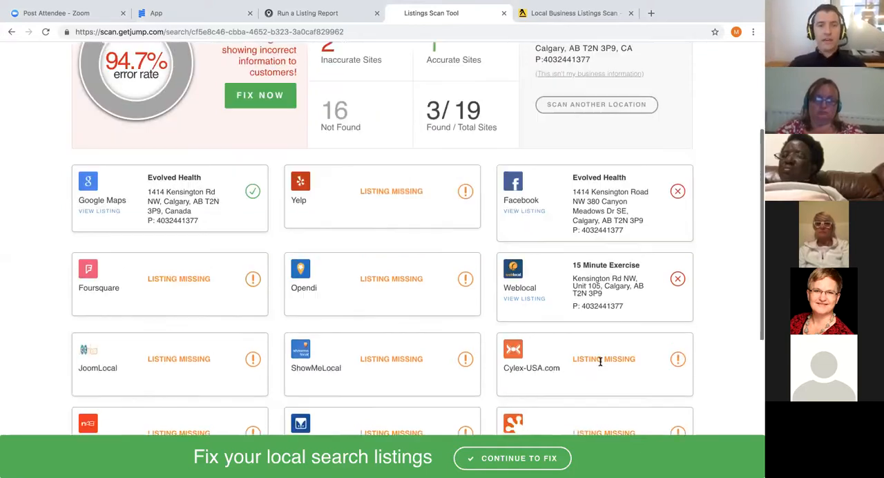
{"action": "scroll", "scroll_direction": "up", "scroll_amount": 3}
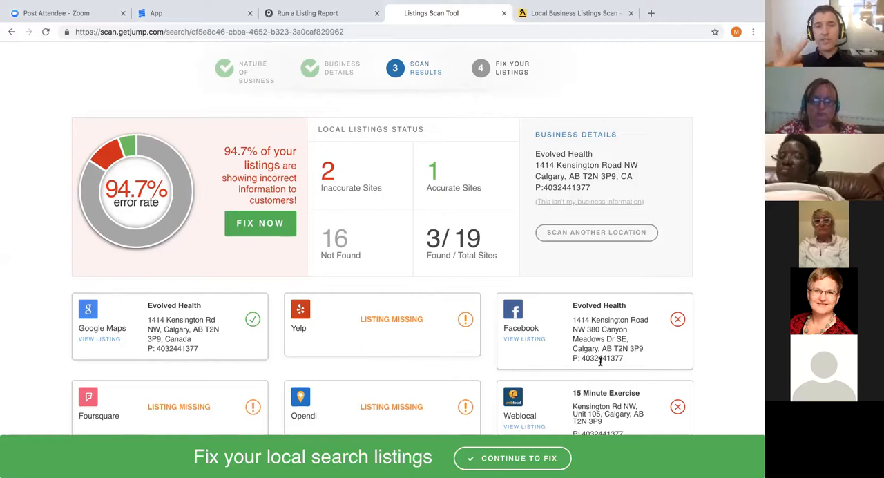
{"action": "mouse_move", "coordinate": [526, 233]}
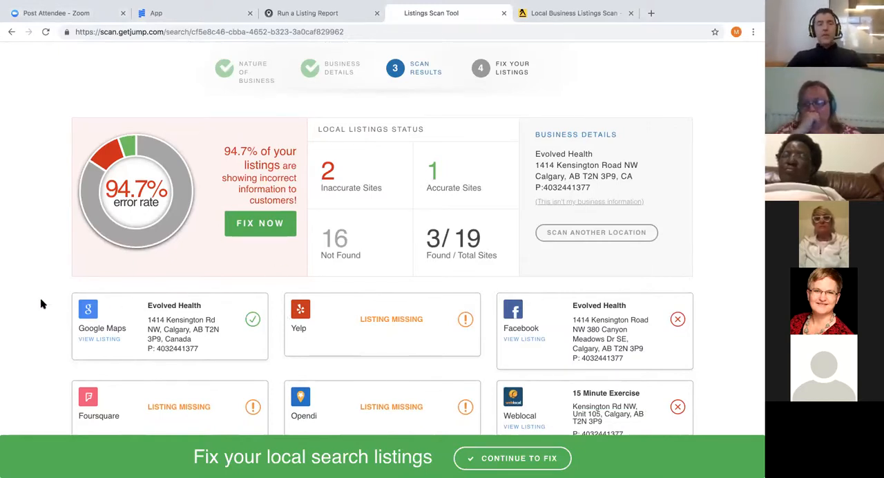
{"action": "scroll", "scroll_direction": "down", "scroll_amount": 3}
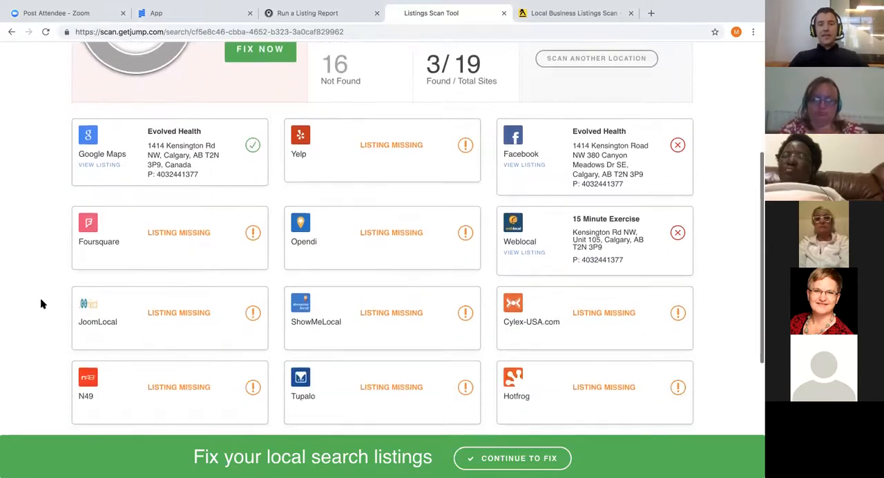
{"action": "scroll", "scroll_direction": "down", "scroll_amount": 3}
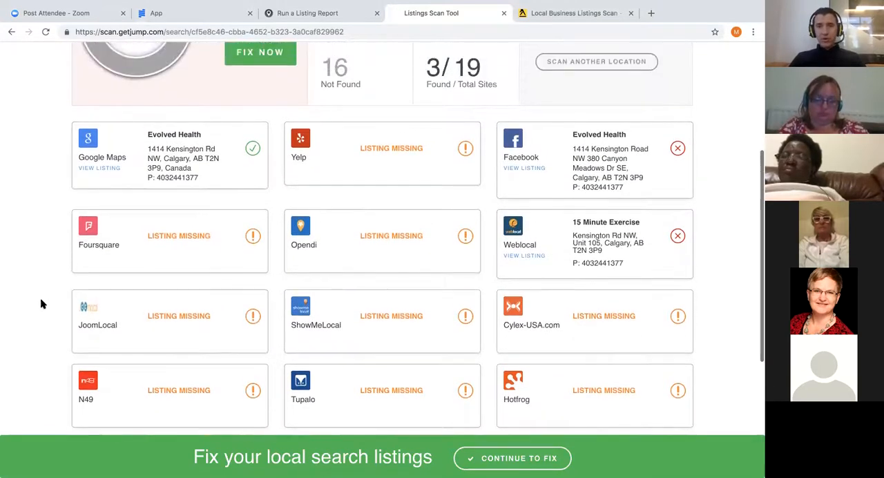
{"action": "scroll", "scroll_direction": "up", "scroll_amount": 3}
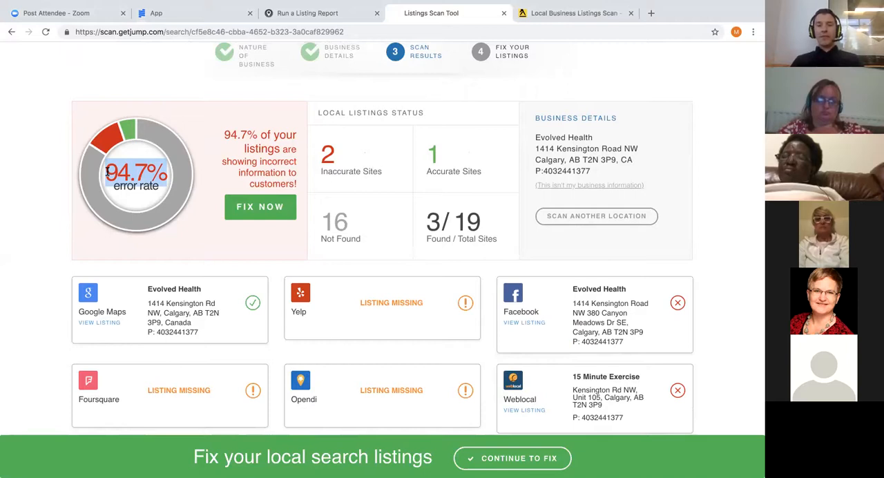
{"action": "mouse_move", "coordinate": [141, 301]}
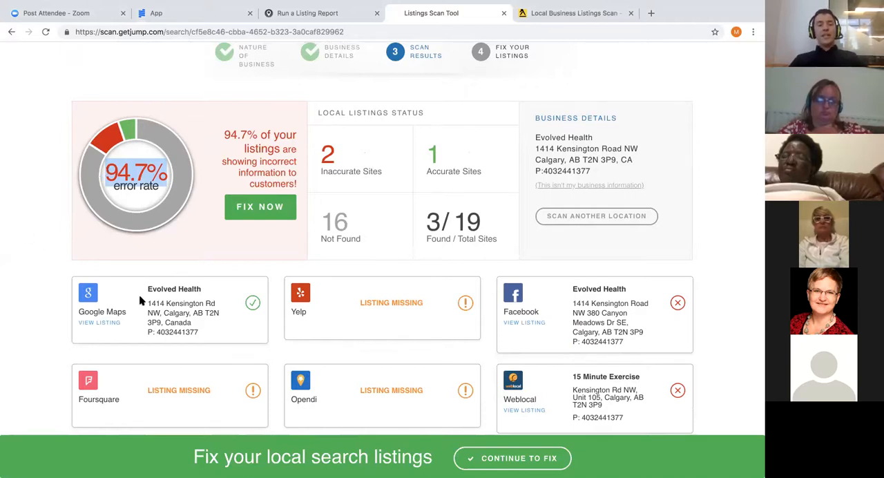
{"action": "scroll", "scroll_direction": "down", "scroll_amount": 3}
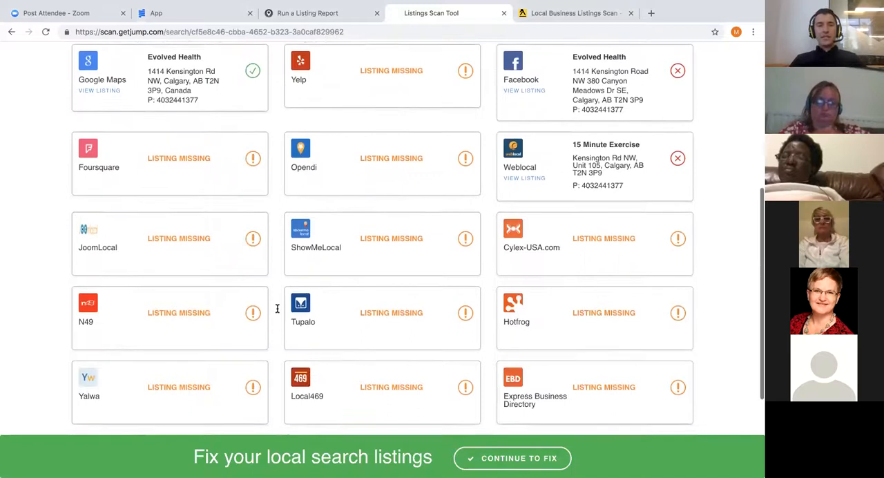
{"action": "scroll", "scroll_direction": "down", "scroll_amount": 3}
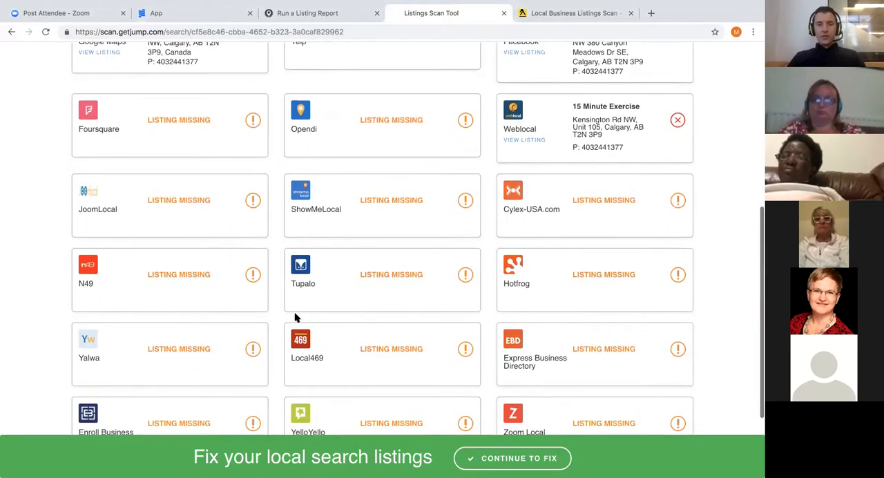
{"action": "scroll", "scroll_direction": "up", "scroll_amount": 3}
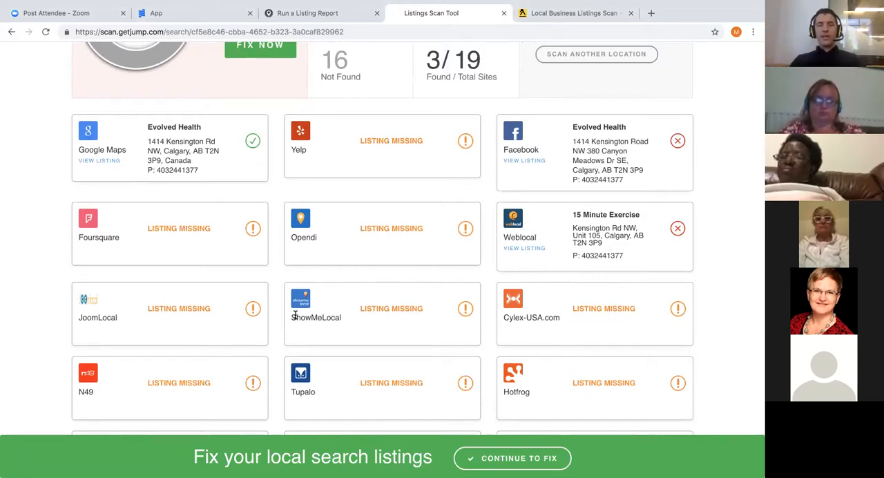
{"action": "mouse_move", "coordinate": [287, 320]}
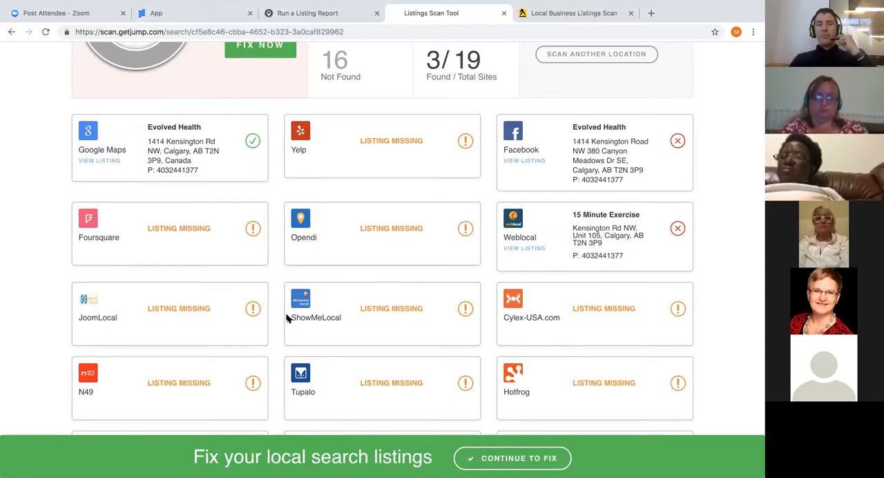
{"action": "scroll", "scroll_direction": "down", "scroll_amount": 3}
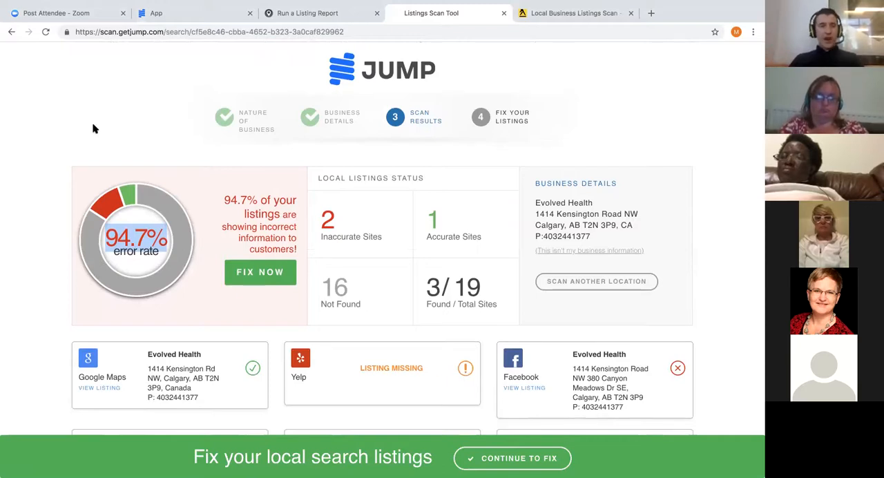
{"action": "mouse_move", "coordinate": [85, 11]}
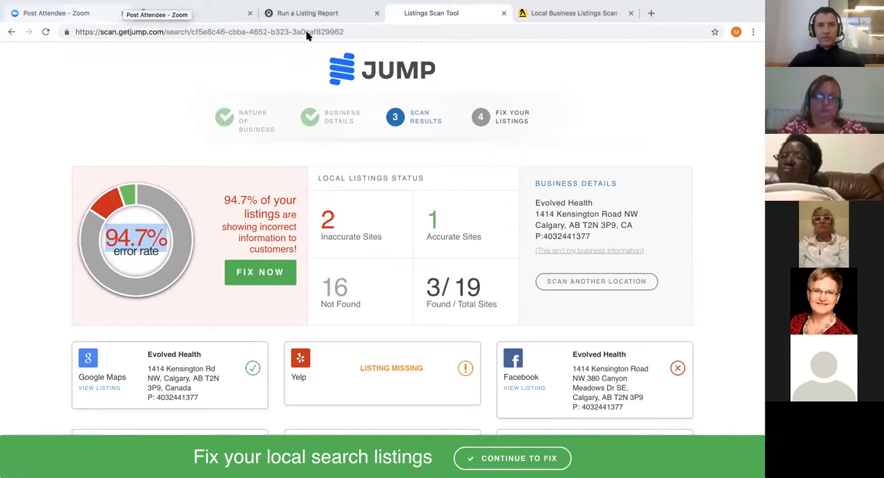
{"action": "mouse_move", "coordinate": [712, 8]}
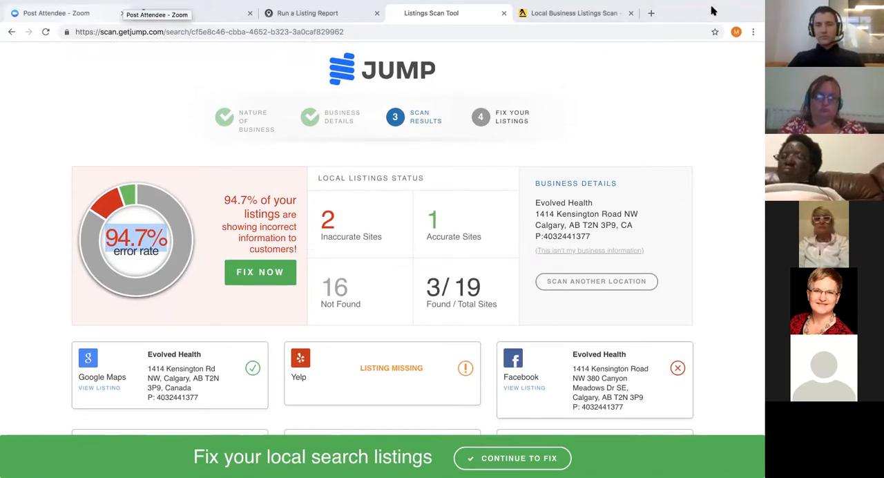
{"action": "scroll", "scroll_direction": "down", "scroll_amount": 3}
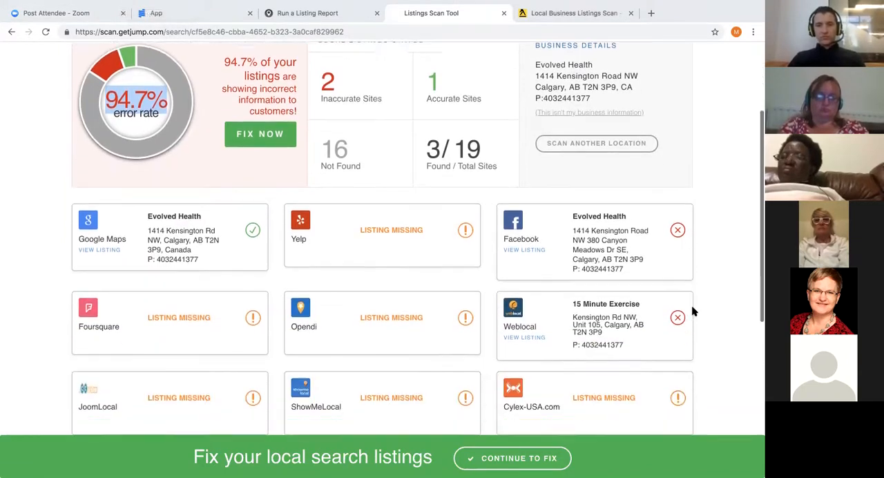
{"action": "scroll", "scroll_direction": "down", "scroll_amount": 3}
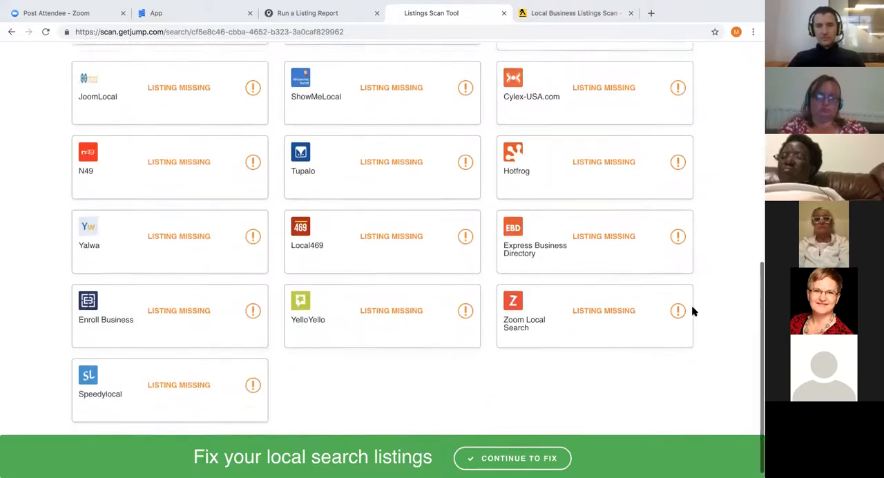
{"action": "scroll", "scroll_direction": "up", "scroll_amount": 3}
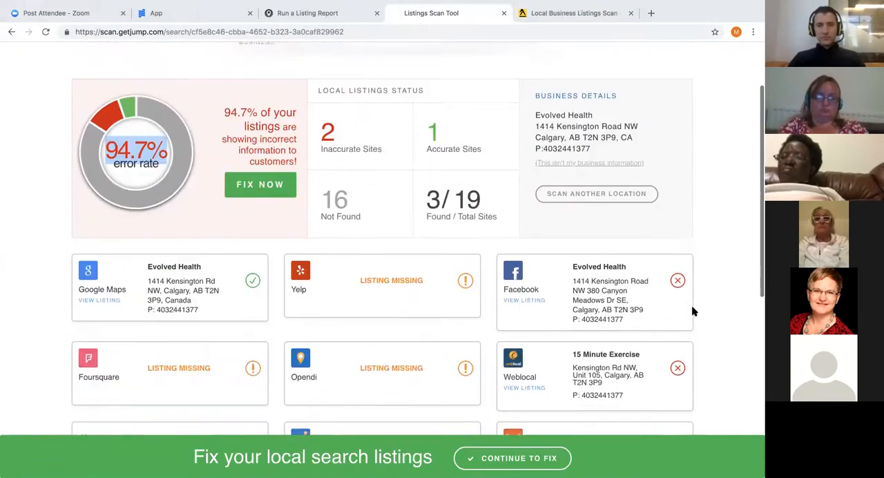
{"action": "scroll", "scroll_direction": "down", "scroll_amount": 3}
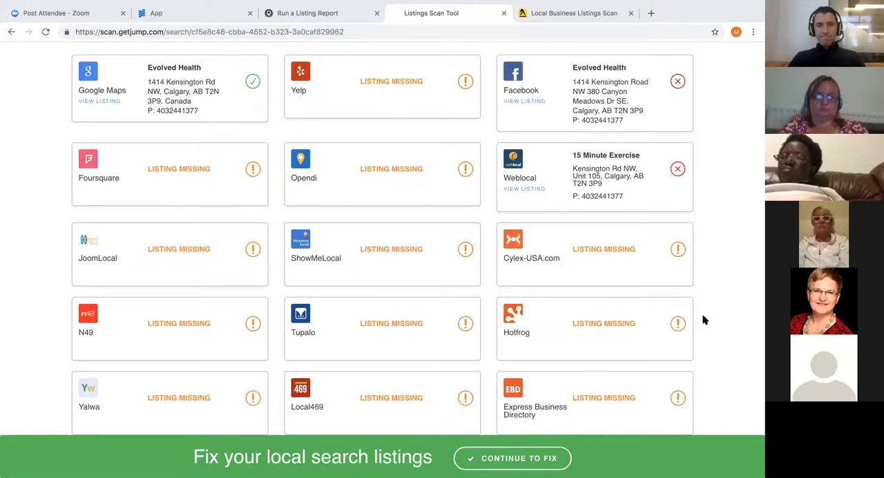
{"action": "scroll", "scroll_direction": "down", "scroll_amount": 3}
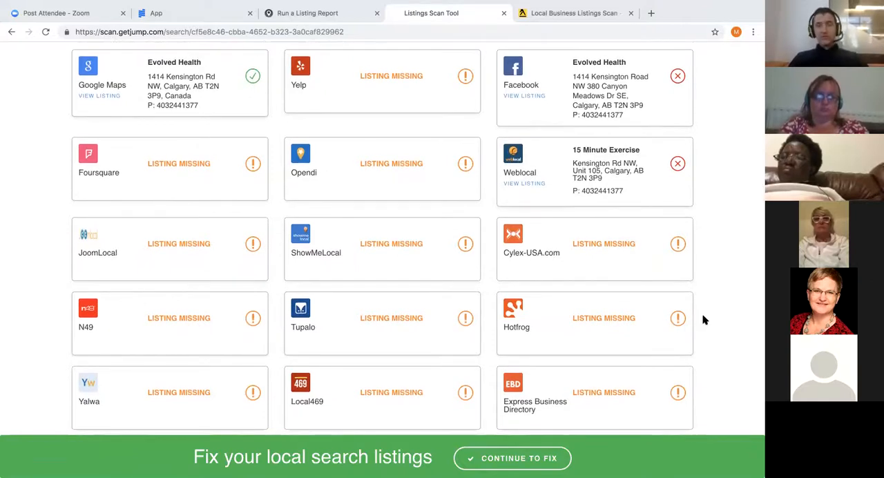
{"action": "mouse_move", "coordinate": [696, 32]}
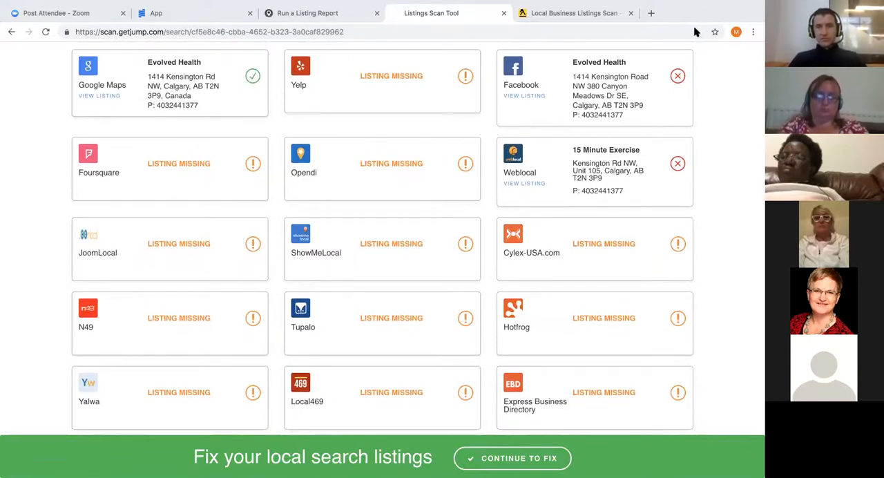
{"action": "mouse_move", "coordinate": [685, 47]}
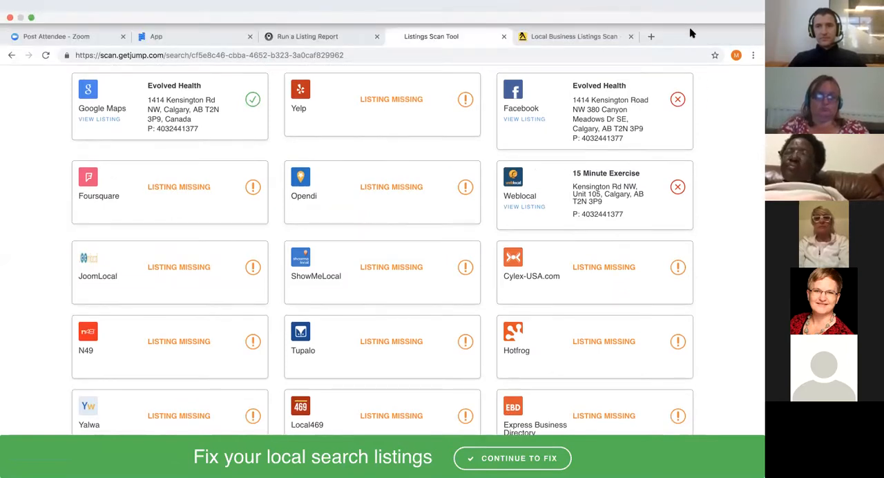
{"action": "mouse_move", "coordinate": [702, 21]}
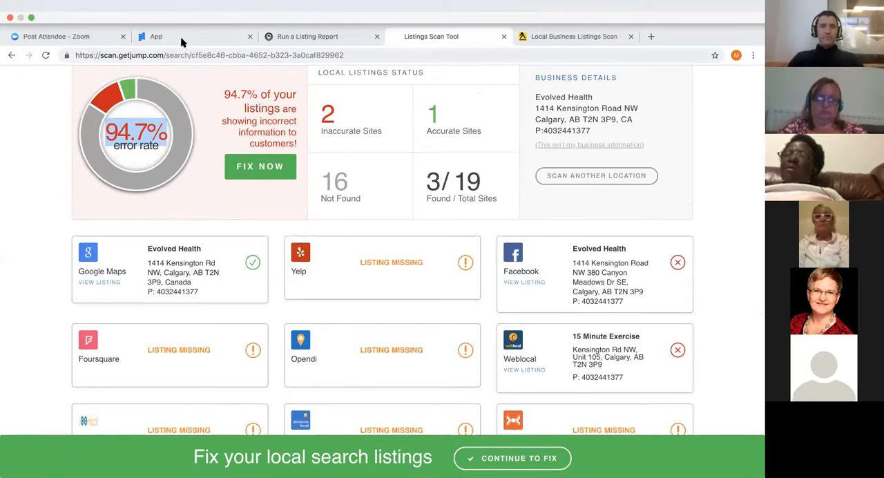
Switch to the Jump dashboard Overview board, then start a new browser tab for facebook.com.
{"action": "left_click", "coordinate": [173, 36]}
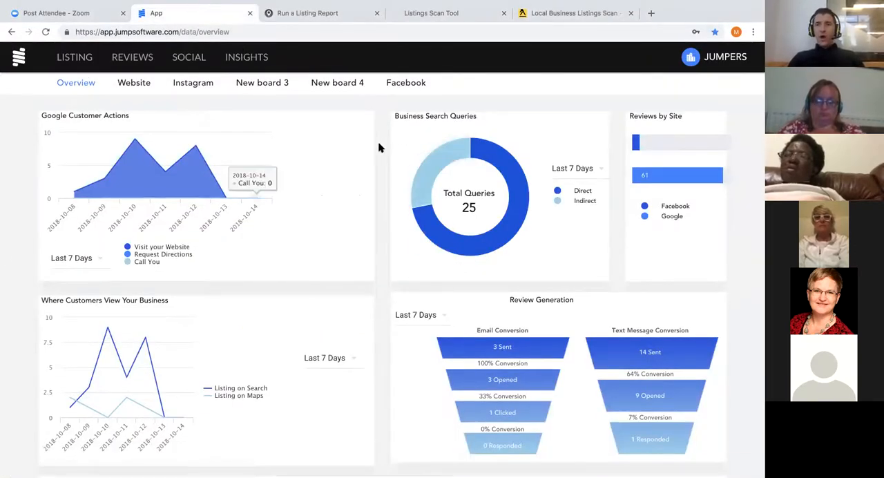
{"action": "mouse_move", "coordinate": [72, 102]}
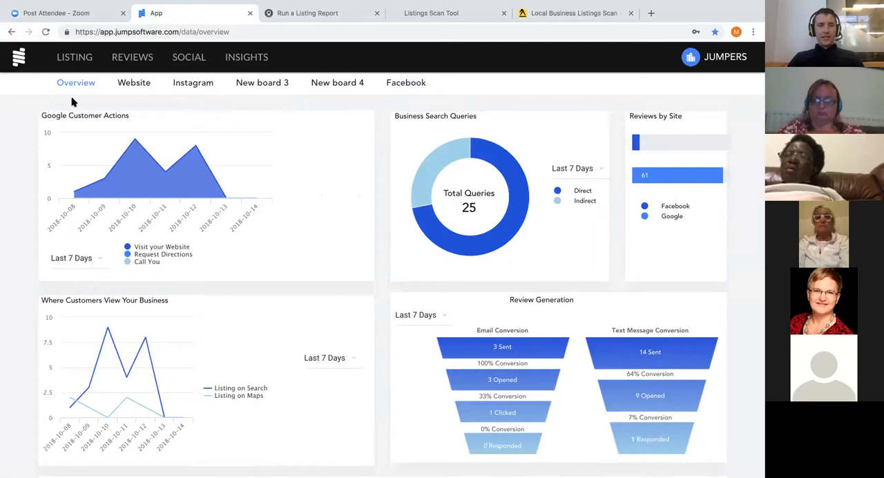
{"action": "mouse_move", "coordinate": [76, 116]}
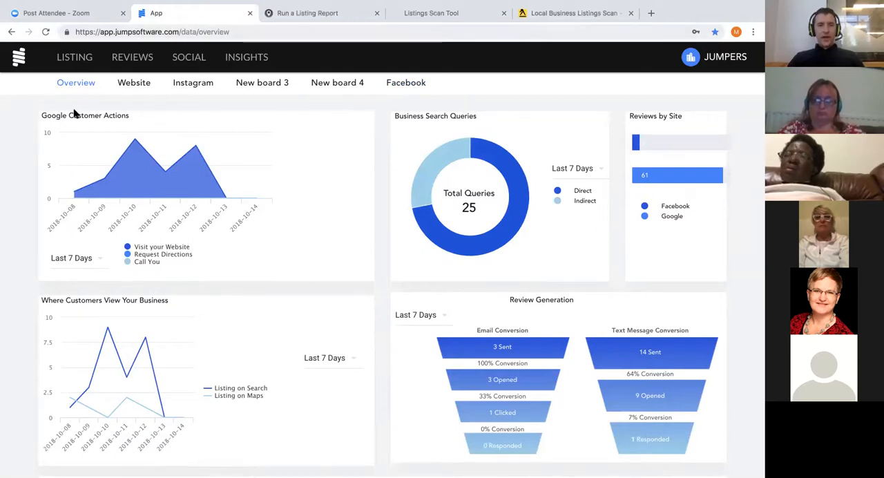
{"action": "mouse_move", "coordinate": [80, 66]}
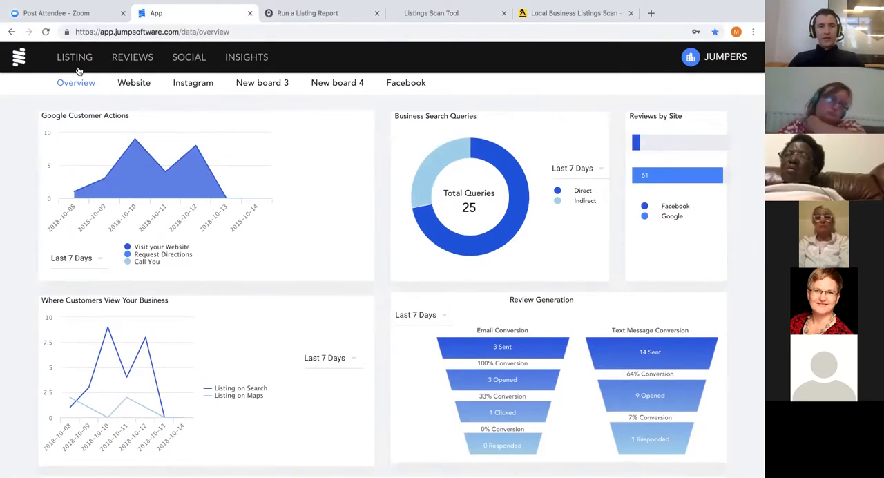
{"action": "left_click", "coordinate": [74, 58]}
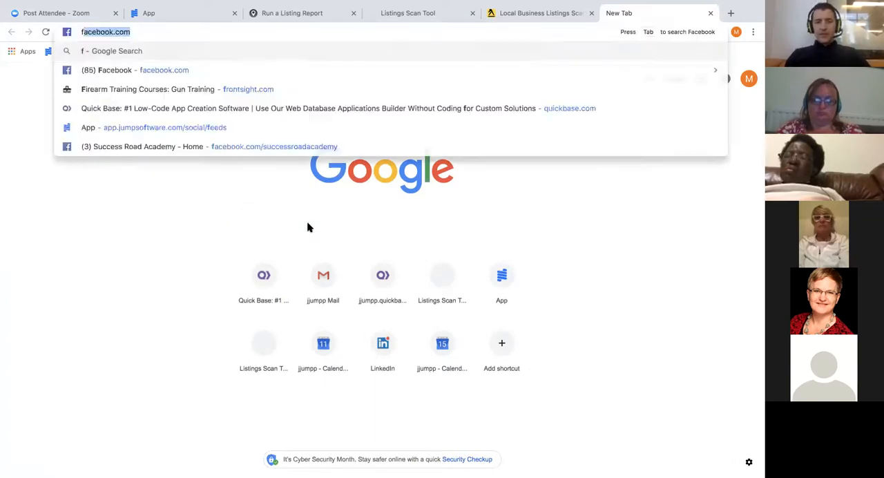
Search Google for 'personal training near calgary' and show More places for local trainers.
{"action": "type", "text": "fitness"}
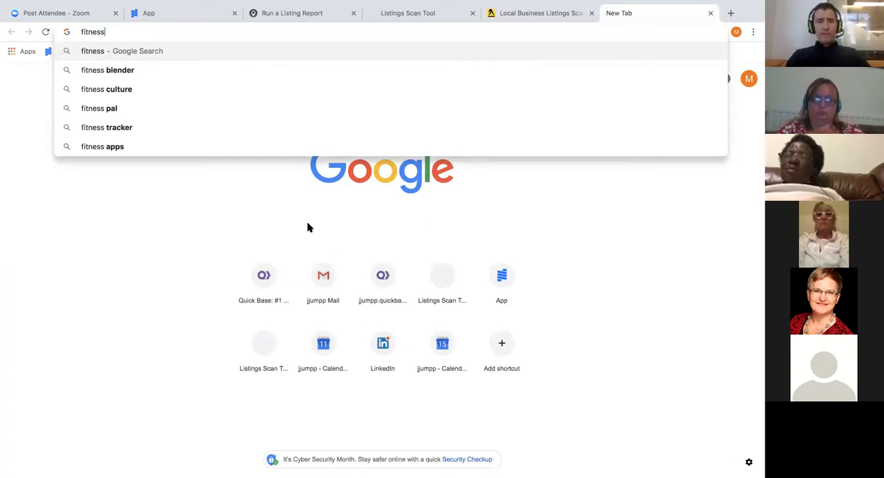
{"action": "key", "text": "Escape"}
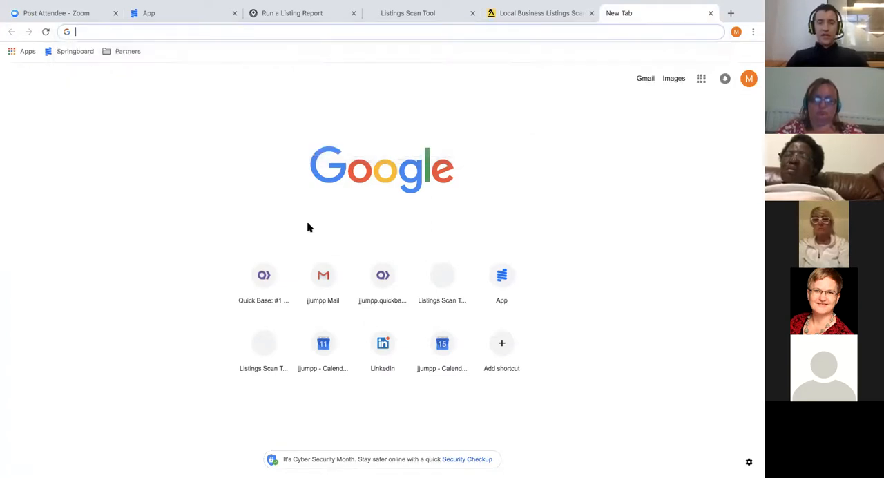
{"action": "type", "text": "personal training"}
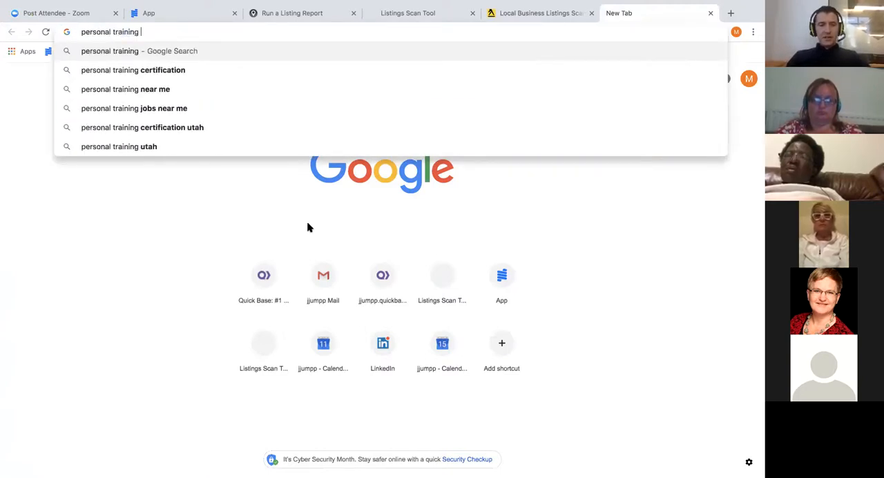
{"action": "type", "text": "near calgary"}
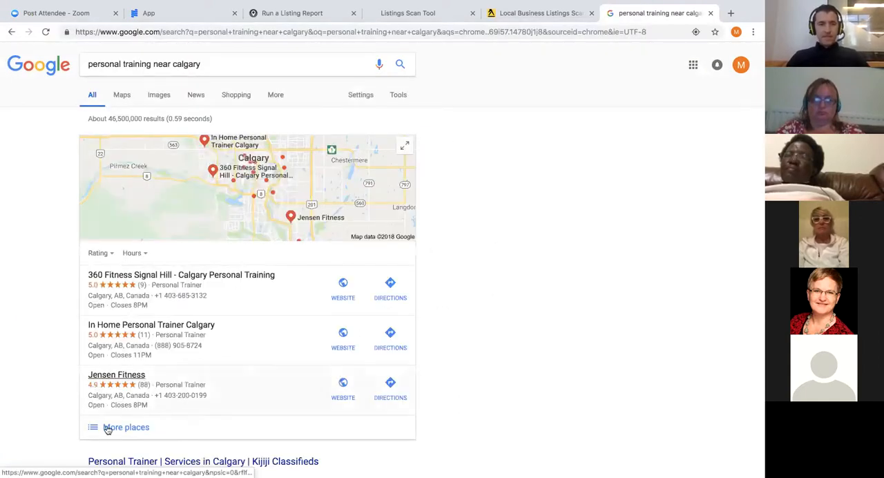
{"action": "mouse_move", "coordinate": [108, 431]}
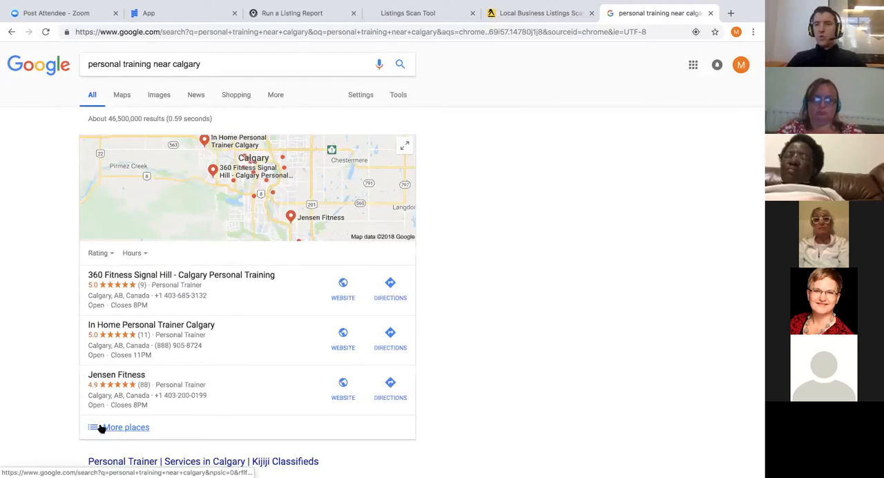
{"action": "left_click", "coordinate": [124, 426]}
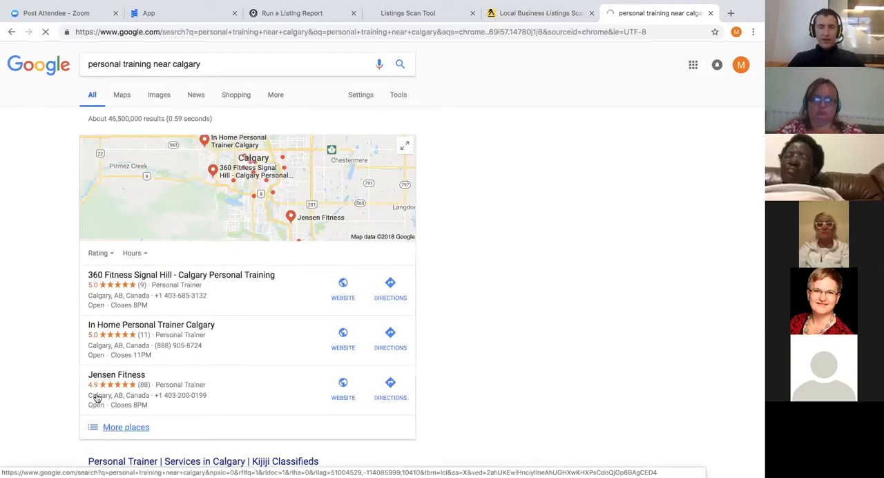
Expand the full nearby trainers list, briefly checking the listings scan report tab.
{"action": "left_click", "coordinate": [125, 428]}
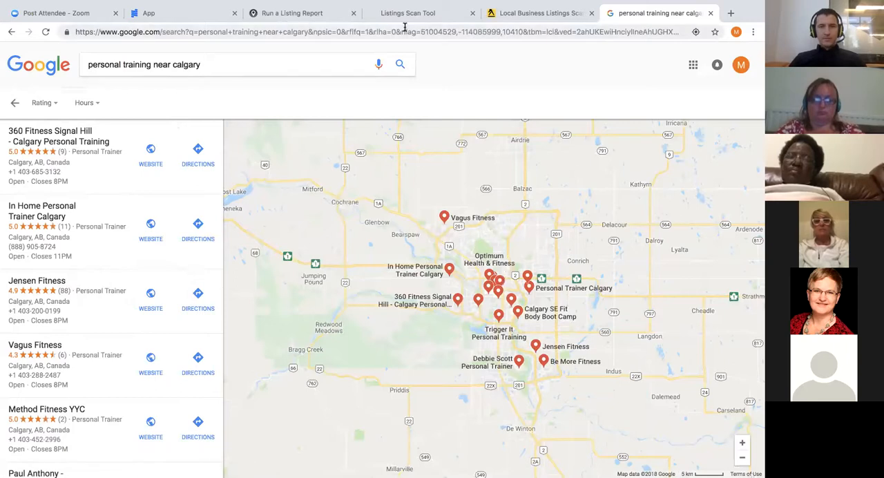
{"action": "left_click", "coordinate": [412, 13]}
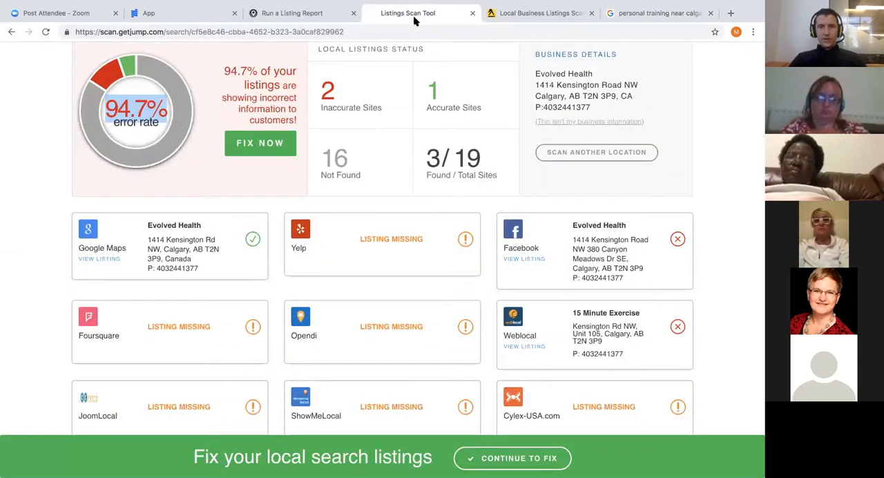
{"action": "left_click", "coordinate": [661, 12]}
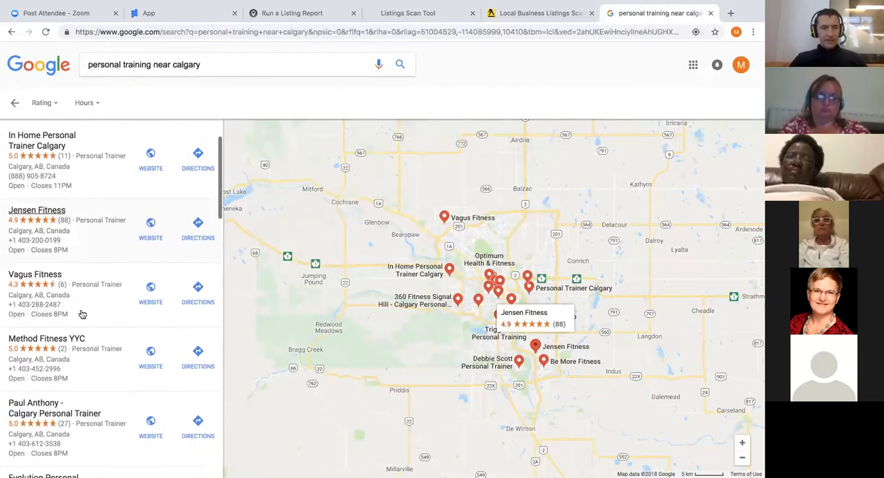
Scroll the local results list down to the page numbers at the bottom.
{"action": "scroll", "scroll_direction": "down", "scroll_amount": 3}
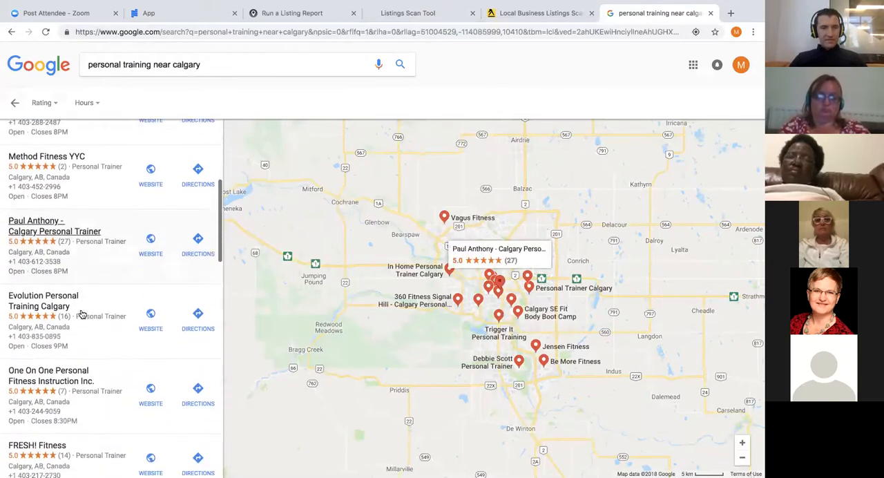
{"action": "scroll", "scroll_direction": "down", "scroll_amount": 3}
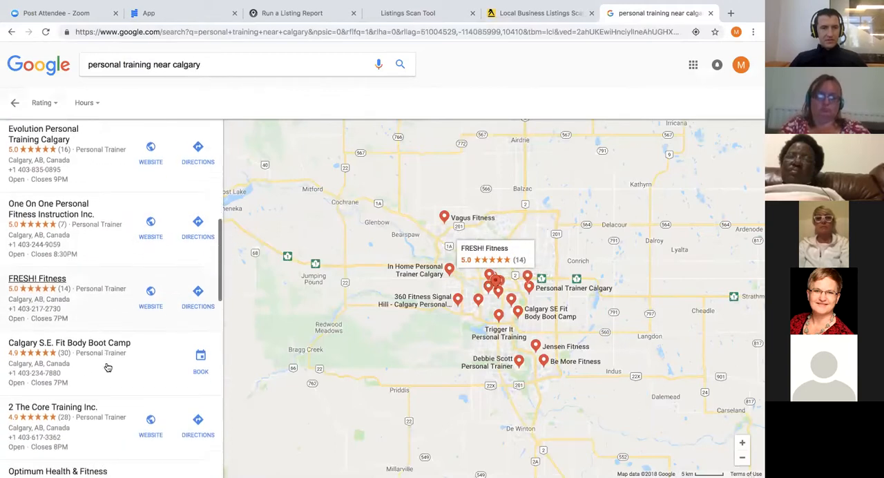
{"action": "scroll", "scroll_direction": "down", "scroll_amount": 3}
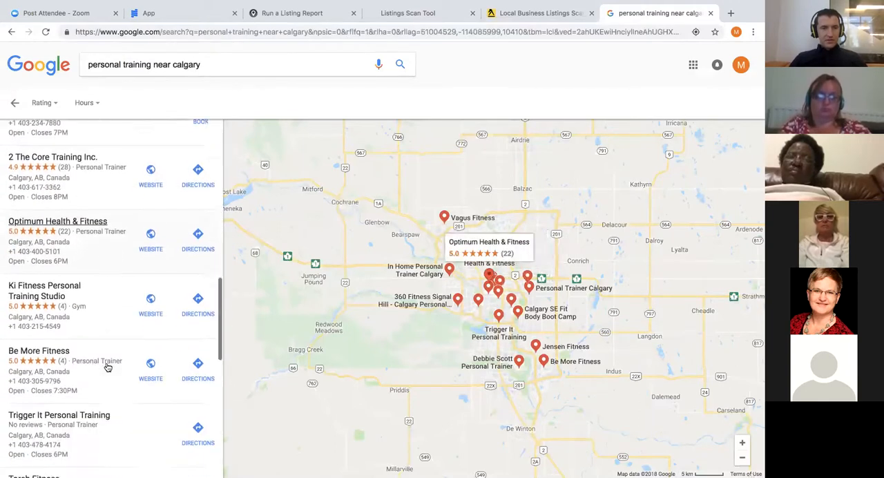
{"action": "scroll", "scroll_direction": "down", "scroll_amount": 3}
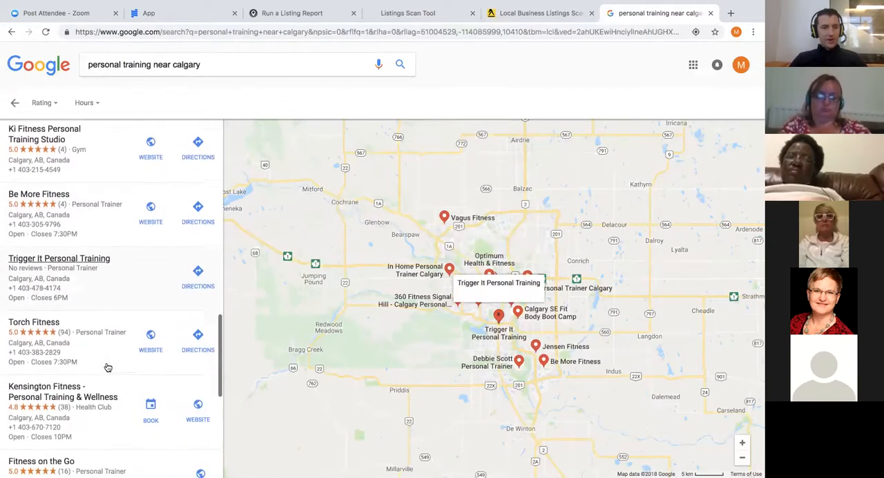
{"action": "scroll", "scroll_direction": "down", "scroll_amount": 3}
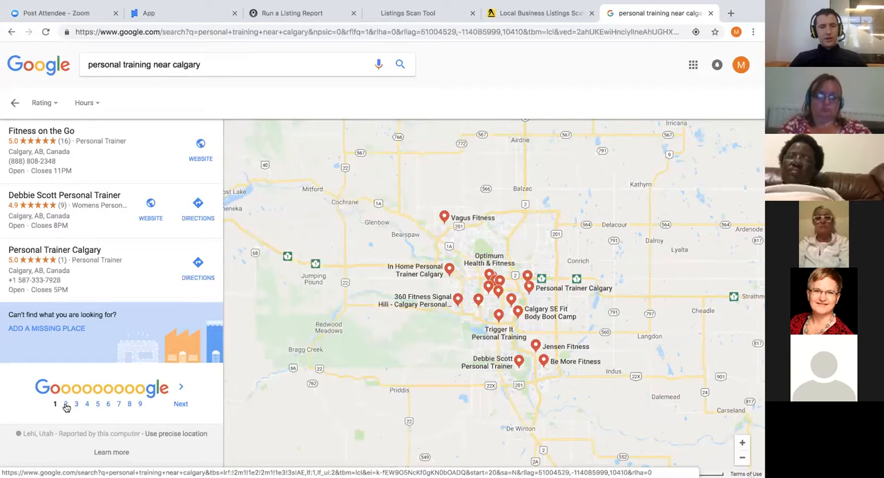
Browse page 2 of the Calgary trainer listings to the end, then move to page 3.
{"action": "left_click", "coordinate": [67, 403]}
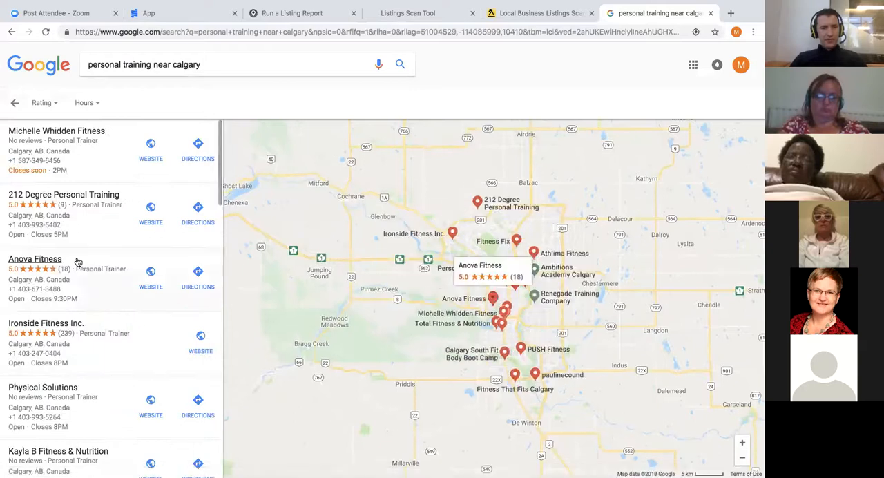
{"action": "mouse_move", "coordinate": [94, 257]}
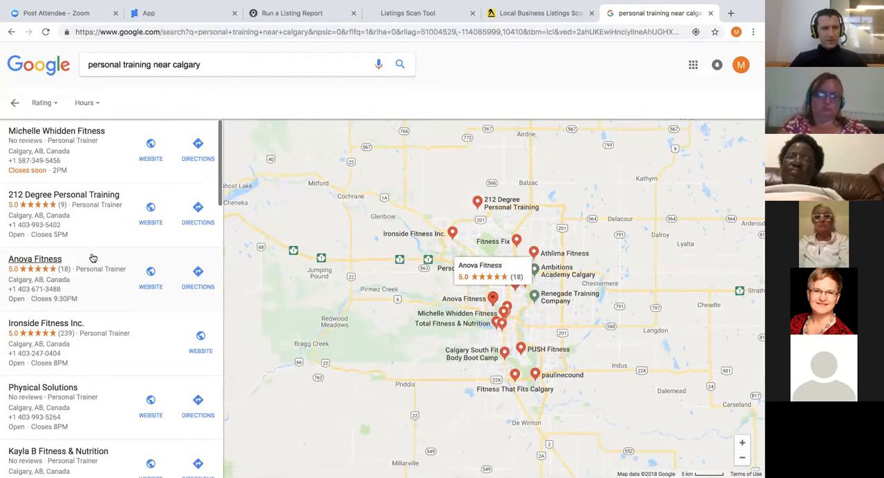
{"action": "scroll", "scroll_direction": "down", "scroll_amount": 3}
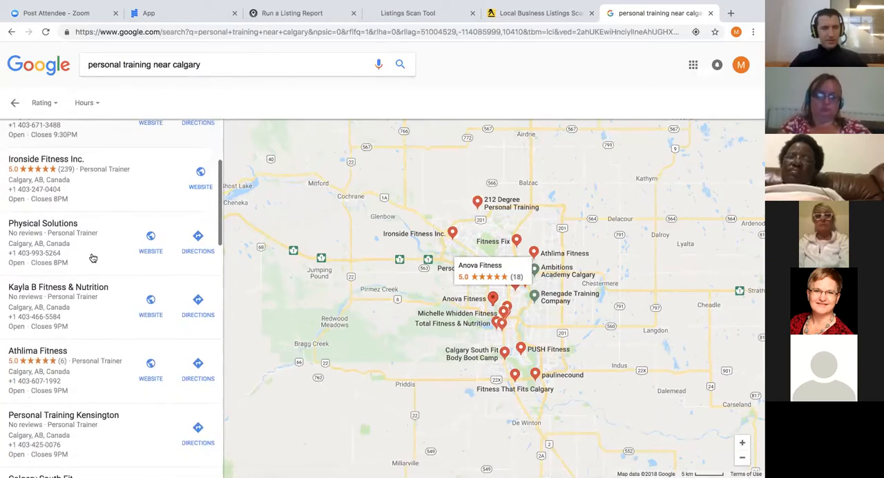
{"action": "scroll", "scroll_direction": "down", "scroll_amount": 3}
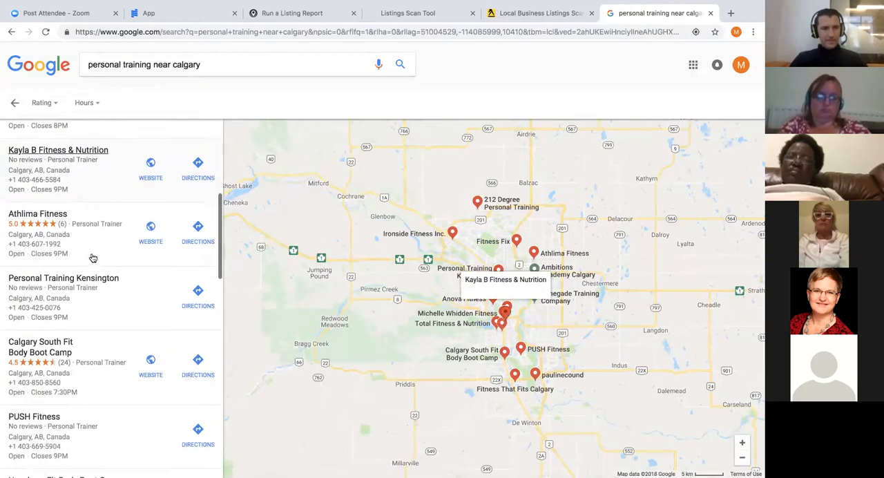
{"action": "scroll", "scroll_direction": "down", "scroll_amount": 3}
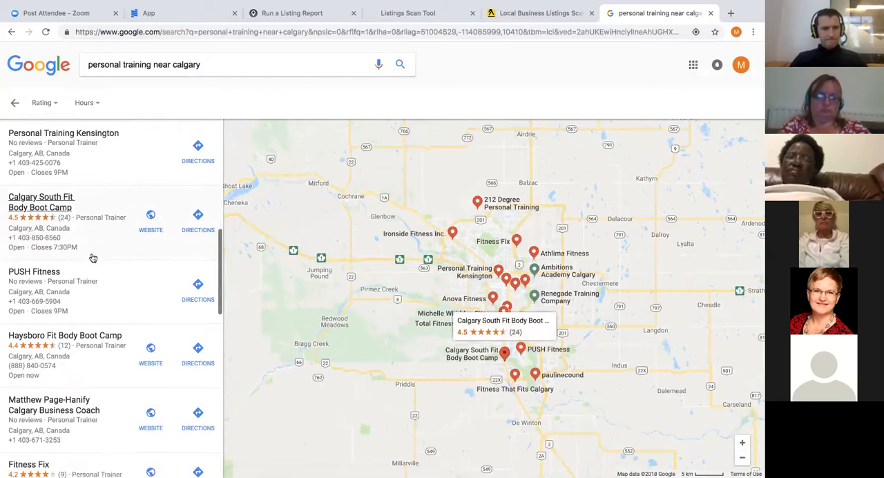
{"action": "scroll", "scroll_direction": "down", "scroll_amount": 3}
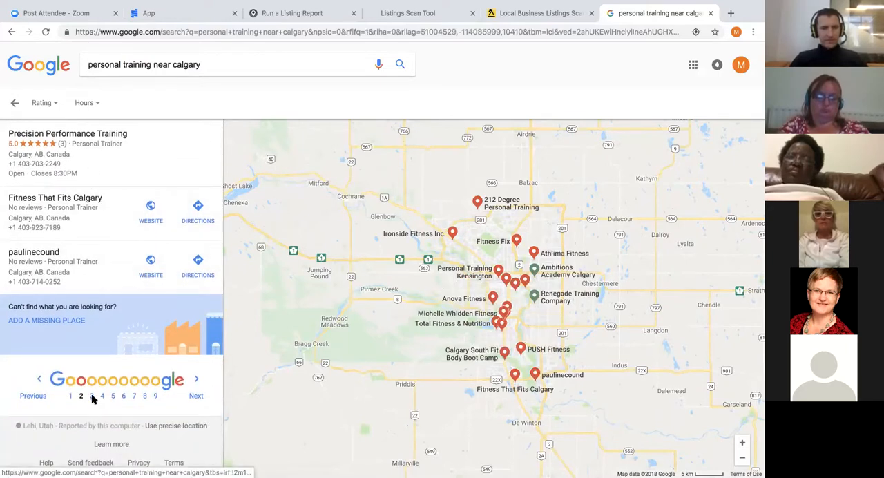
{"action": "left_click", "coordinate": [102, 395]}
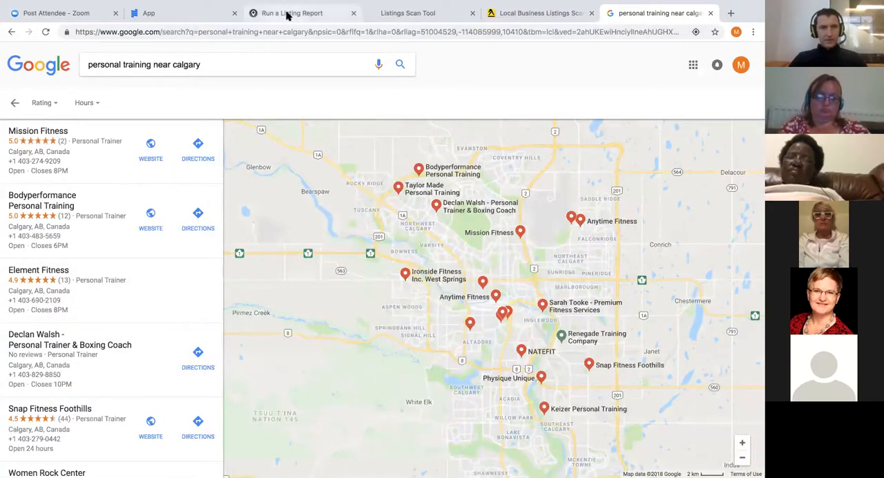
Copy postal code T2N 3P9 from the scan report and search personal training near Calgary T2N 3P9.
{"action": "left_click", "coordinate": [421, 12]}
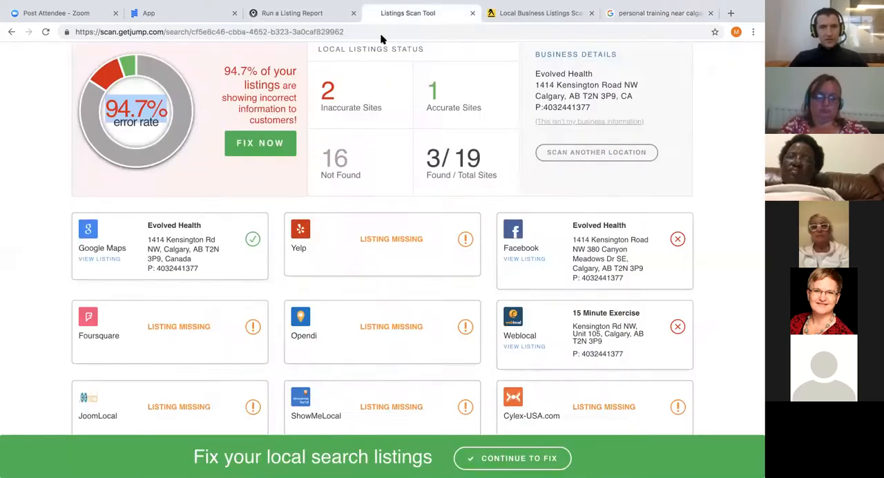
{"action": "mouse_move", "coordinate": [377, 220]}
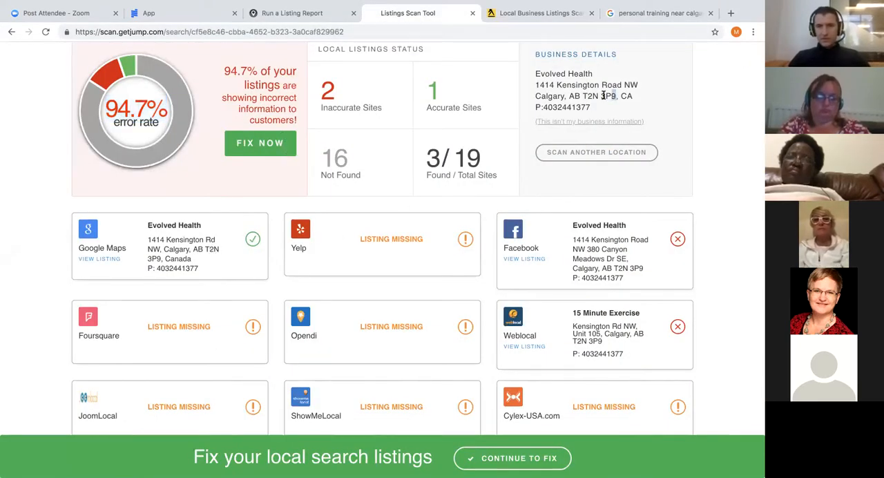
{"action": "double_click", "coordinate": [599, 95]}
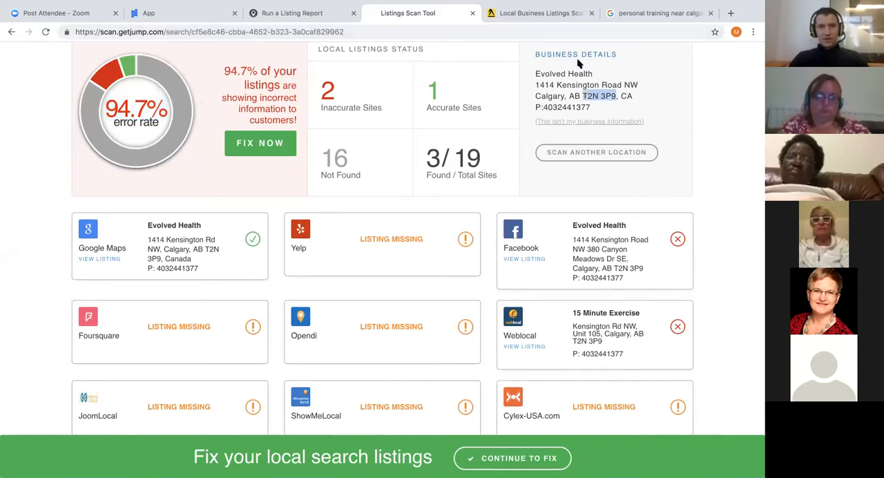
{"action": "left_click", "coordinate": [674, 13]}
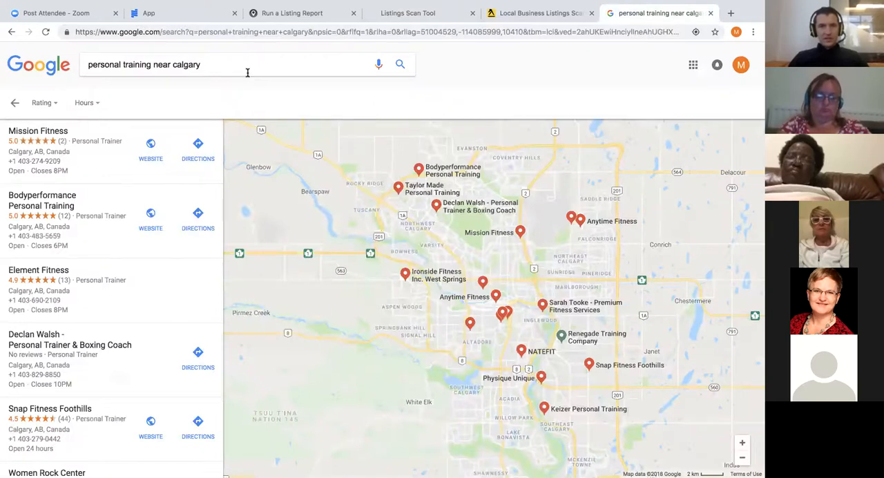
{"action": "type", "text": "T2N 3P9"}
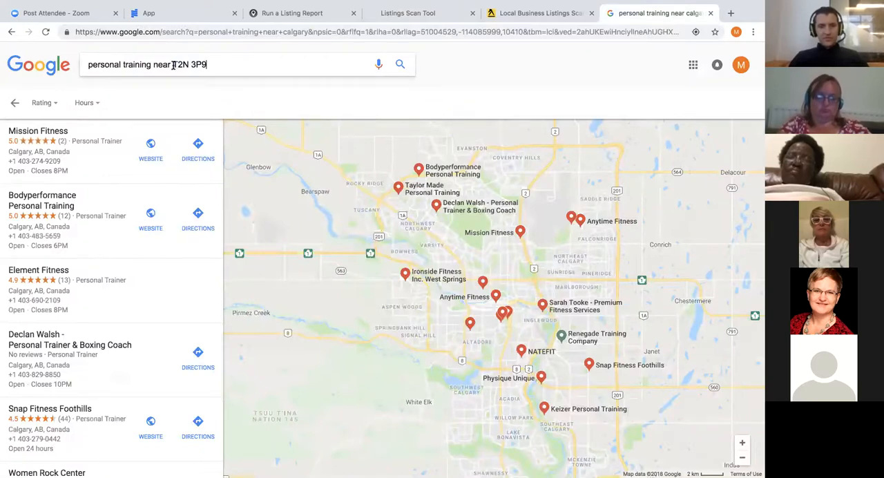
{"action": "key", "text": "Enter"}
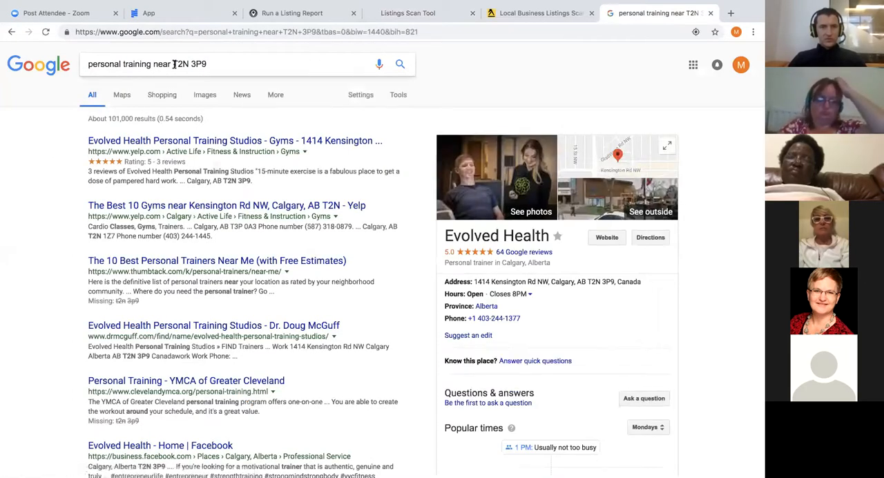
{"action": "type", "text": "calgary"}
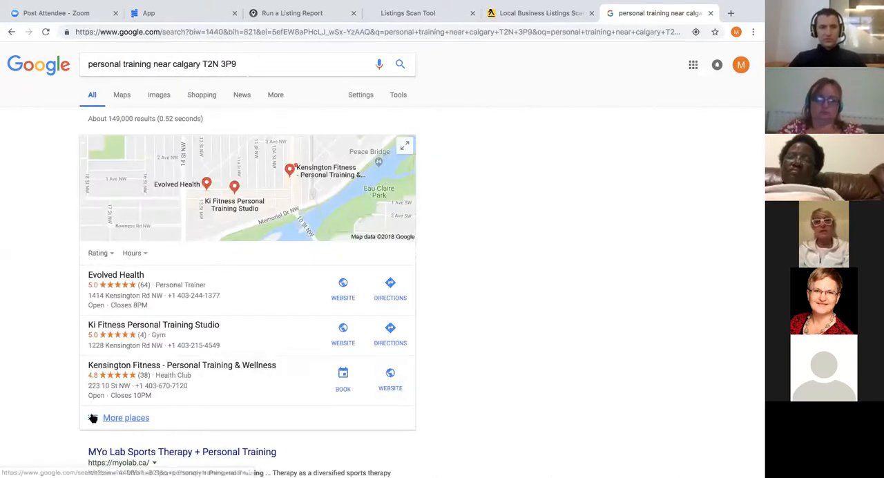
Show More places, pan the map to a nearby area and scroll the refreshed trainer listings.
{"action": "left_click", "coordinate": [124, 417]}
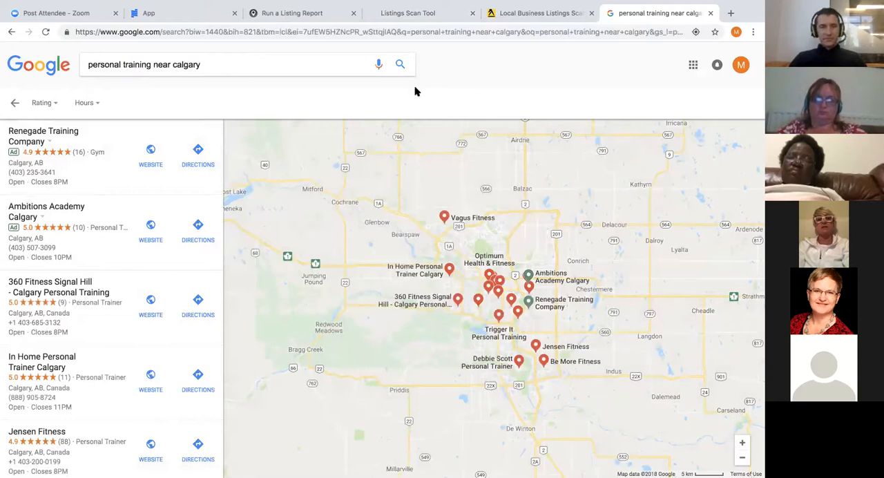
{"action": "mouse_move", "coordinate": [586, 387]}
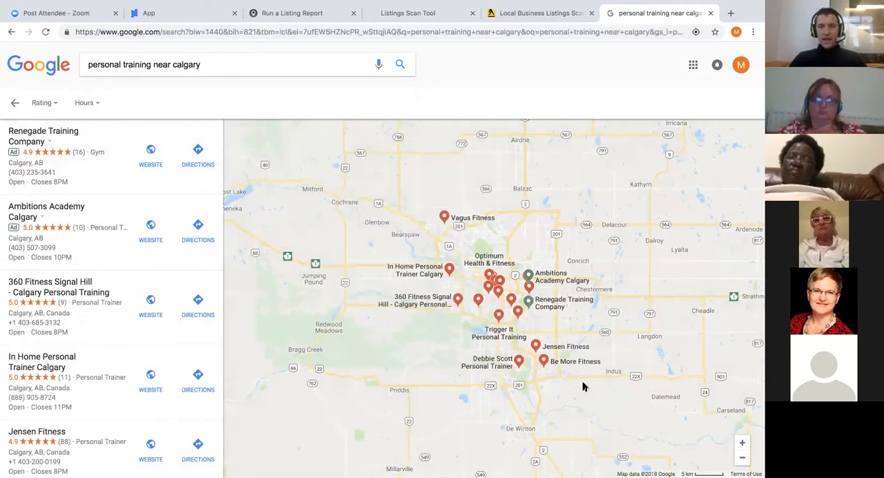
{"action": "left_click_drag", "start_coordinate": [582, 386], "coordinate": [527, 376]}
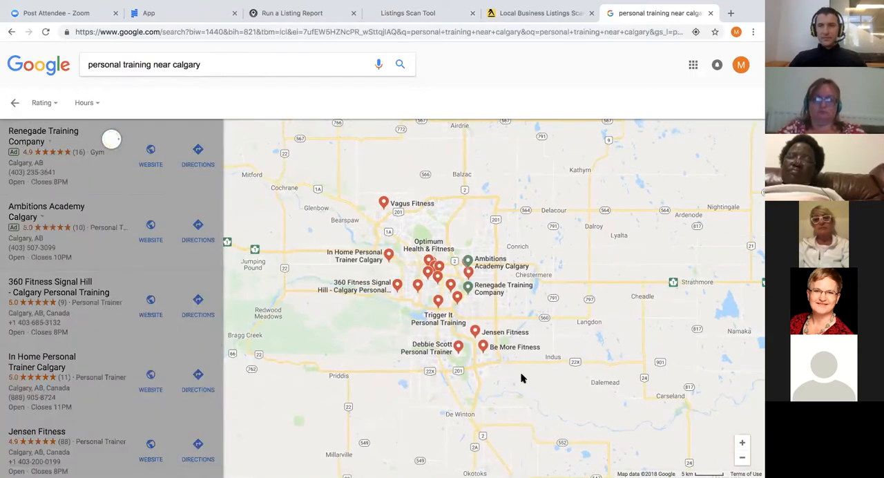
{"action": "scroll", "scroll_direction": "down", "scroll_amount": 3}
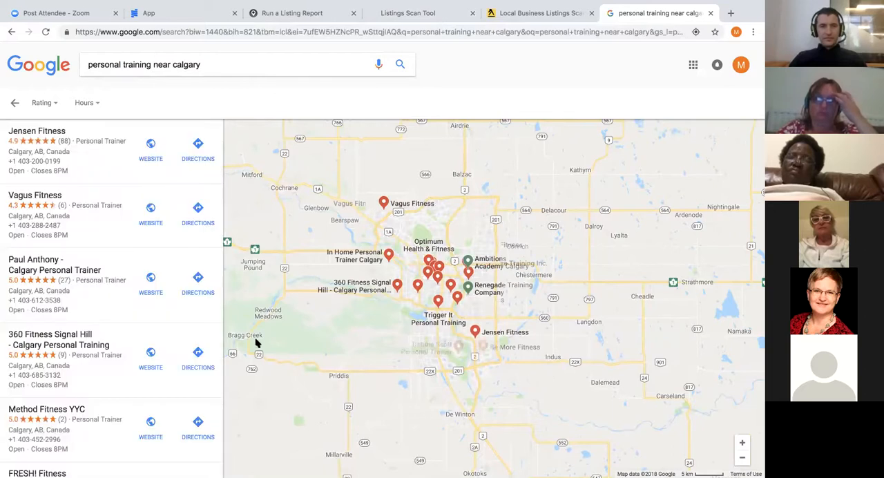
{"action": "scroll", "scroll_direction": "down", "scroll_amount": 3}
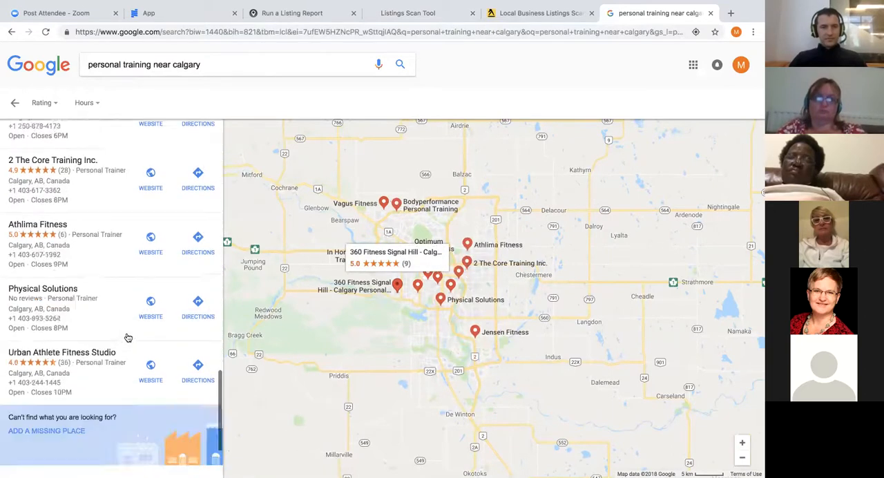
Scroll the refreshed local trainer list past Kayla B Fitness to Arolyfe fitness and Maestro Fitness.
{"action": "scroll", "scroll_direction": "down", "scroll_amount": 3}
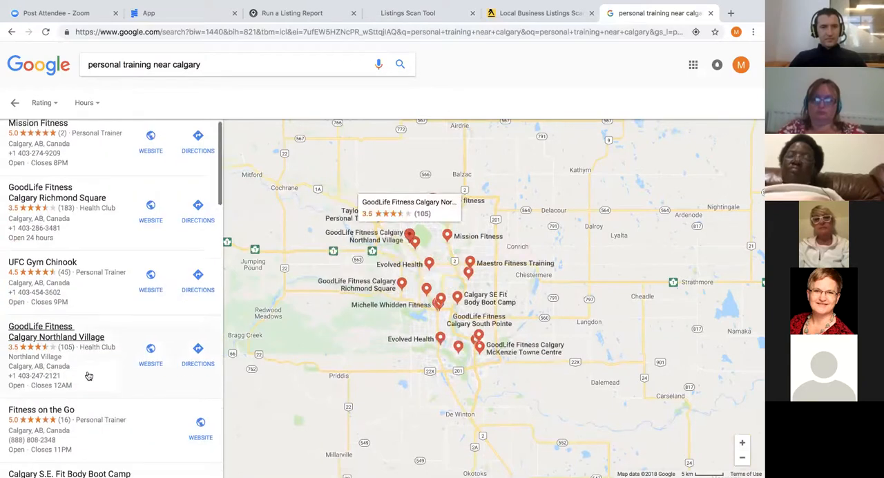
{"action": "scroll", "scroll_direction": "down", "scroll_amount": 3}
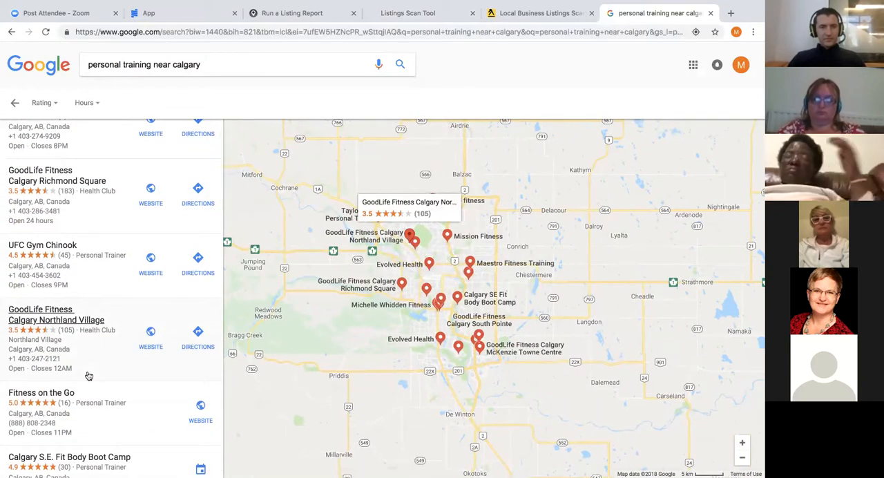
{"action": "scroll", "scroll_direction": "down", "scroll_amount": 3}
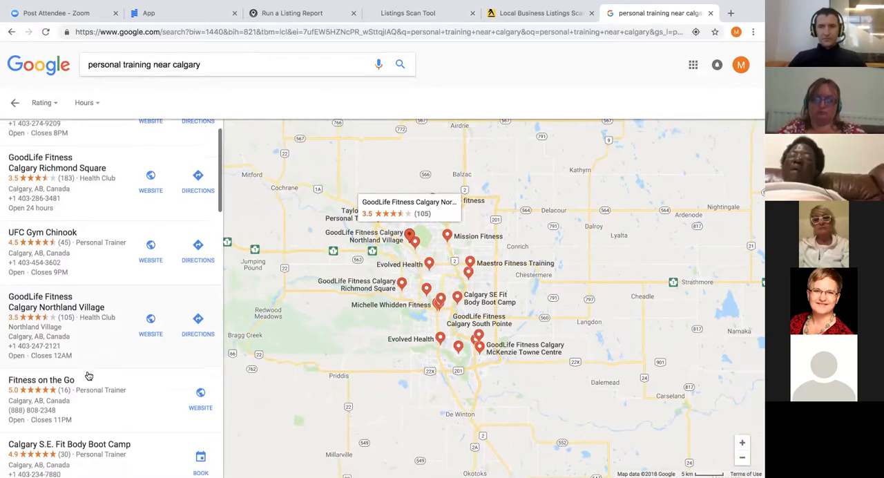
{"action": "scroll", "scroll_direction": "down", "scroll_amount": 3}
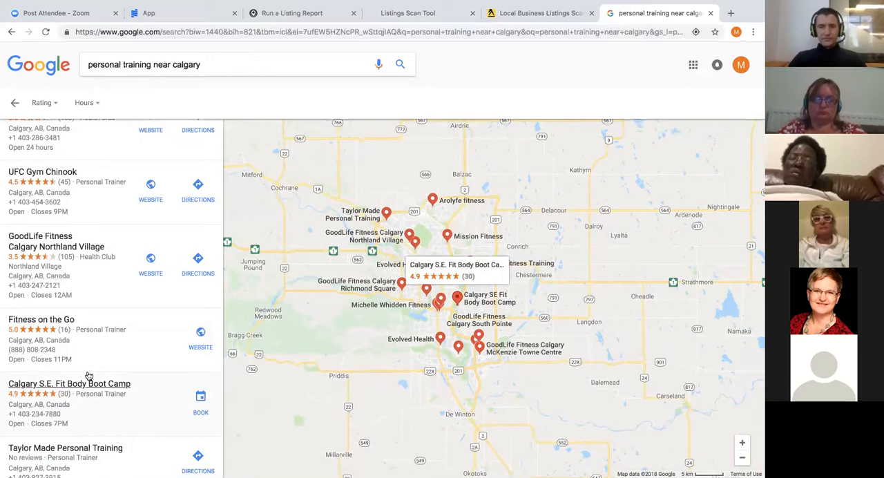
{"action": "scroll", "scroll_direction": "down", "scroll_amount": 3}
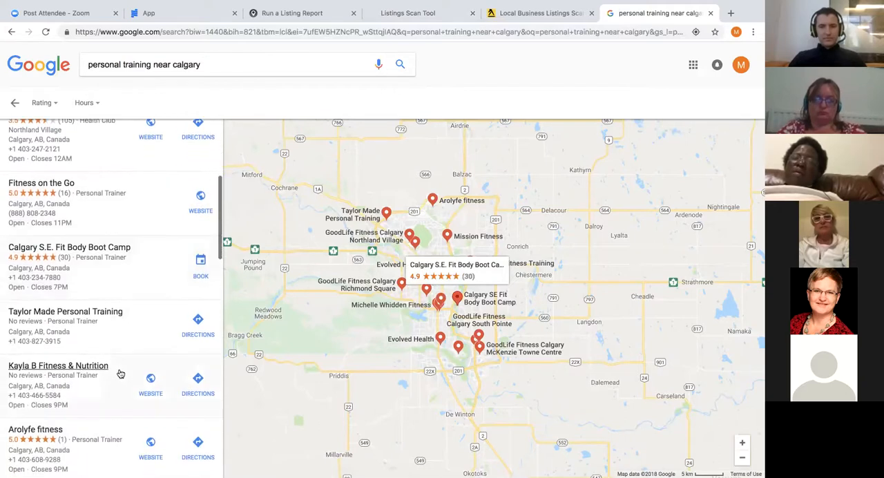
{"action": "scroll", "scroll_direction": "down", "scroll_amount": 3}
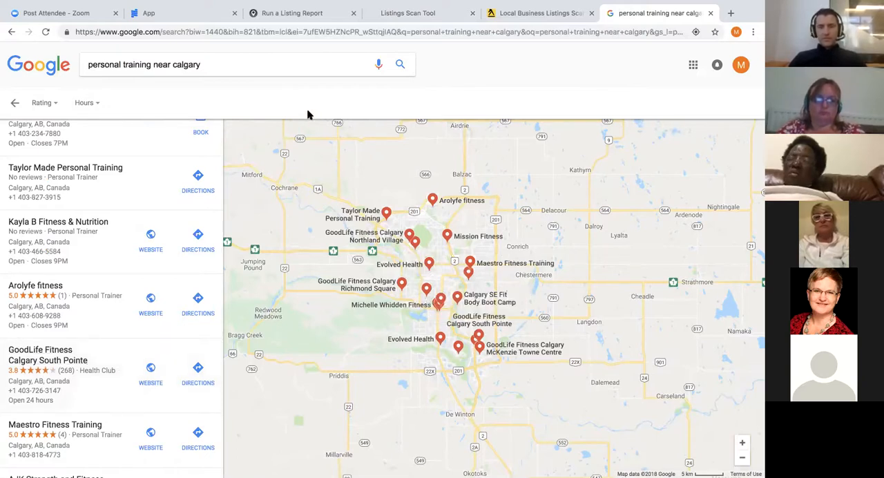
{"action": "mouse_move", "coordinate": [284, 94]}
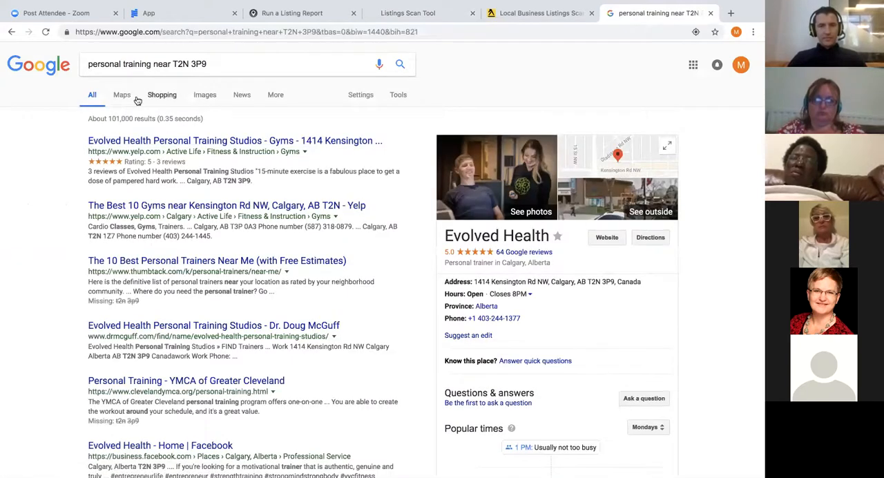
View the personal-training search near T2N 3P9 on a map, then step back to the earlier map page.
{"action": "left_click", "coordinate": [122, 94]}
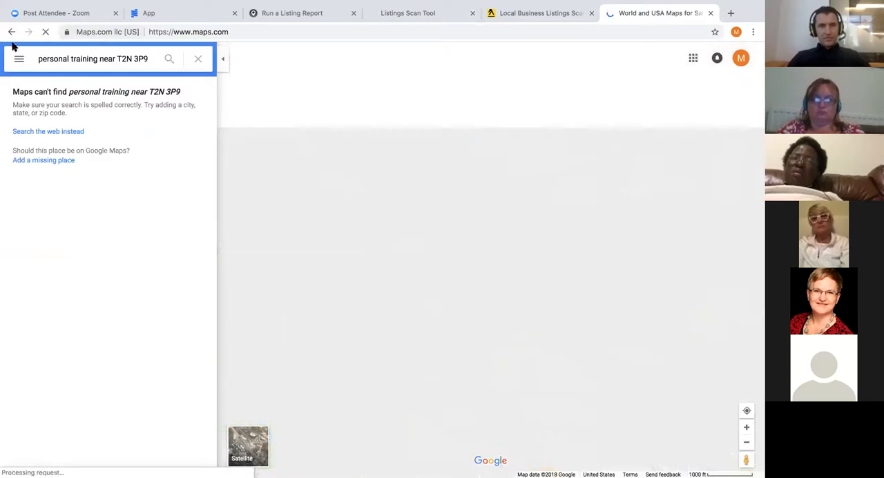
{"action": "left_click", "coordinate": [14, 32]}
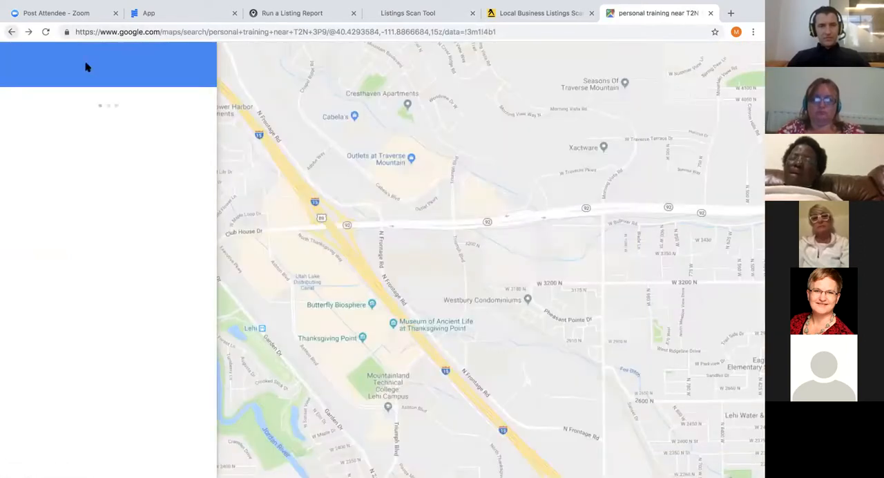
{"action": "left_click", "coordinate": [170, 58]}
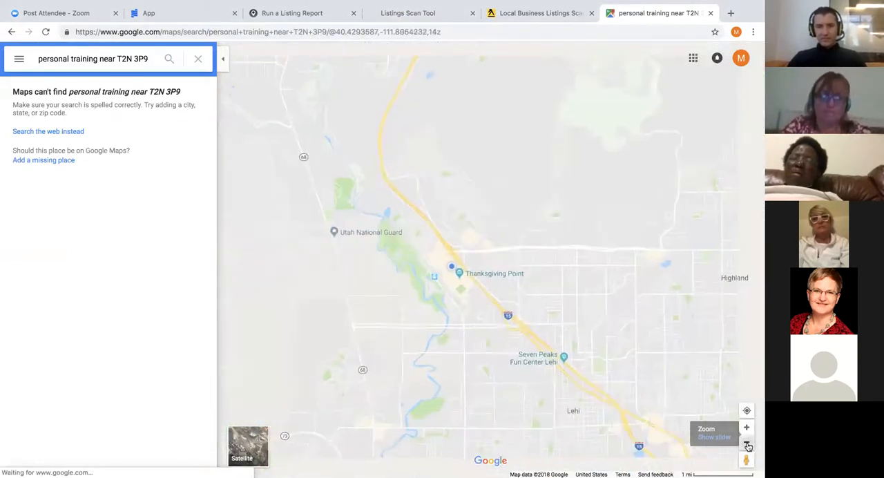
Return through the listings scan page to the Evolved Health scan results.
{"action": "left_click", "coordinate": [745, 446]}
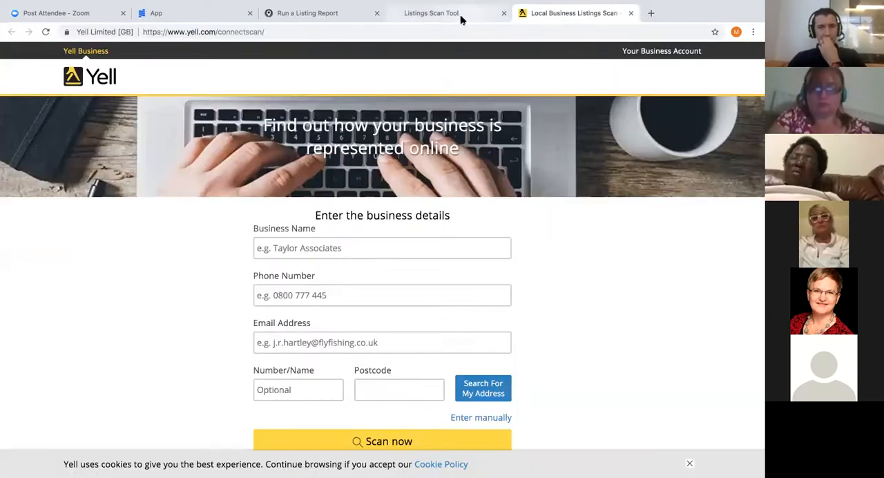
{"action": "left_click", "coordinate": [447, 13]}
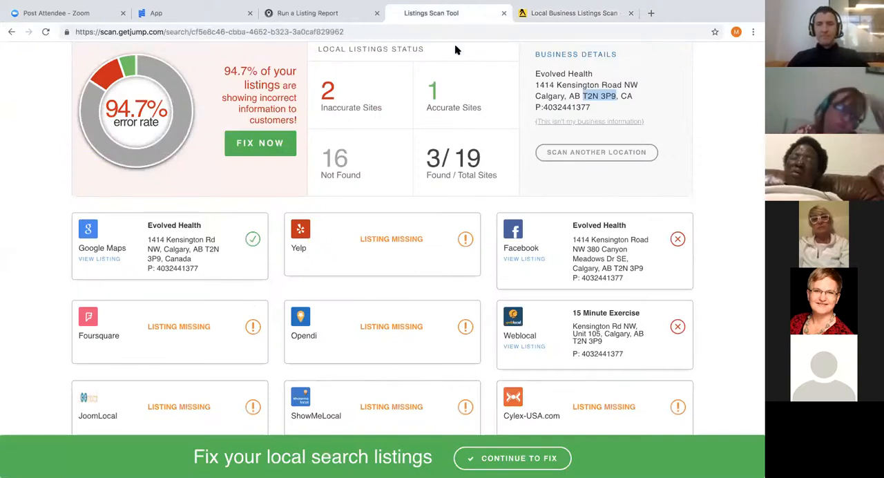
{"action": "mouse_move", "coordinate": [666, 9]}
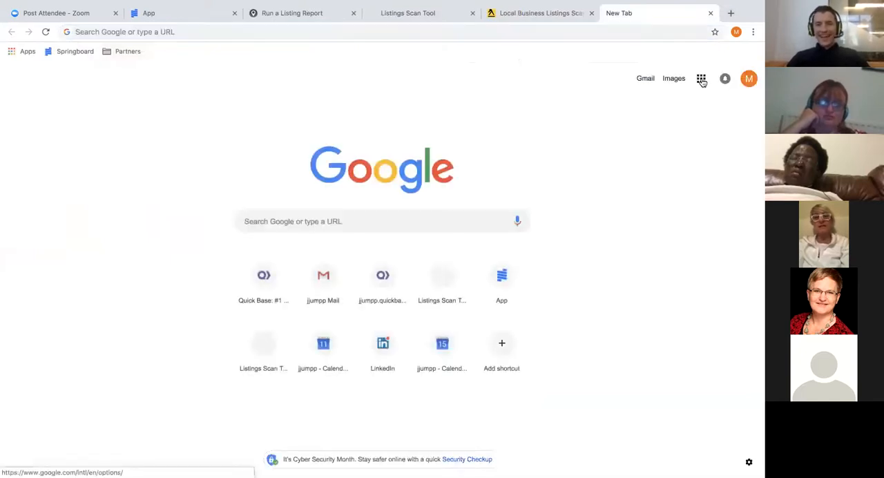
Reach Google Maps by searching Google for 'maps' and start a place search.
{"action": "left_click", "coordinate": [701, 77]}
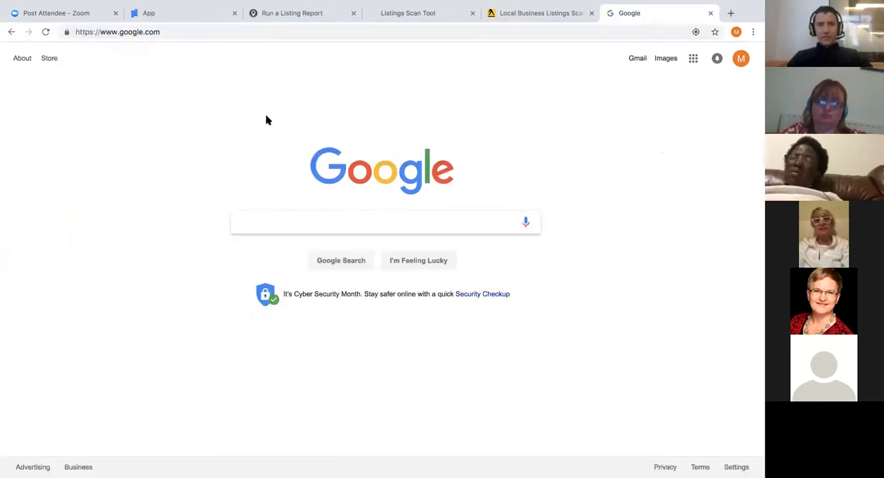
{"action": "mouse_move", "coordinate": [649, 75]}
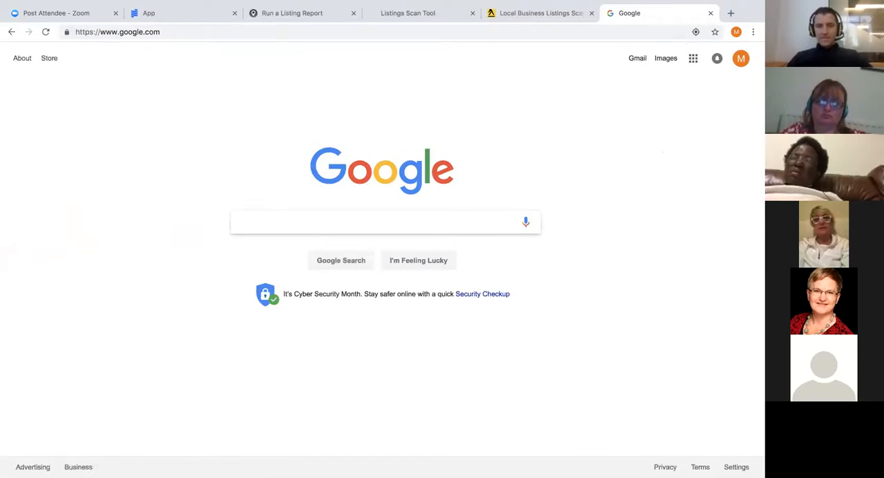
{"action": "type", "text": "maps"}
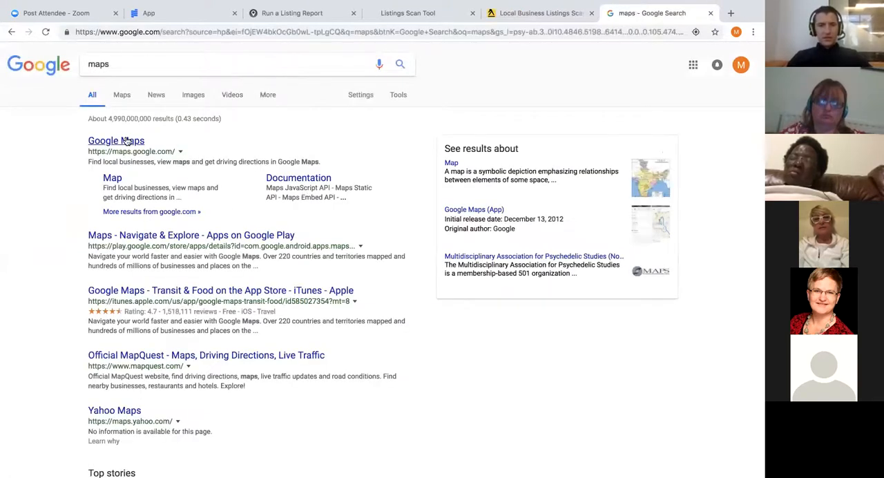
{"action": "left_click", "coordinate": [116, 141]}
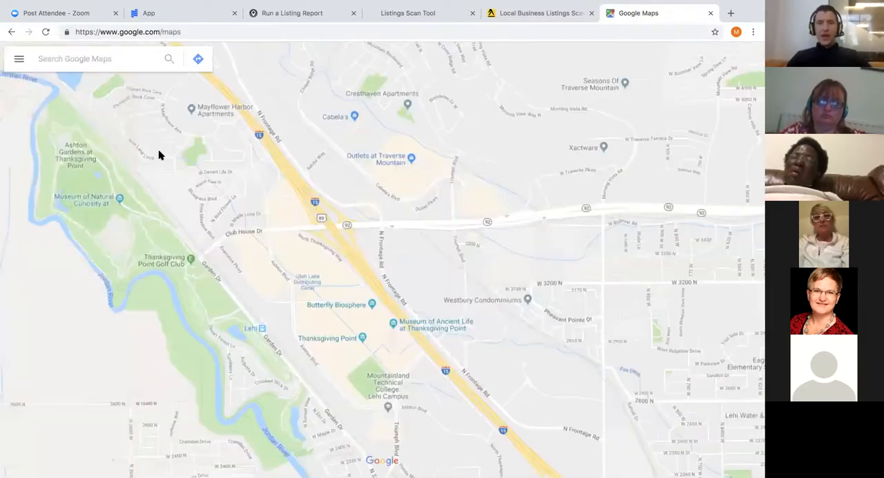
{"action": "left_click", "coordinate": [90, 58]}
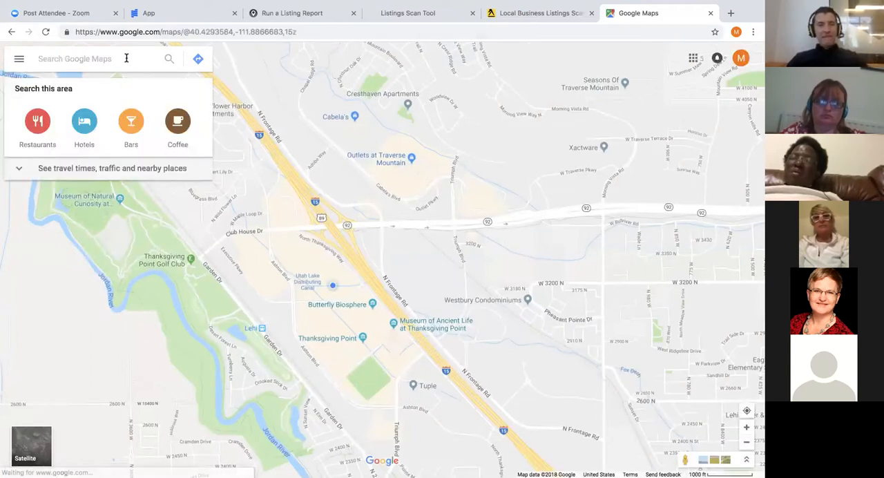
{"action": "type", "text": "T2N 3P9"}
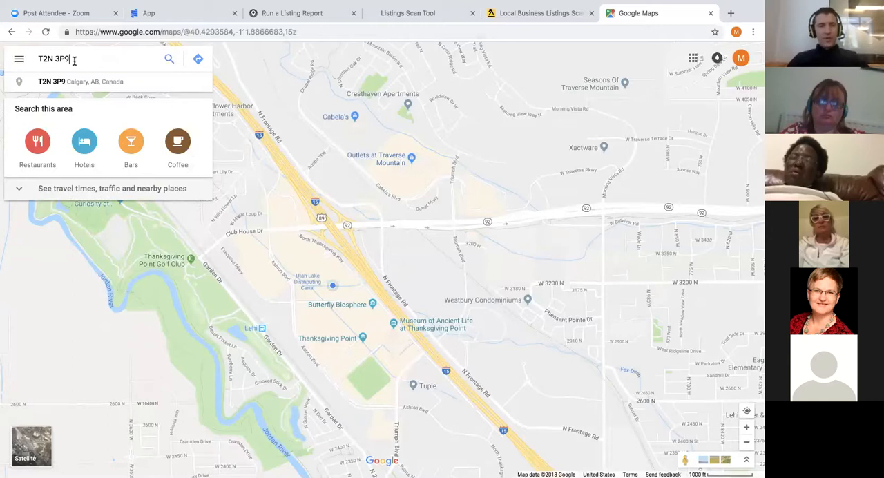
{"action": "type", "text": "personal tra"}
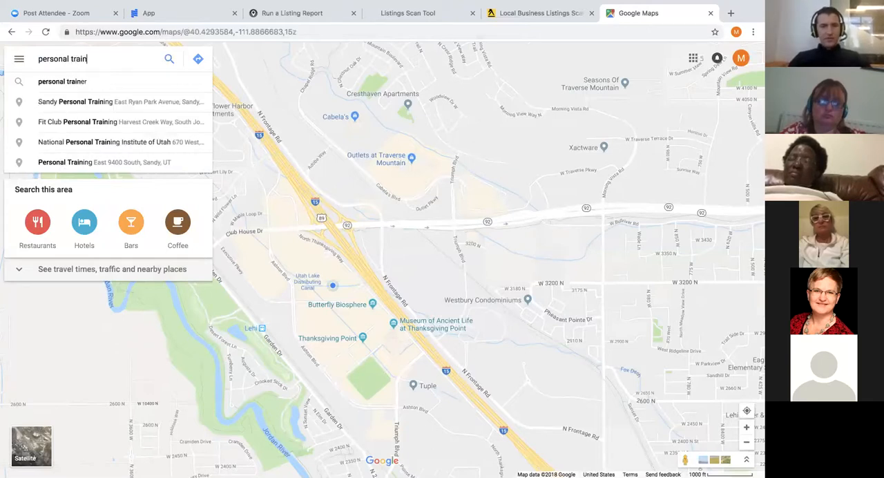
{"action": "type", "text": "ing near c"}
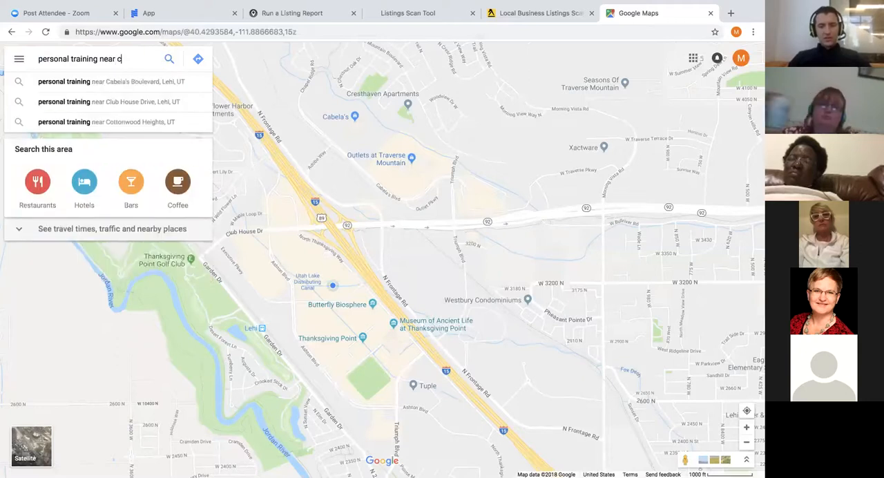
{"action": "type", "text": "algary"}
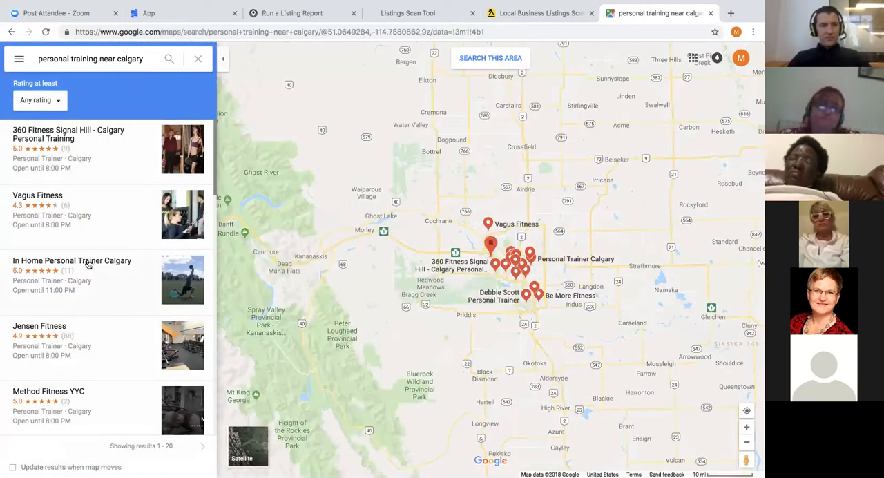
Zoom the trainer map into central Calgary, briefly checking the JUMPERS listing profile.
{"action": "scroll", "scroll_direction": "down", "scroll_amount": 3}
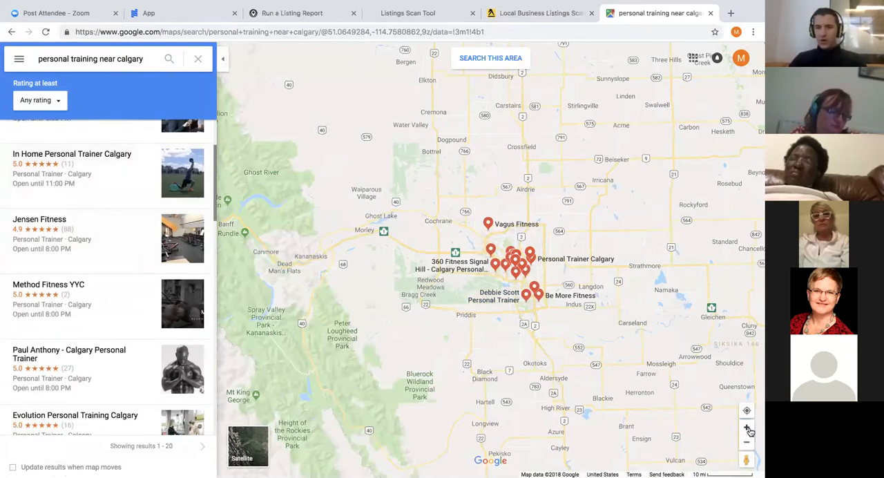
{"action": "left_click", "coordinate": [746, 428]}
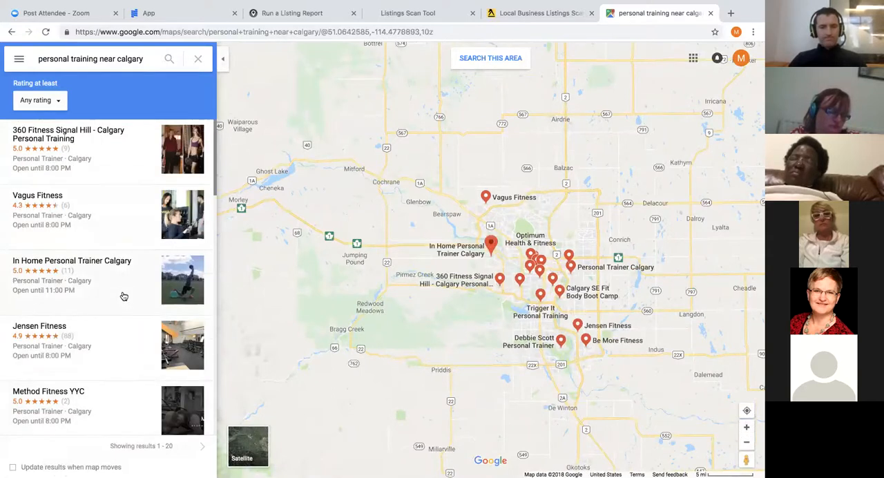
{"action": "mouse_move", "coordinate": [365, 283]}
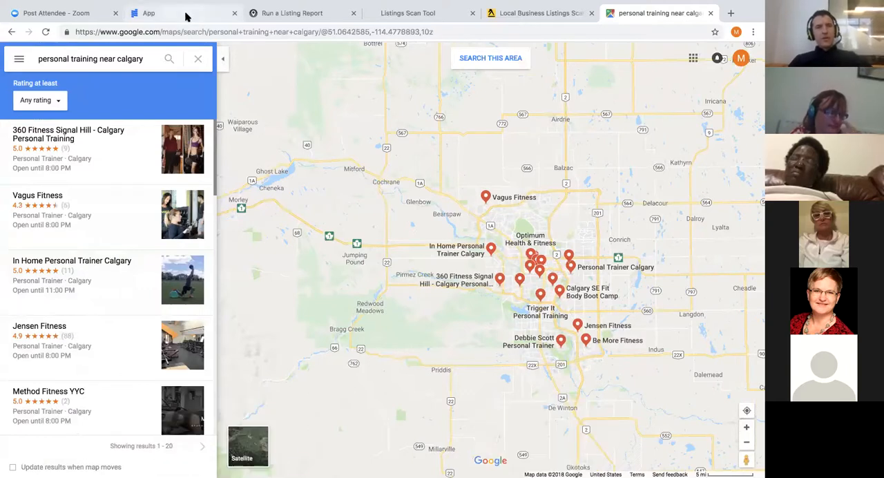
{"action": "left_click", "coordinate": [159, 14]}
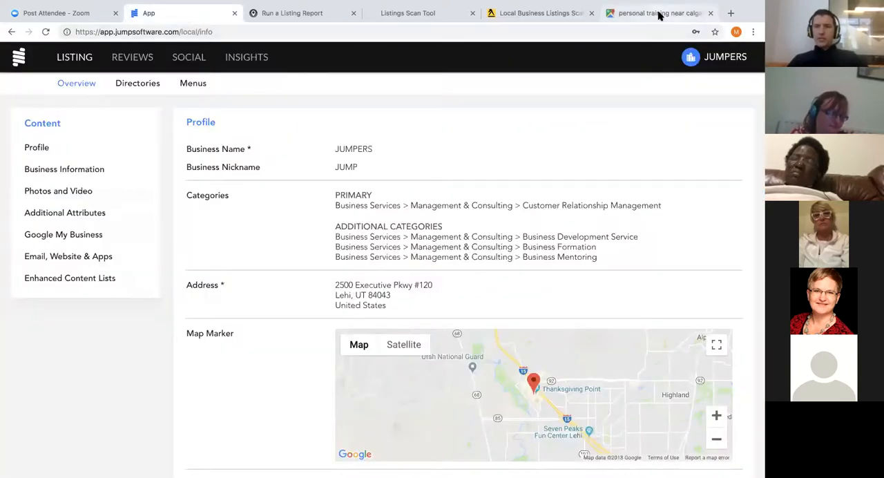
{"action": "left_click", "coordinate": [662, 13]}
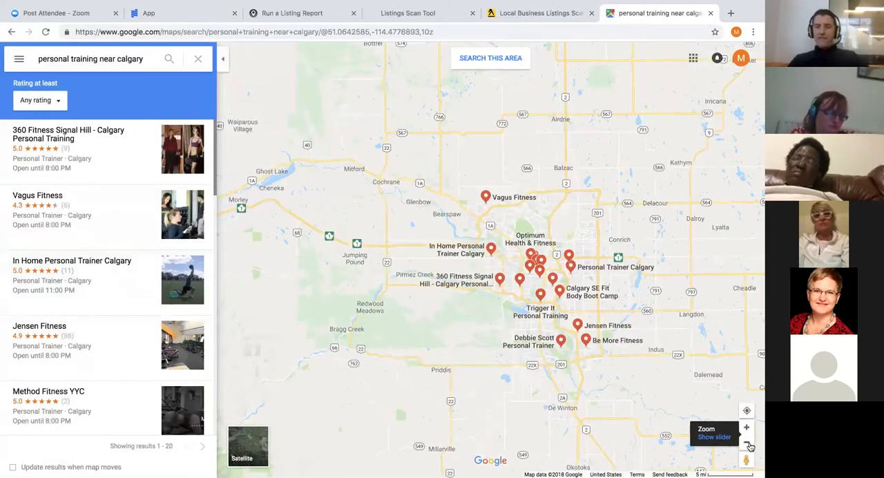
{"action": "left_click", "coordinate": [748, 439]}
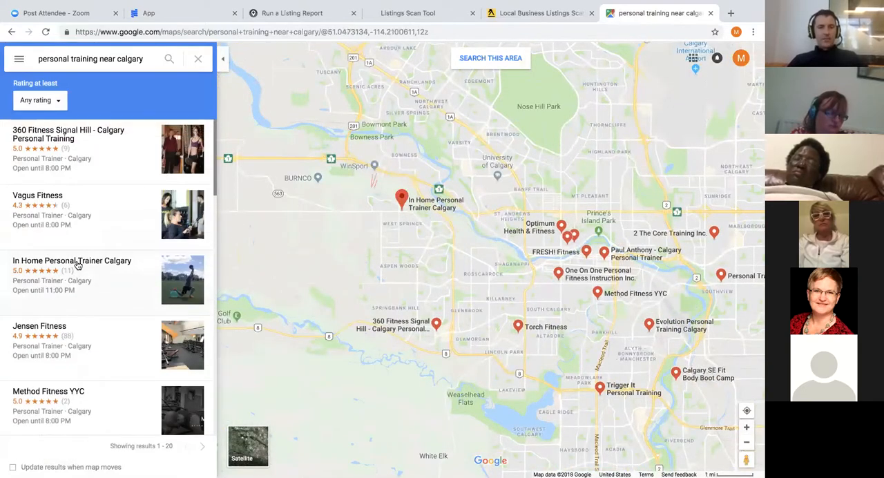
{"action": "scroll", "scroll_direction": "down", "scroll_amount": 3}
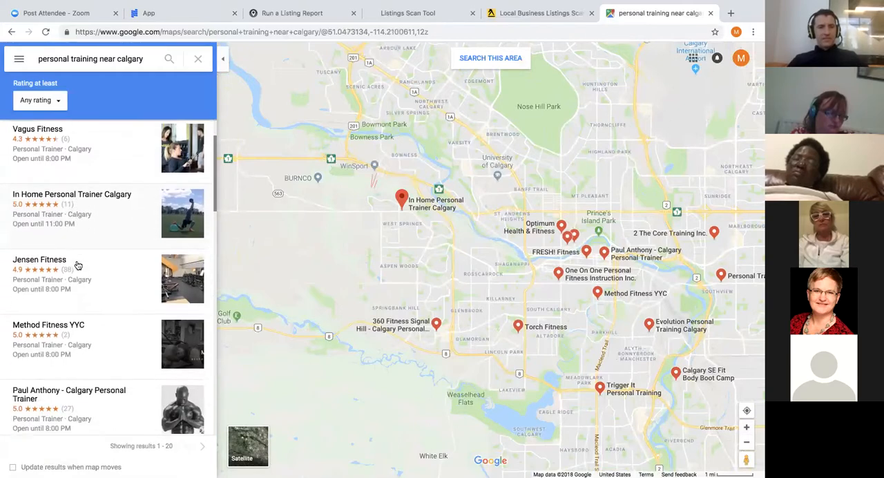
{"action": "scroll", "scroll_direction": "down", "scroll_amount": 3}
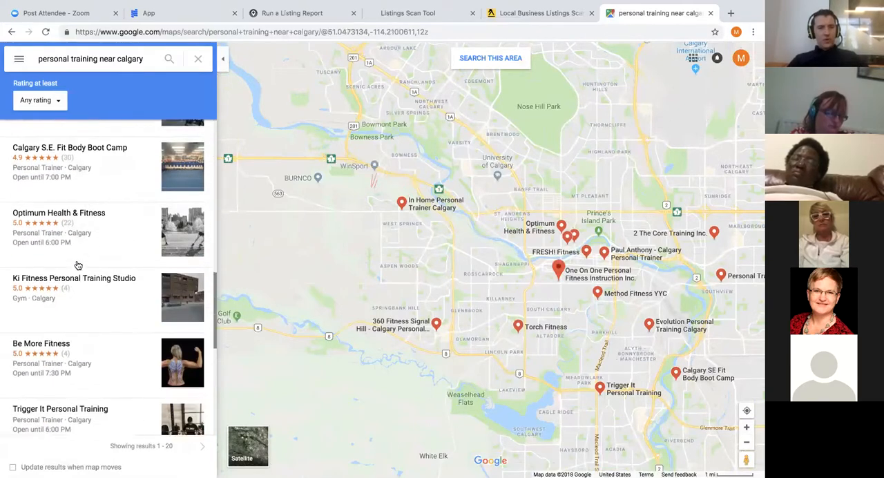
{"action": "scroll", "scroll_direction": "down", "scroll_amount": 3}
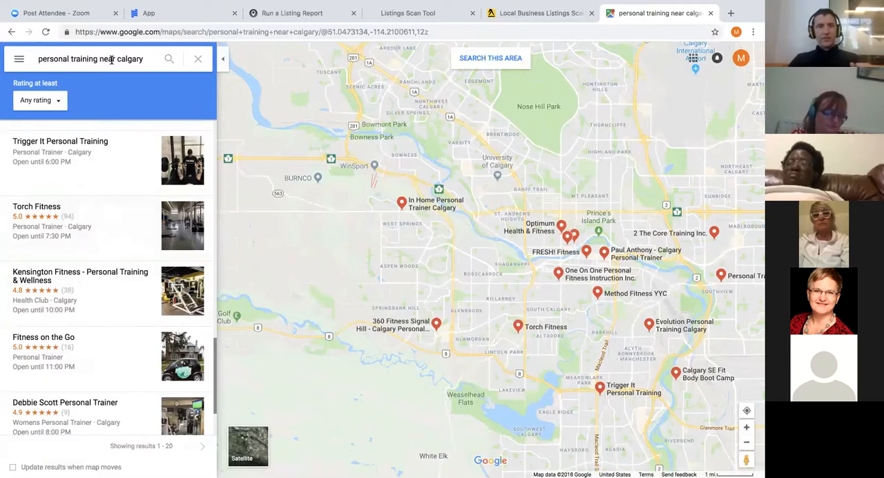
{"action": "mouse_move", "coordinate": [137, 107]}
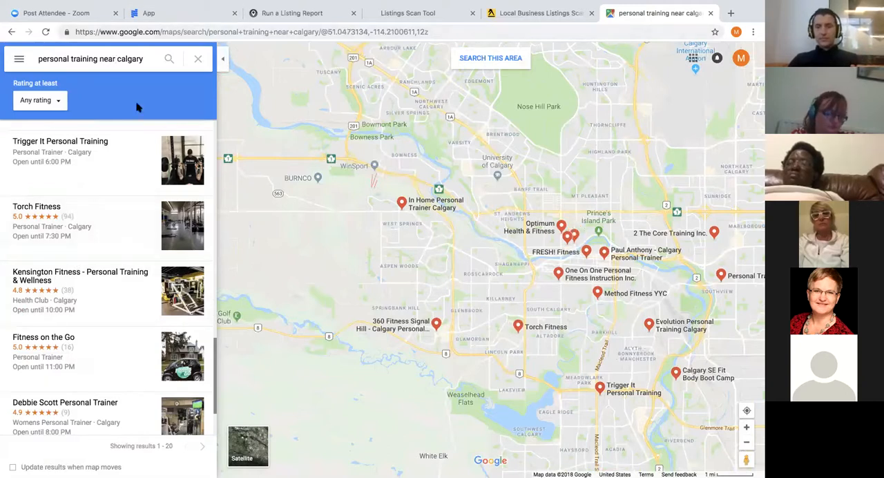
{"action": "mouse_move", "coordinate": [146, 94]}
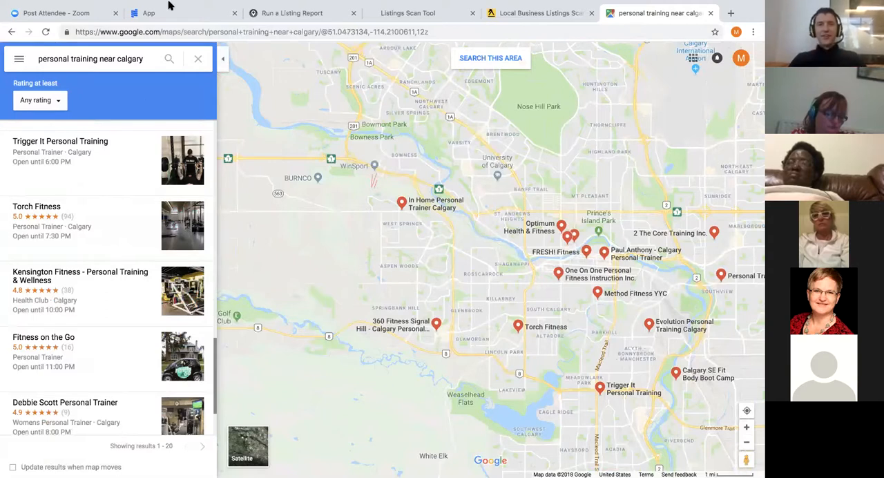
{"action": "left_click", "coordinate": [165, 12]}
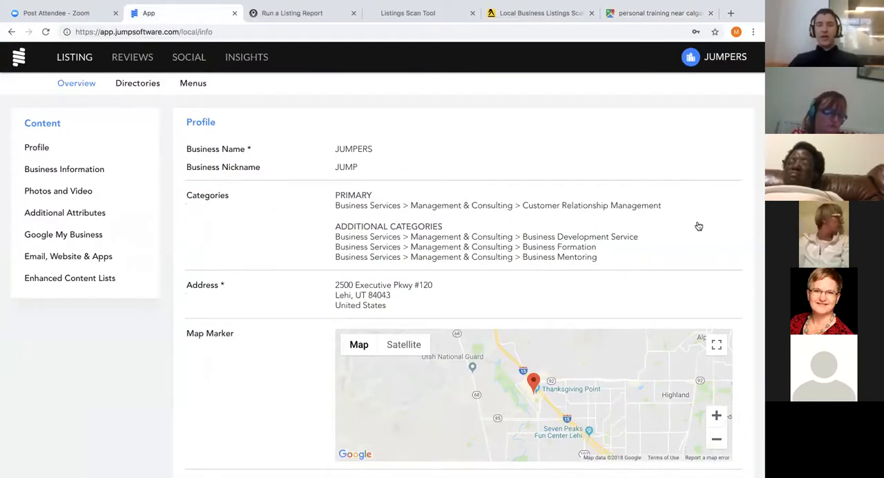
Glance at the Evolved Health scan results, then scroll down the JUMPERS Business Information page.
{"action": "scroll", "scroll_direction": "down", "scroll_amount": 3}
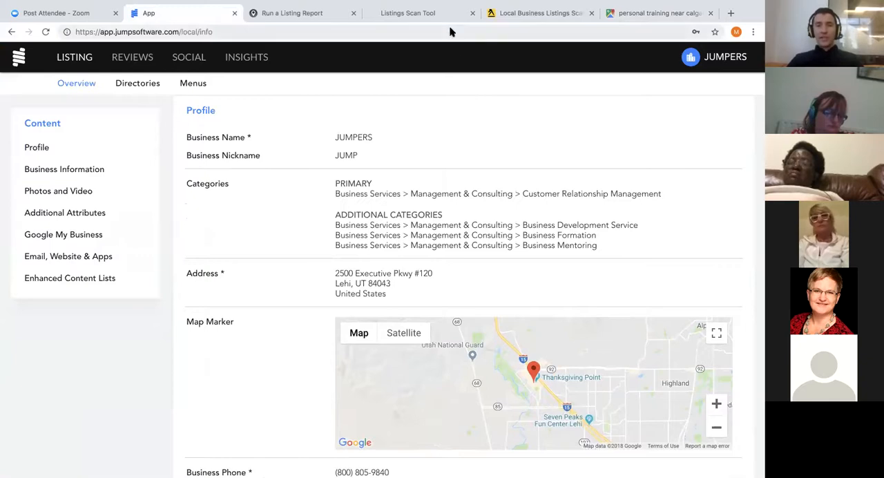
{"action": "left_click", "coordinate": [420, 13]}
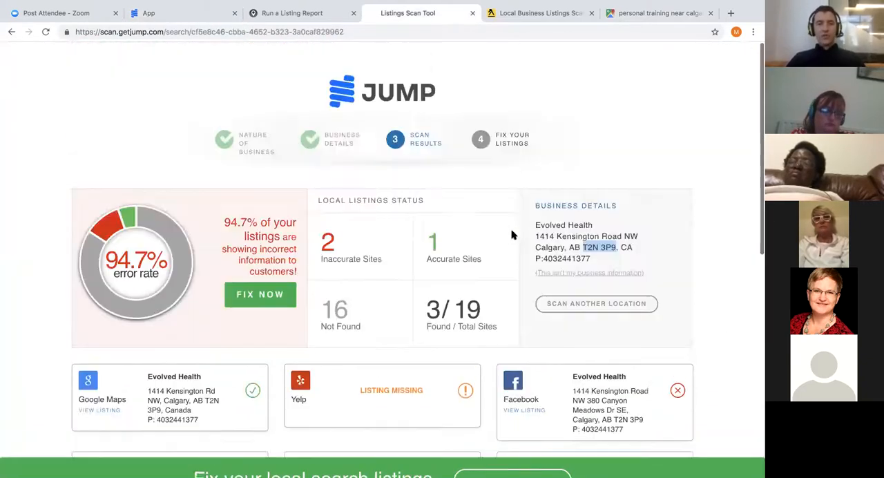
{"action": "left_click", "coordinate": [149, 12]}
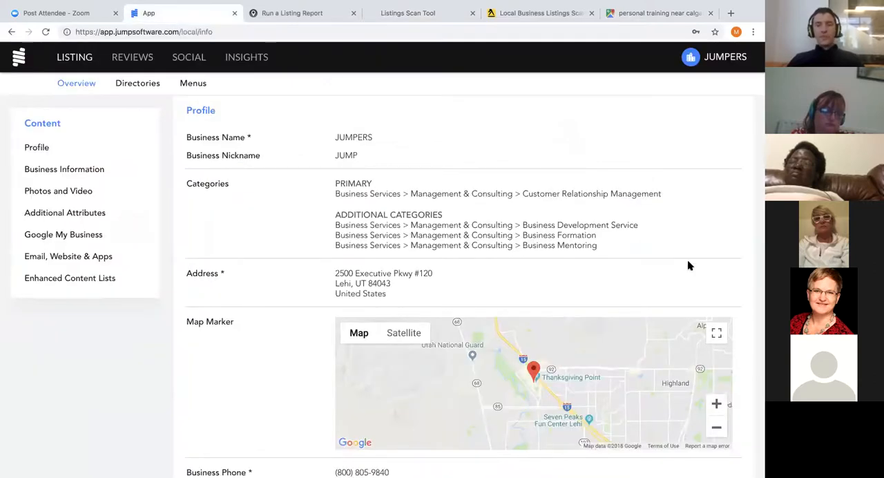
{"action": "scroll", "scroll_direction": "down", "scroll_amount": 3}
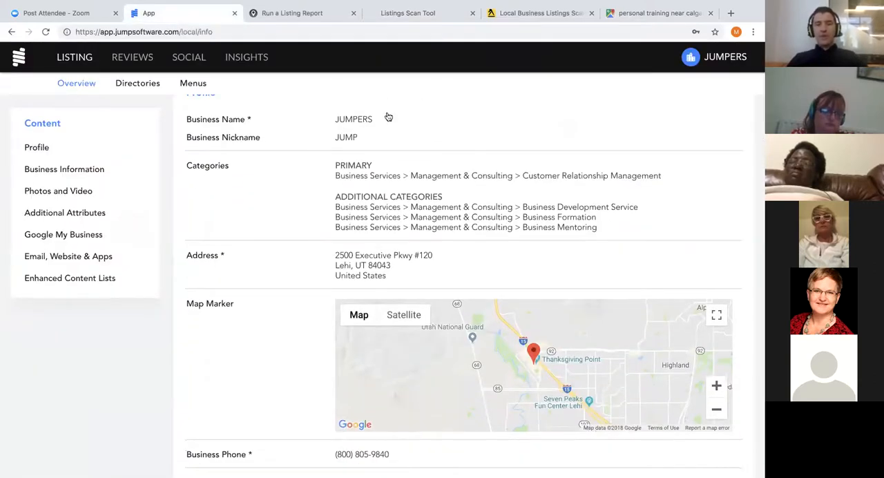
{"action": "scroll", "scroll_direction": "down", "scroll_amount": 3}
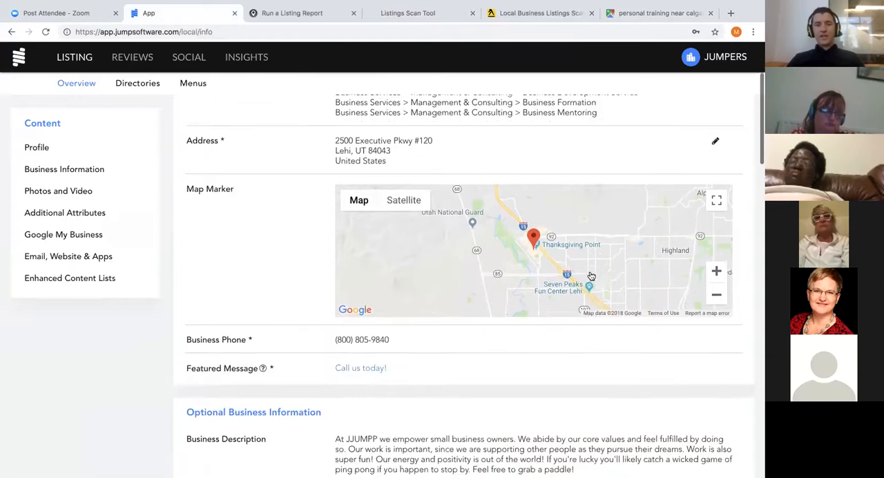
{"action": "scroll", "scroll_direction": "down", "scroll_amount": 3}
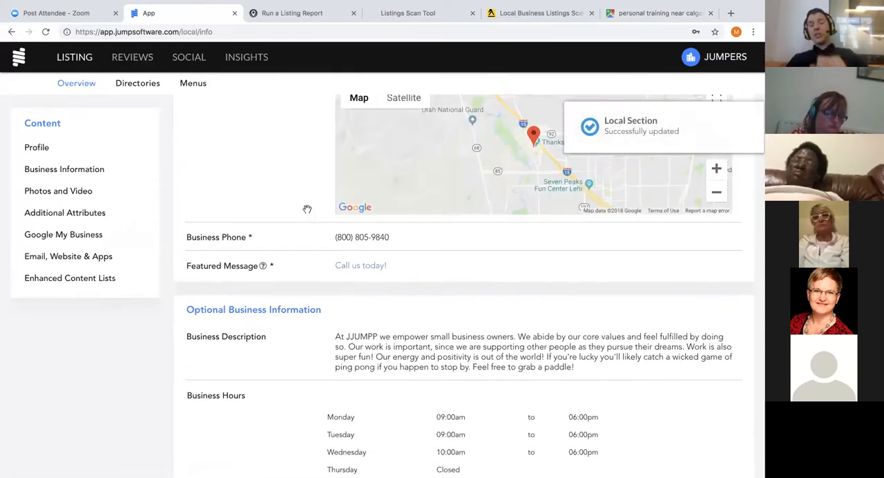
Scroll on down to the Keywords section, where single-letter keyword entries are being edited.
{"action": "scroll", "scroll_direction": "down", "scroll_amount": 3}
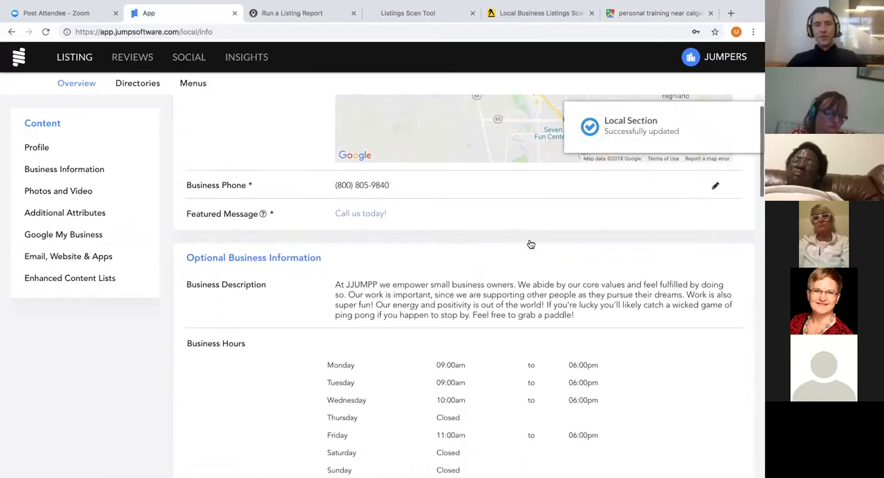
{"action": "scroll", "scroll_direction": "down", "scroll_amount": 3}
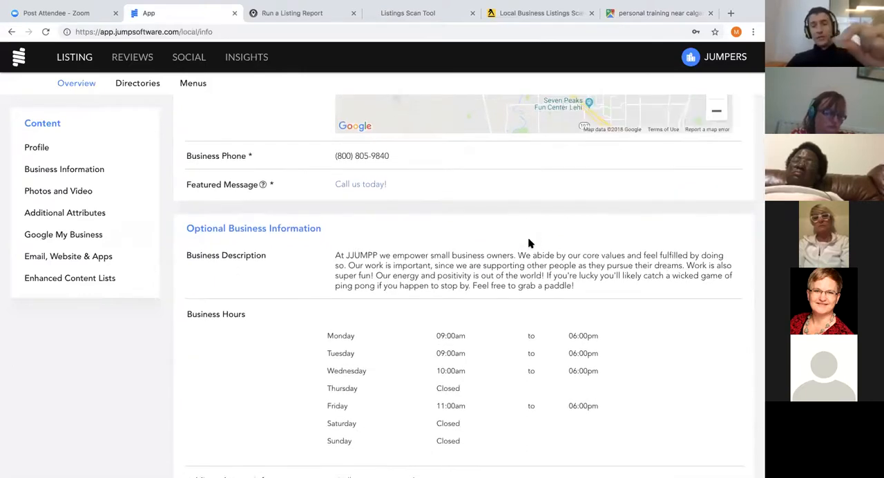
{"action": "scroll", "scroll_direction": "down", "scroll_amount": 3}
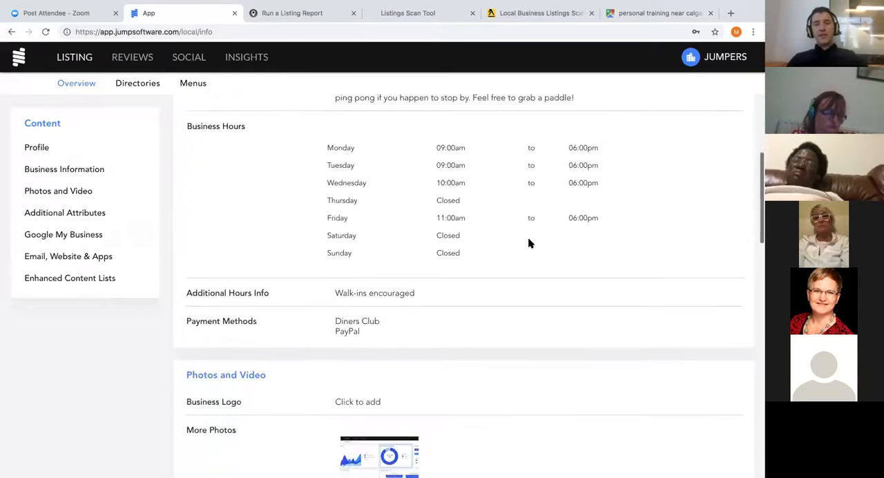
{"action": "scroll", "scroll_direction": "down", "scroll_amount": 3}
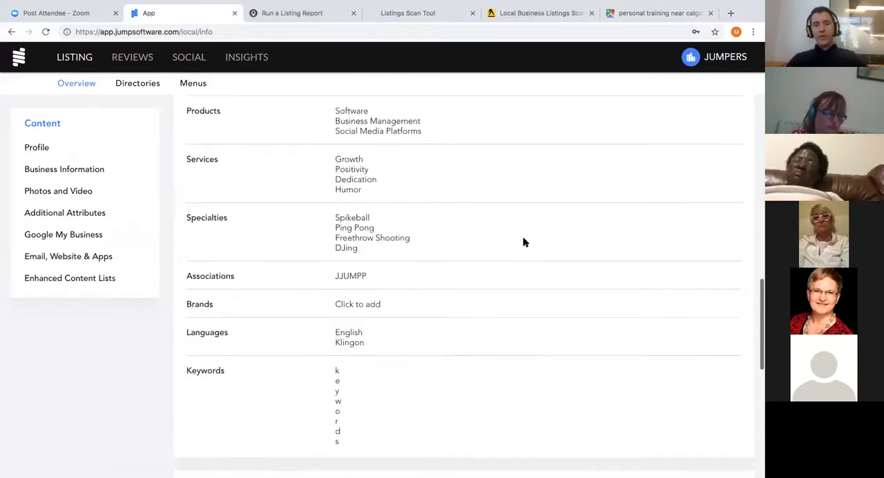
{"action": "scroll", "scroll_direction": "down", "scroll_amount": 3}
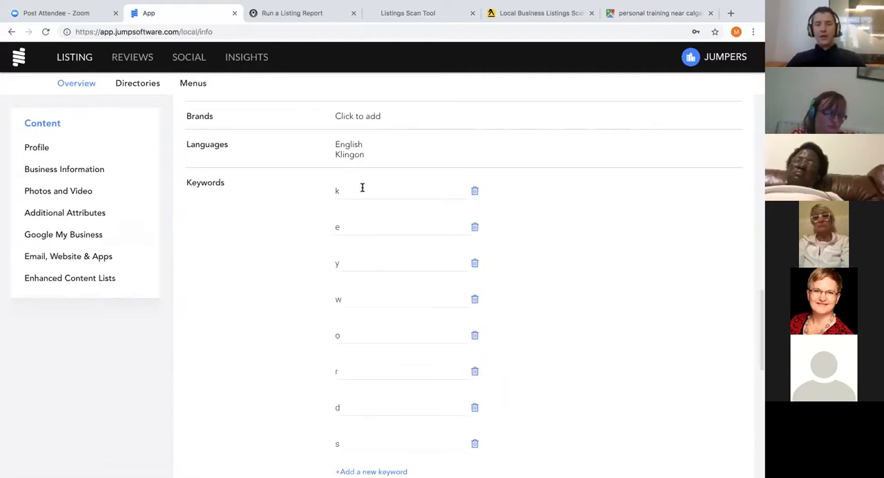
{"action": "left_click", "coordinate": [362, 191]}
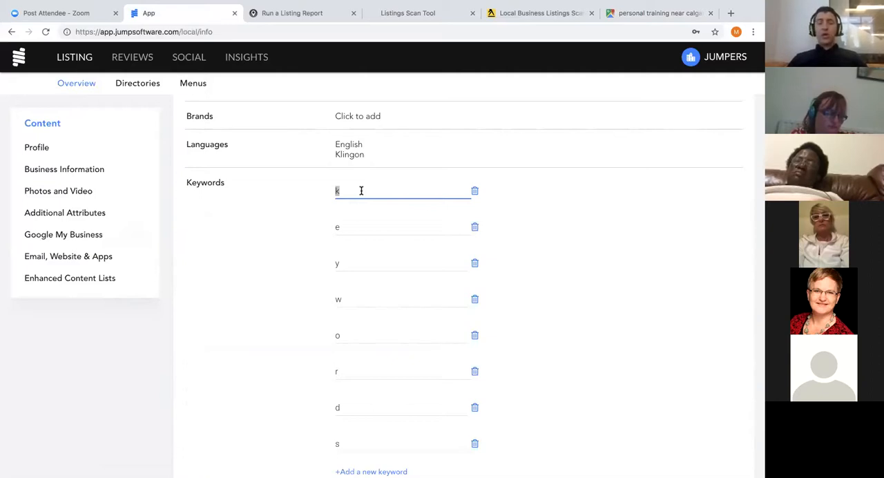
{"action": "scroll", "scroll_direction": "down", "scroll_amount": 3}
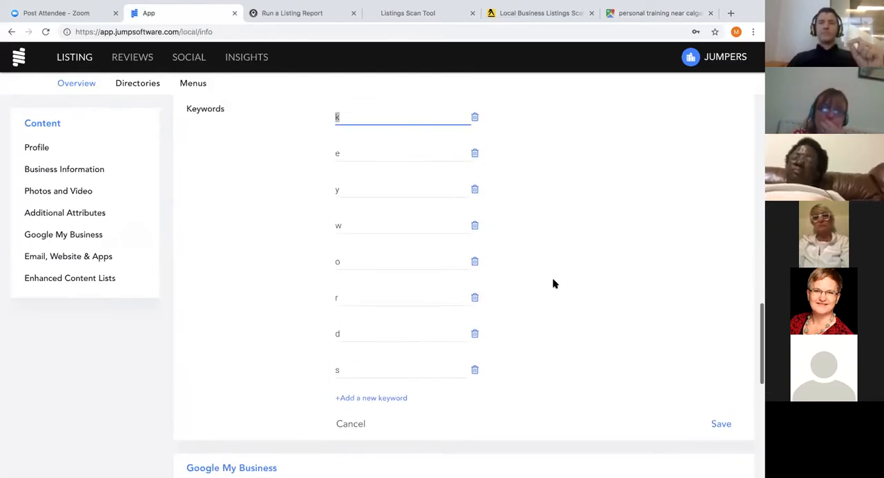
{"action": "scroll", "scroll_direction": "down", "scroll_amount": 3}
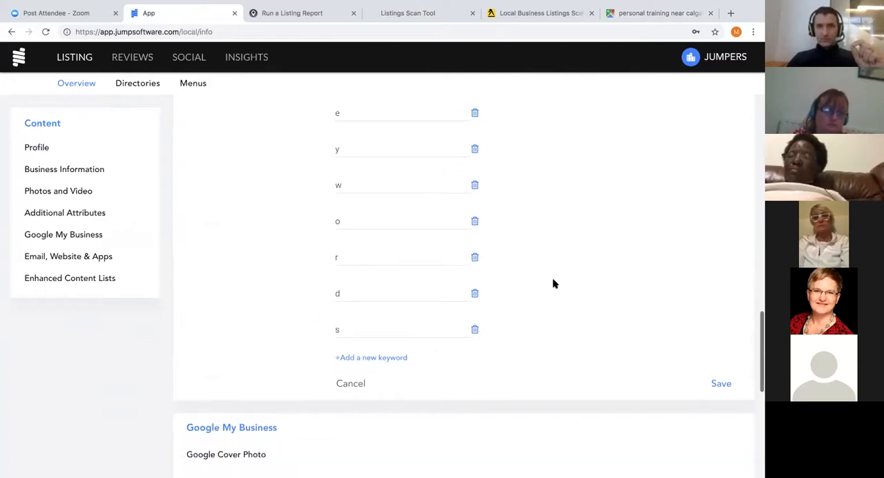
{"action": "scroll", "scroll_direction": "down", "scroll_amount": 3}
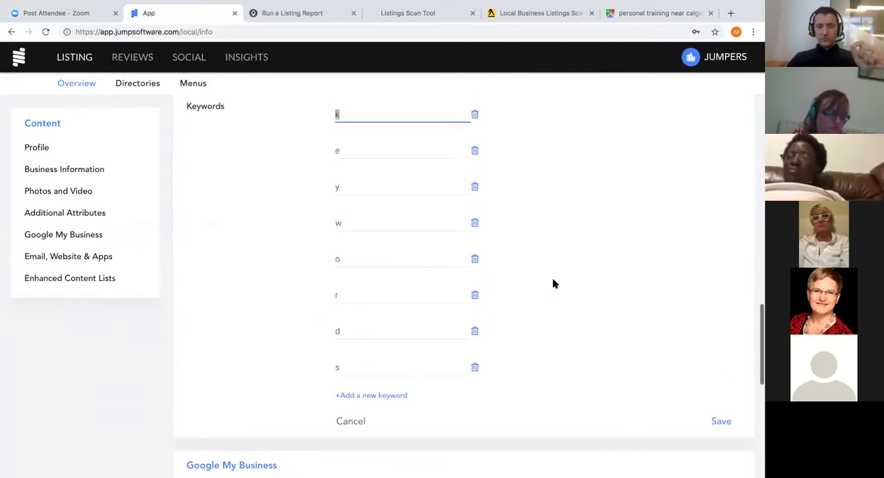
{"action": "scroll", "scroll_direction": "down", "scroll_amount": 3}
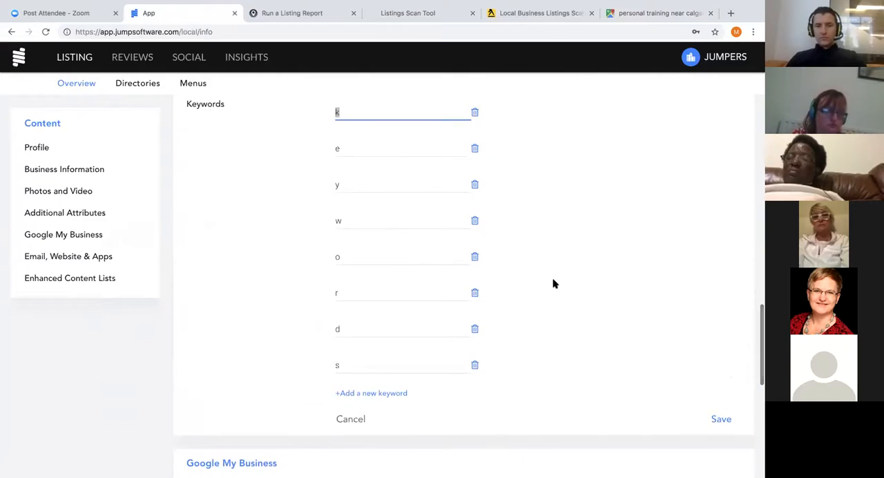
{"action": "scroll", "scroll_direction": "down", "scroll_amount": 3}
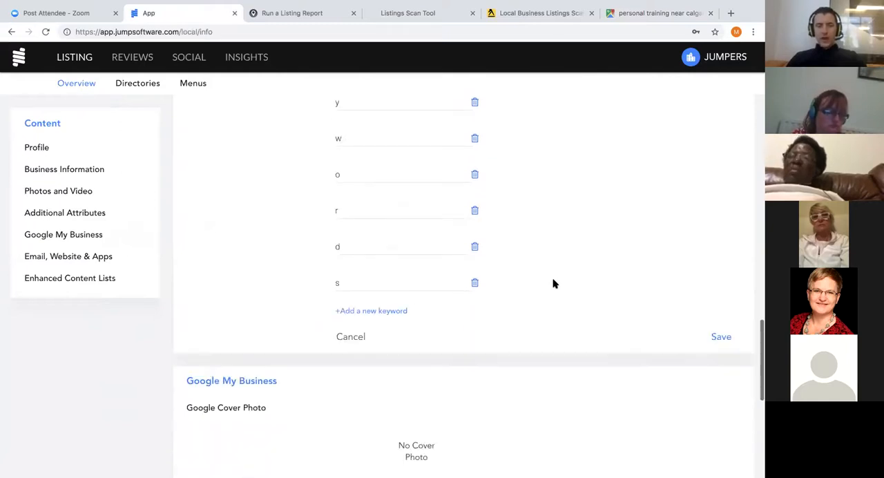
{"action": "scroll", "scroll_direction": "down", "scroll_amount": 3}
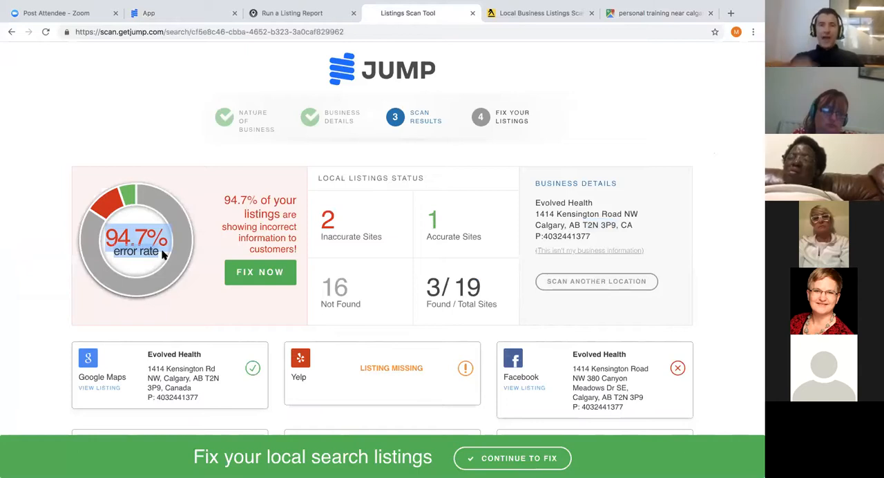
Scroll through the Evolved Health scan report's missing listings, then return to the JUMPERS profile.
{"action": "scroll", "scroll_direction": "down", "scroll_amount": 3}
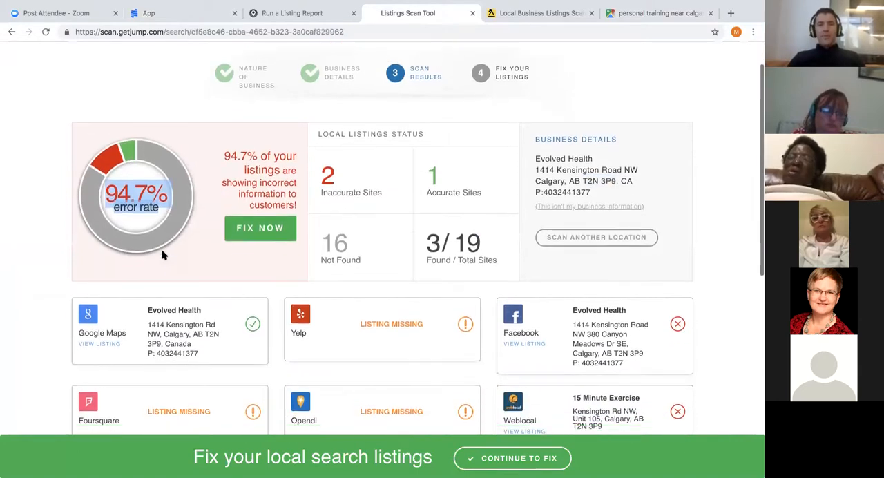
{"action": "scroll", "scroll_direction": "down", "scroll_amount": 3}
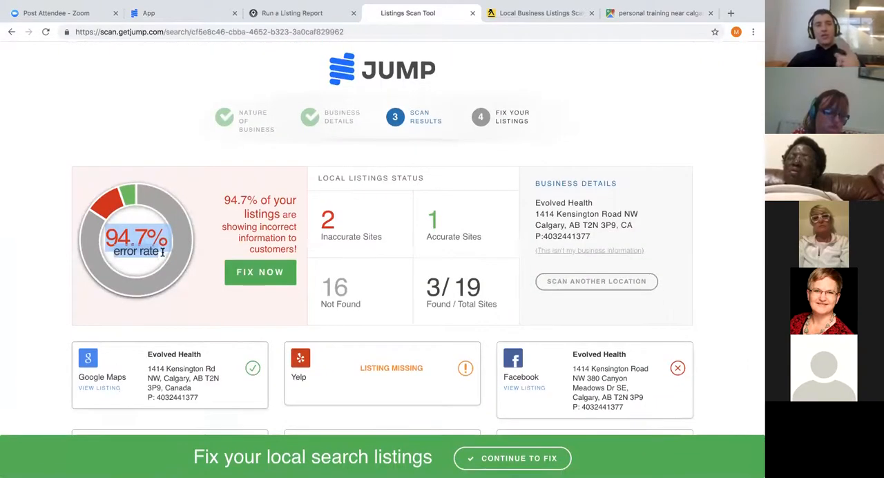
{"action": "scroll", "scroll_direction": "down", "scroll_amount": 3}
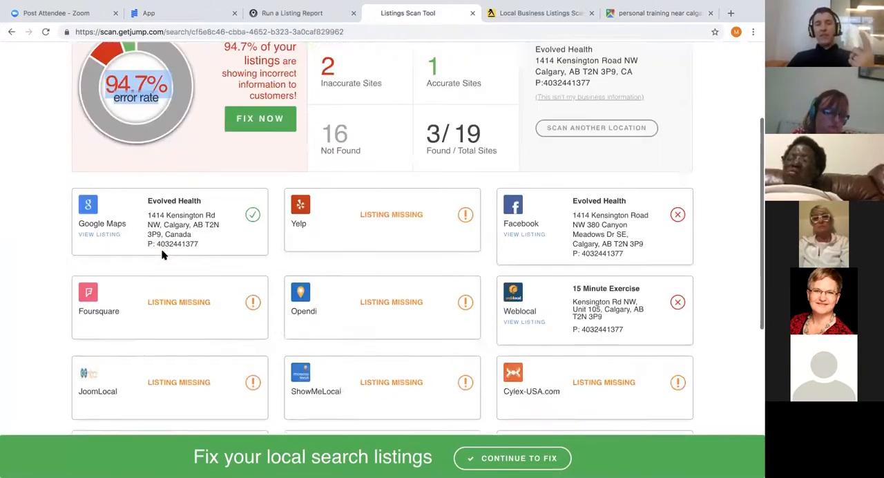
{"action": "scroll", "scroll_direction": "down", "scroll_amount": 3}
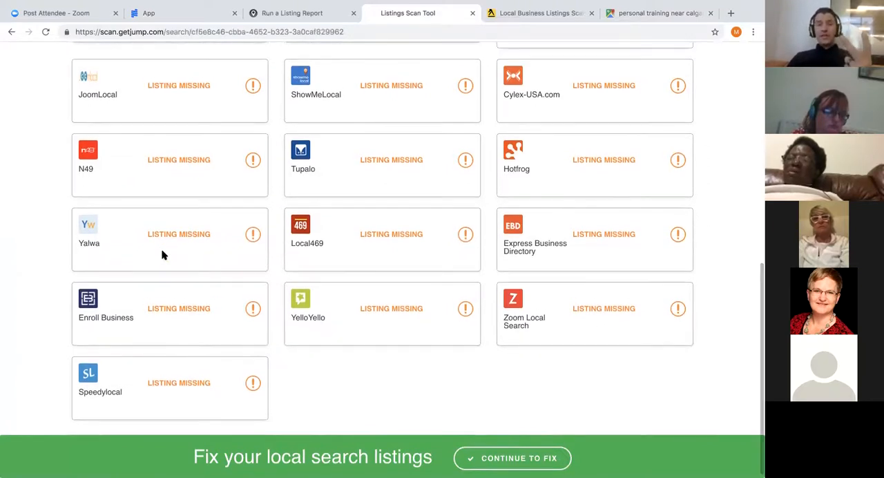
{"action": "scroll", "scroll_direction": "up", "scroll_amount": 3}
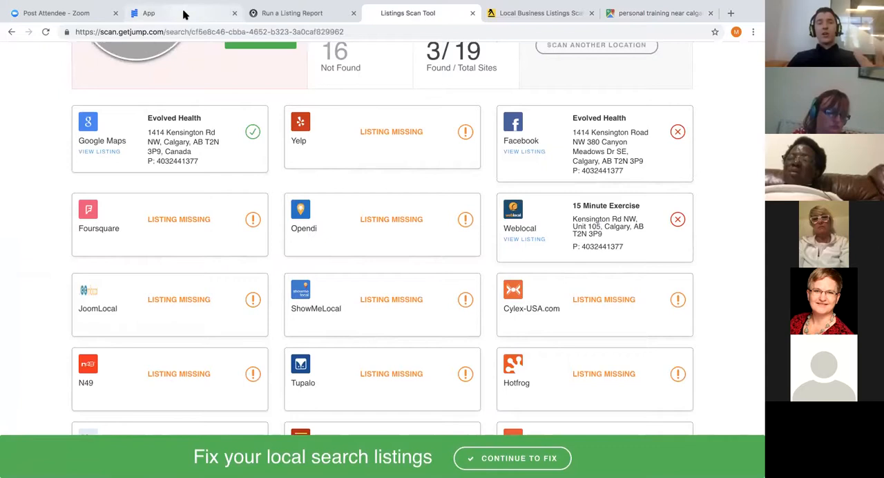
{"action": "left_click", "coordinate": [149, 13]}
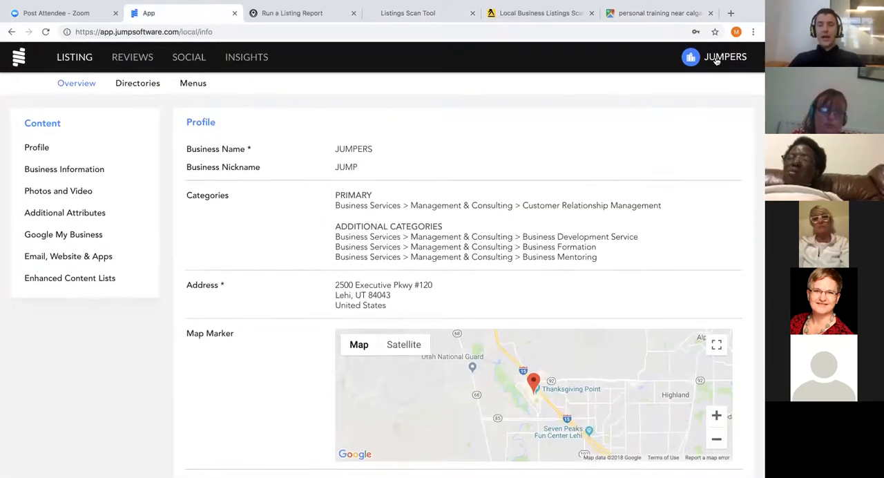
{"action": "left_click", "coordinate": [727, 57]}
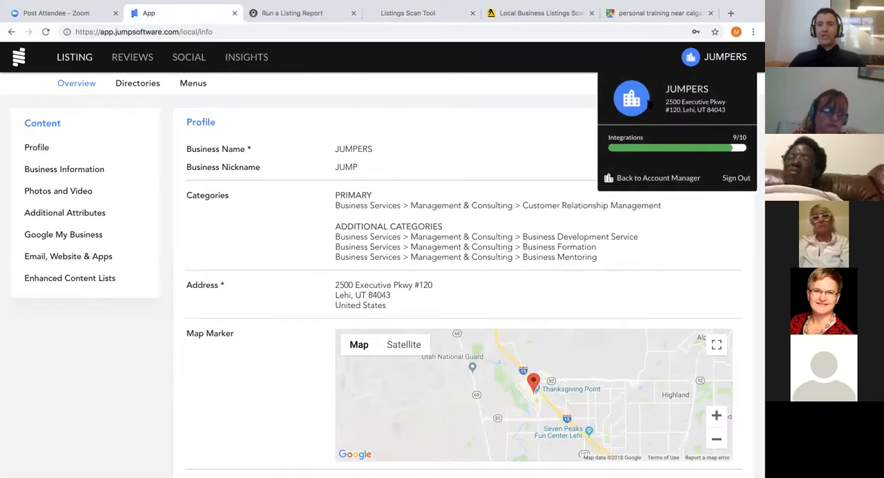
{"action": "mouse_move", "coordinate": [326, 295]}
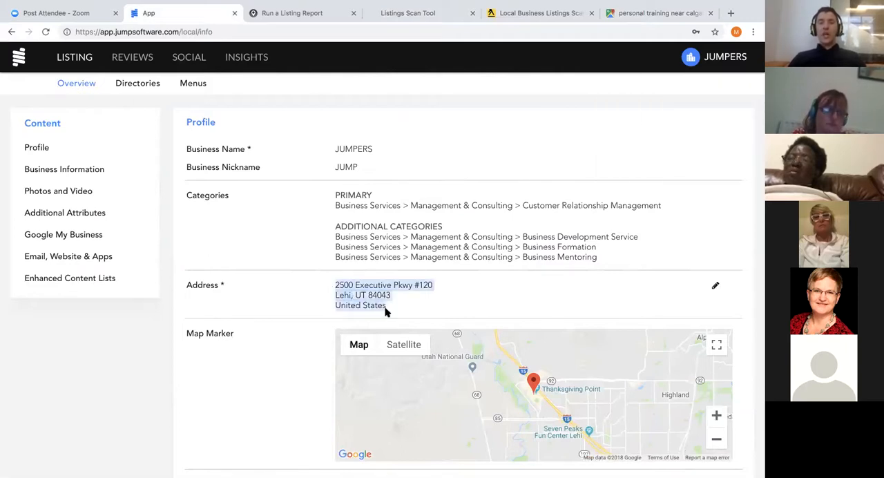
{"action": "mouse_move", "coordinate": [450, 292]}
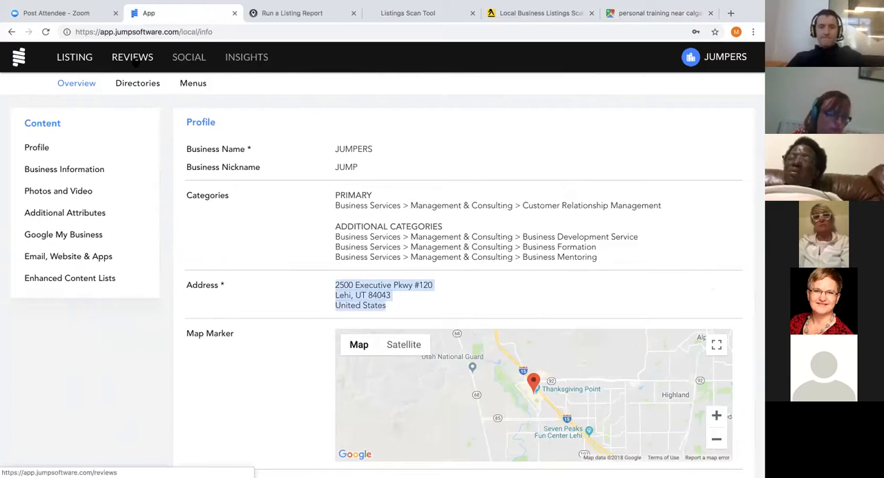
{"action": "mouse_move", "coordinate": [117, 25]}
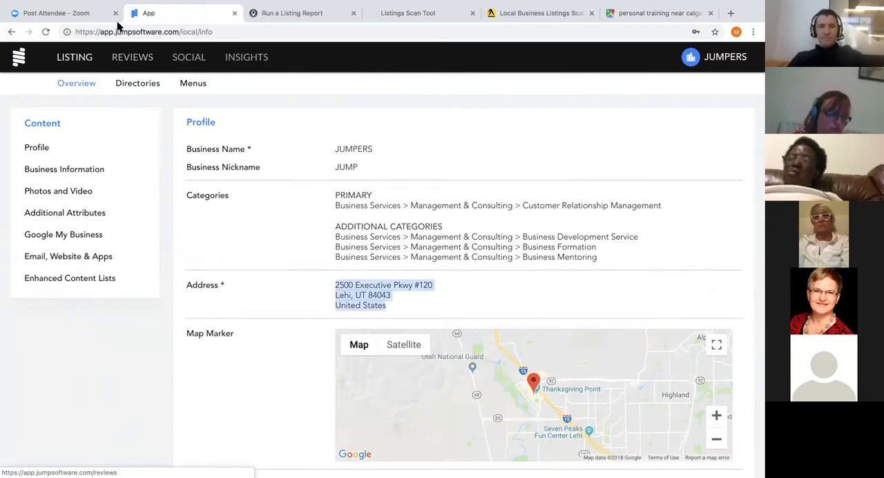
{"action": "mouse_move", "coordinate": [472, 108]}
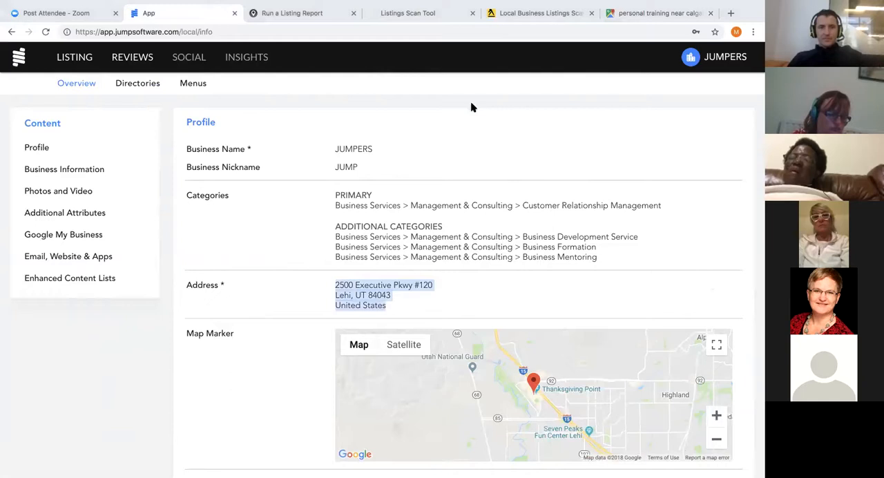
Show the reviews overview, glance at the Calgary trainer map, and come back to the reviews dashboard.
{"action": "left_click", "coordinate": [133, 57]}
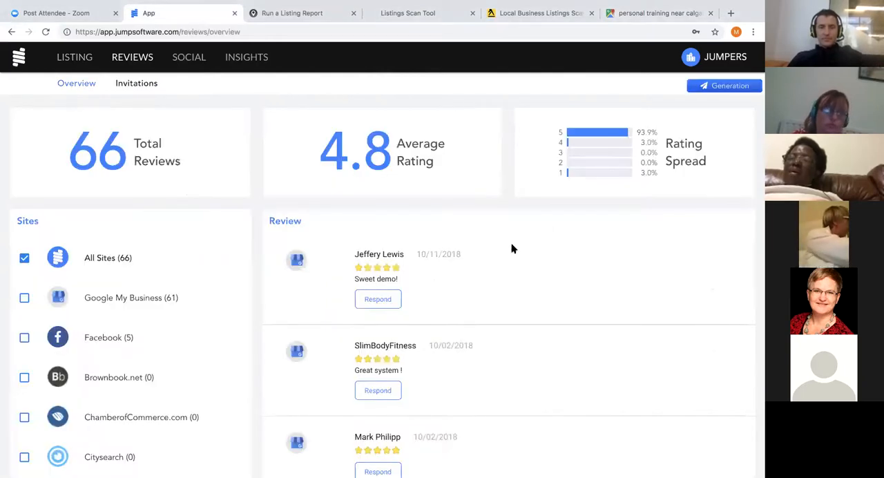
{"action": "mouse_move", "coordinate": [517, 248]}
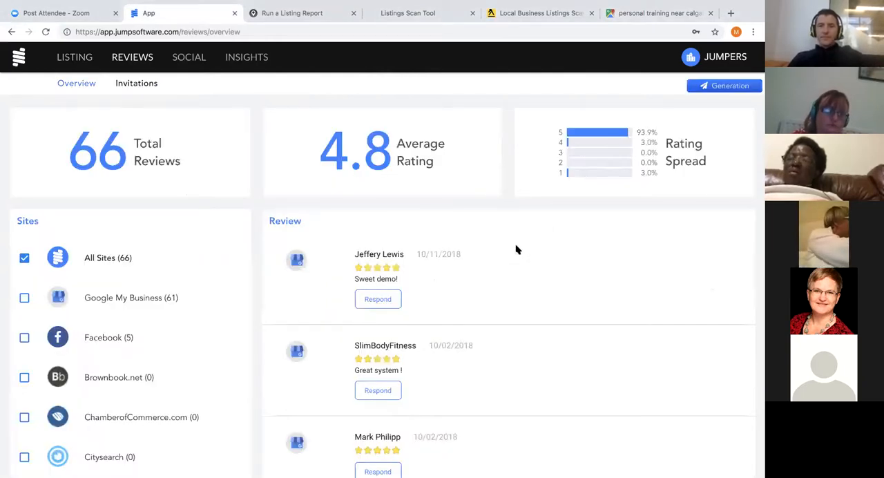
{"action": "left_click", "coordinate": [657, 14]}
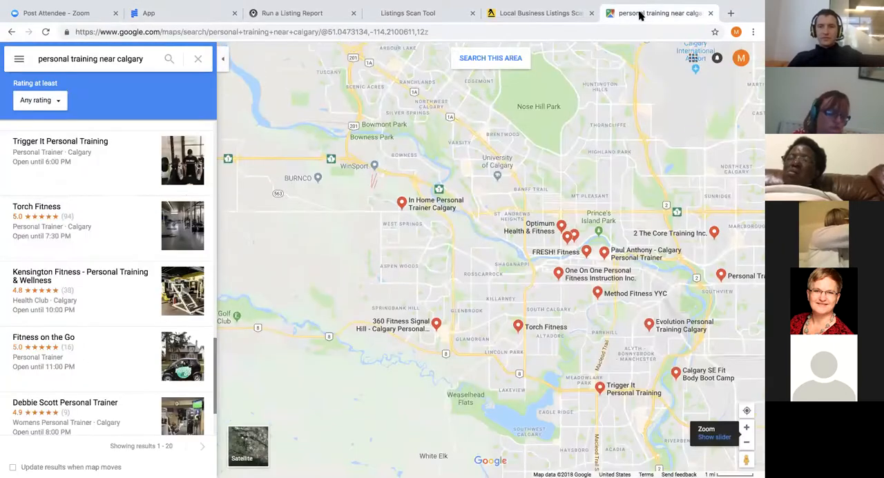
{"action": "scroll", "scroll_direction": "down", "scroll_amount": 3}
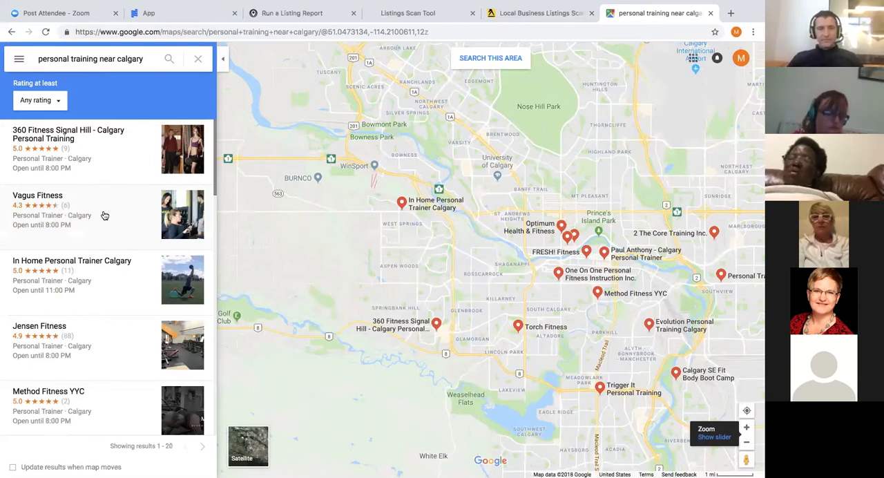
{"action": "mouse_move", "coordinate": [99, 201]}
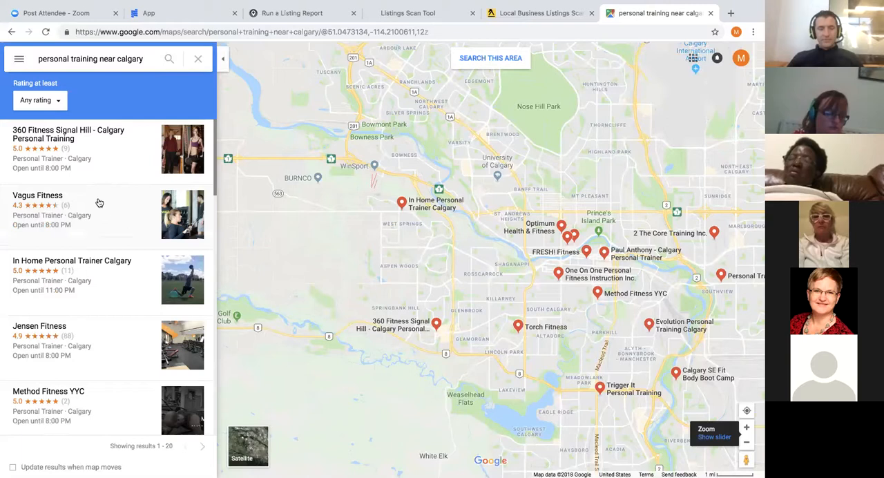
{"action": "mouse_move", "coordinate": [113, 347]}
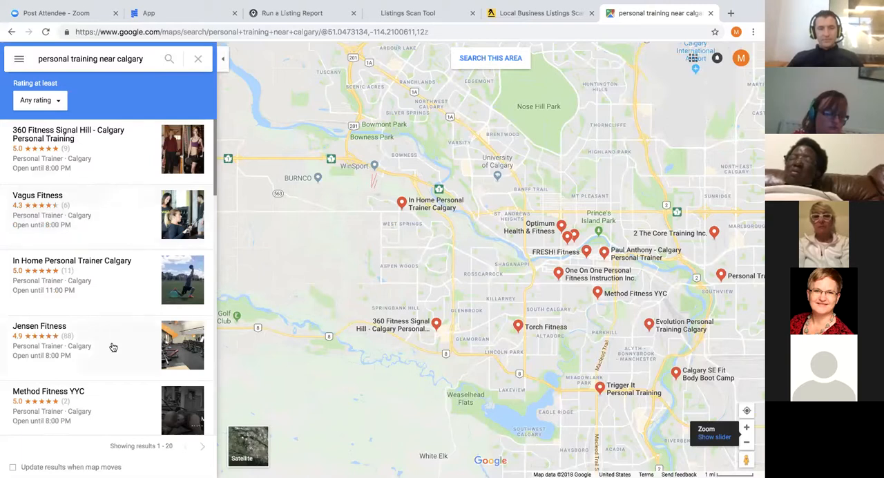
{"action": "left_click", "coordinate": [149, 14]}
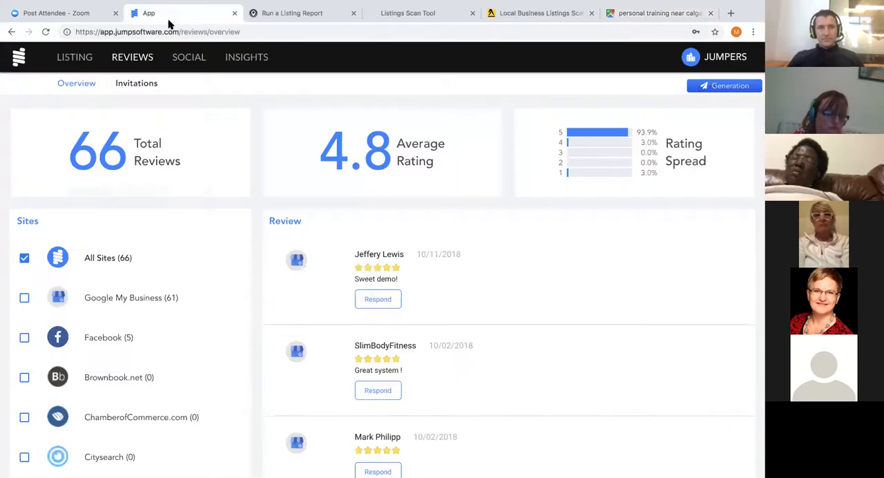
Browse the social media feeds, then switch to the October 2018 posting calendar.
{"action": "left_click", "coordinate": [187, 57]}
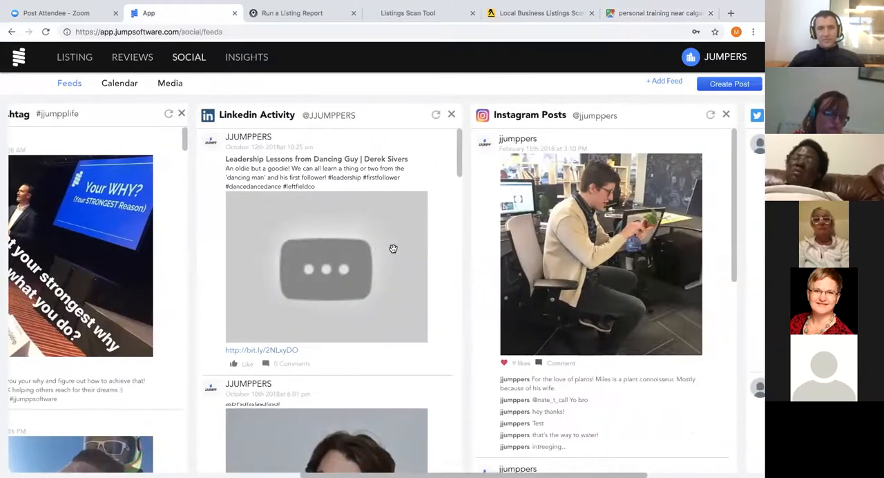
{"action": "scroll", "scroll_direction": "down", "scroll_amount": 3}
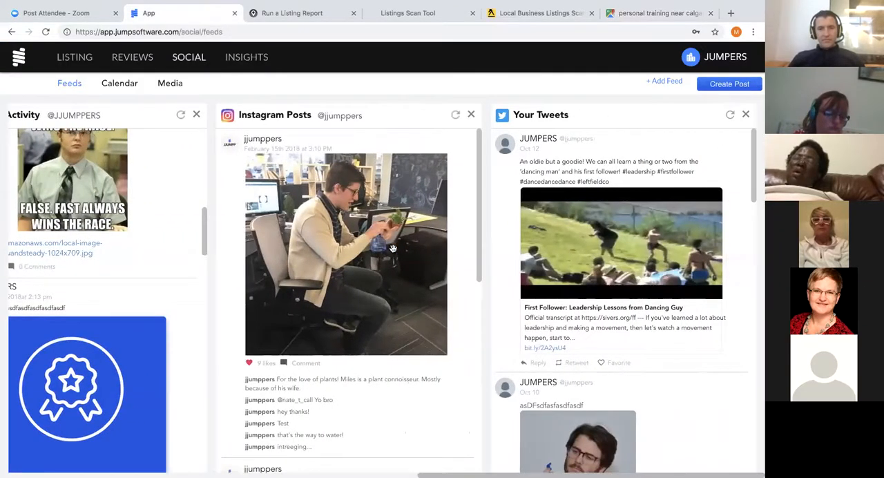
{"action": "left_click", "coordinate": [119, 83]}
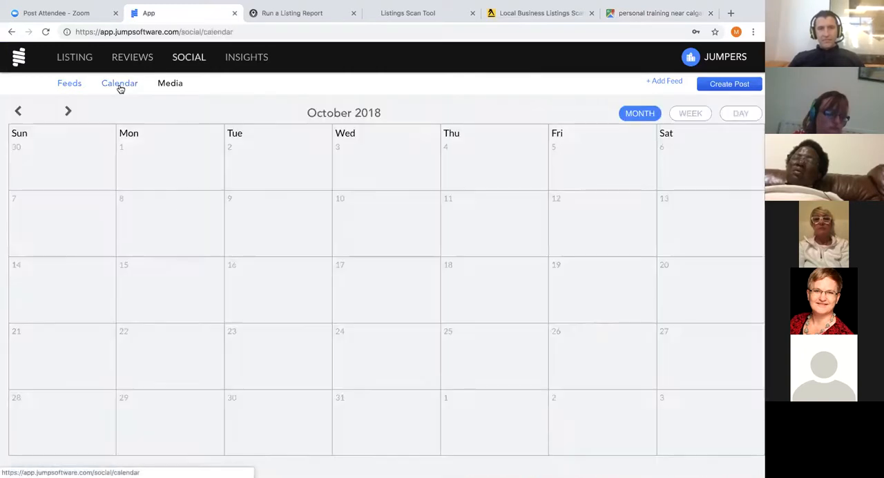
Move the calendar back to August 2018 and start a new post with text 'asdkjfhSDLKfjh'.
{"action": "left_click", "coordinate": [20, 110]}
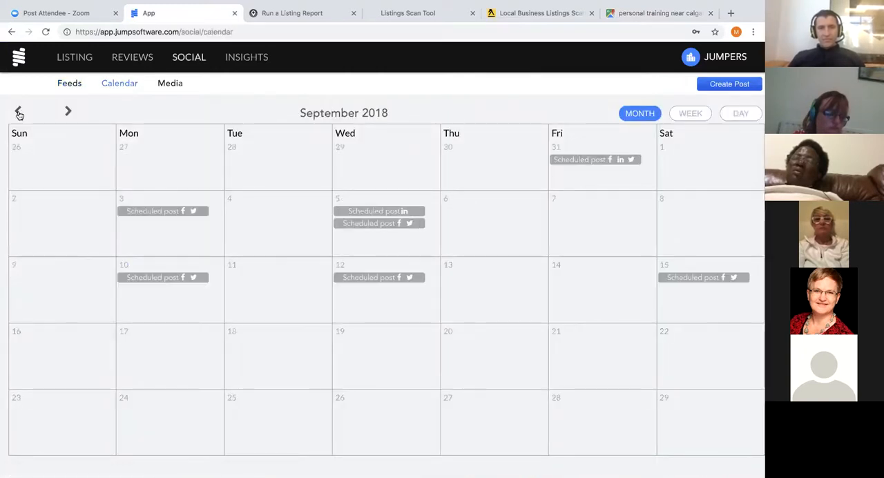
{"action": "left_click", "coordinate": [21, 111]}
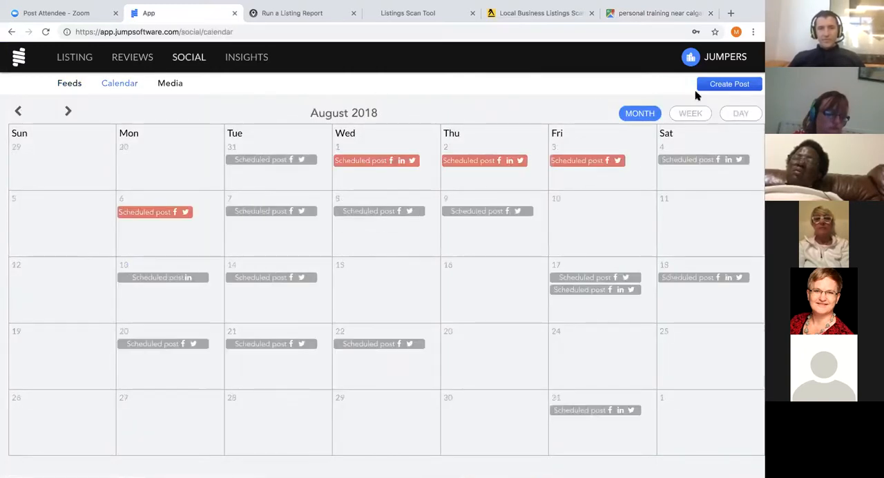
{"action": "left_click", "coordinate": [729, 83]}
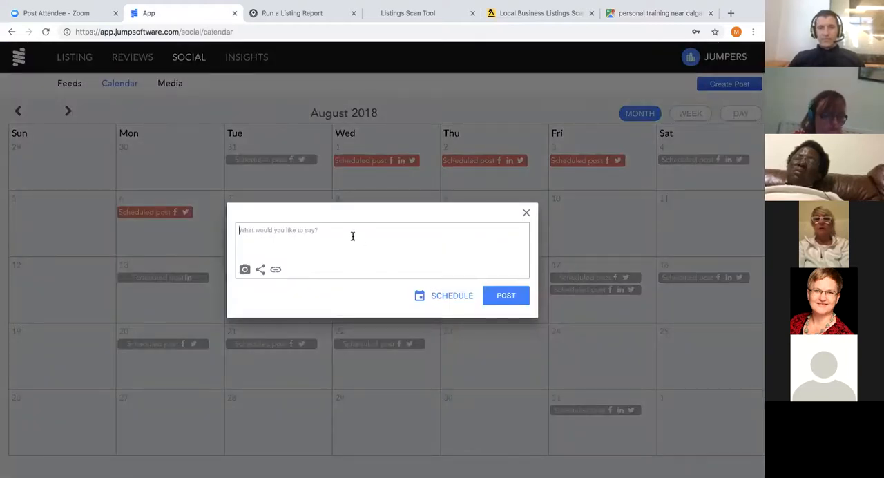
{"action": "type", "text": "asdkjfhSDLKfjh"}
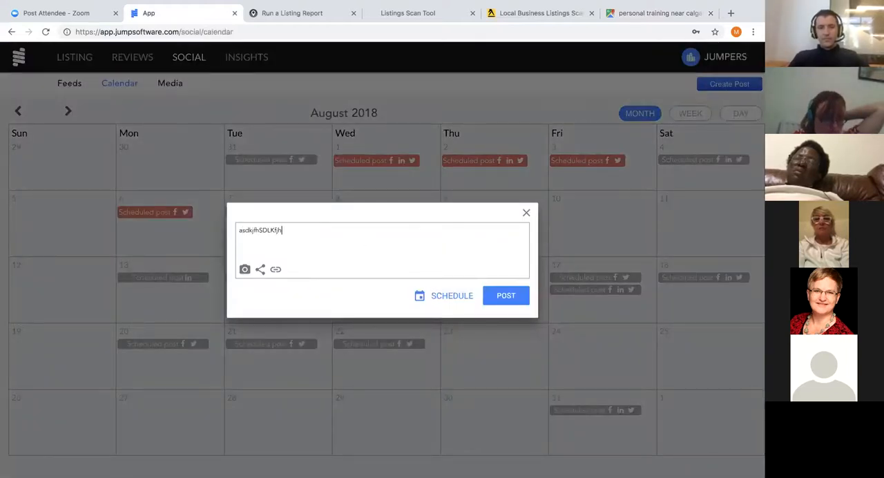
Attach the couple's photo from the Media Library, pick a schedule and publish the post.
{"action": "left_click", "coordinate": [245, 270]}
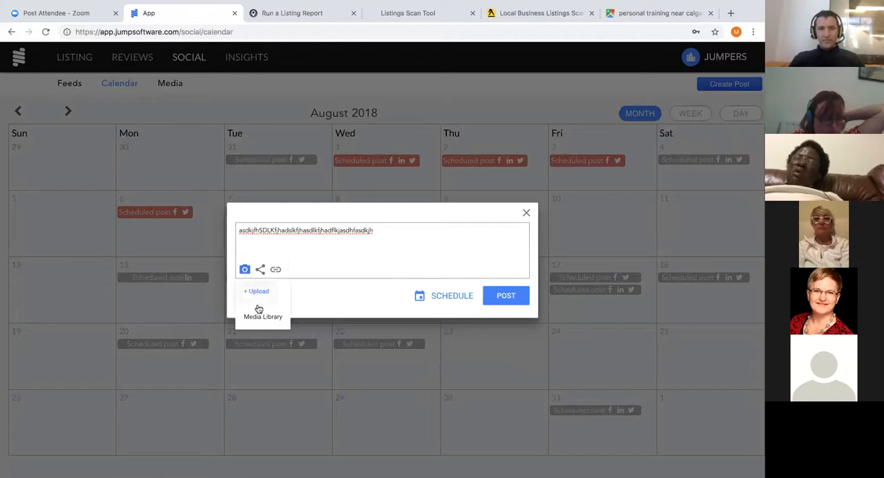
{"action": "left_click", "coordinate": [263, 315]}
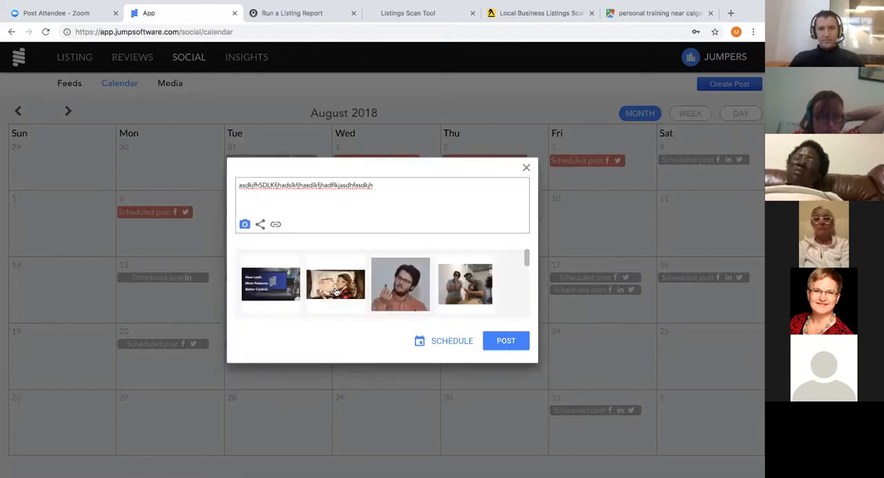
{"action": "left_click", "coordinate": [260, 223]}
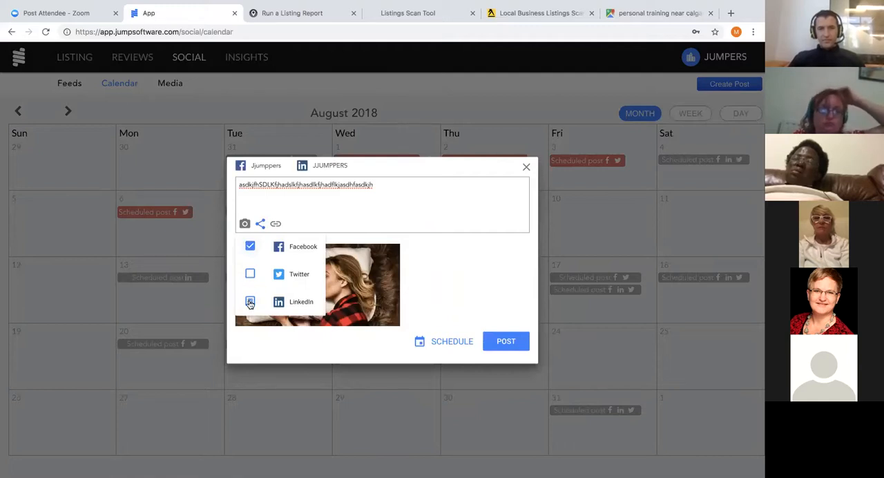
{"action": "left_click", "coordinate": [249, 301]}
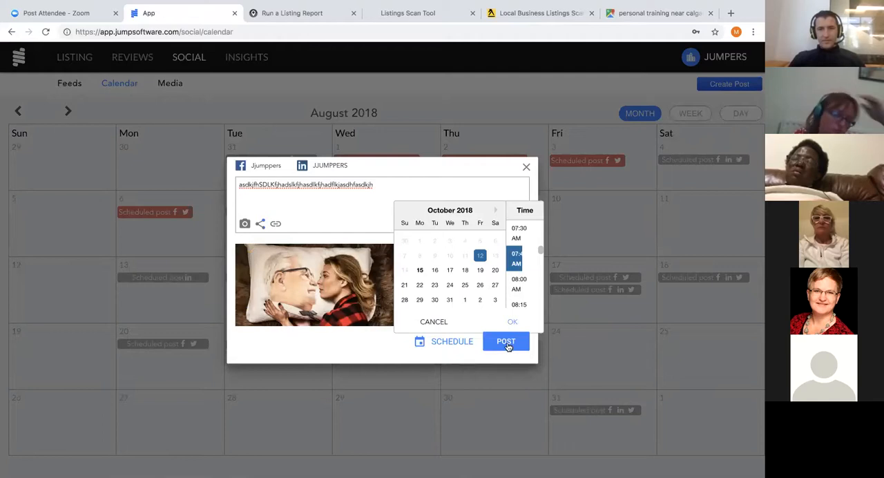
{"action": "left_click", "coordinate": [505, 339]}
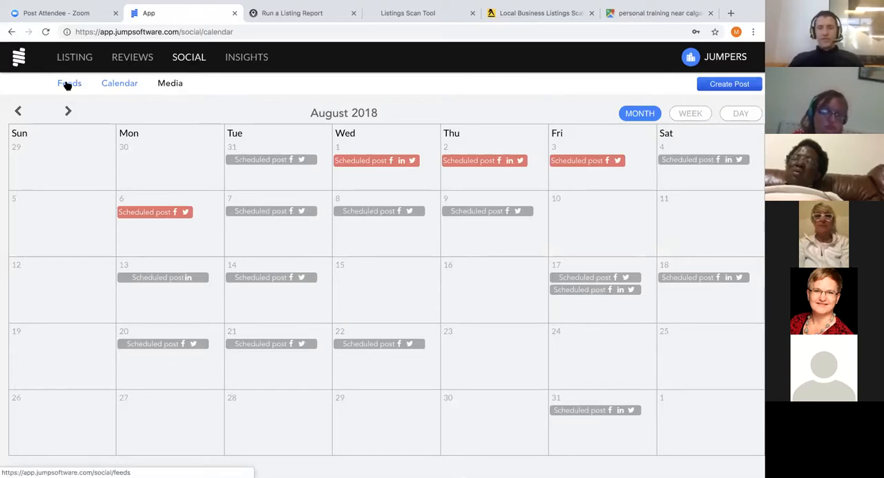
{"action": "mouse_move", "coordinate": [71, 88]}
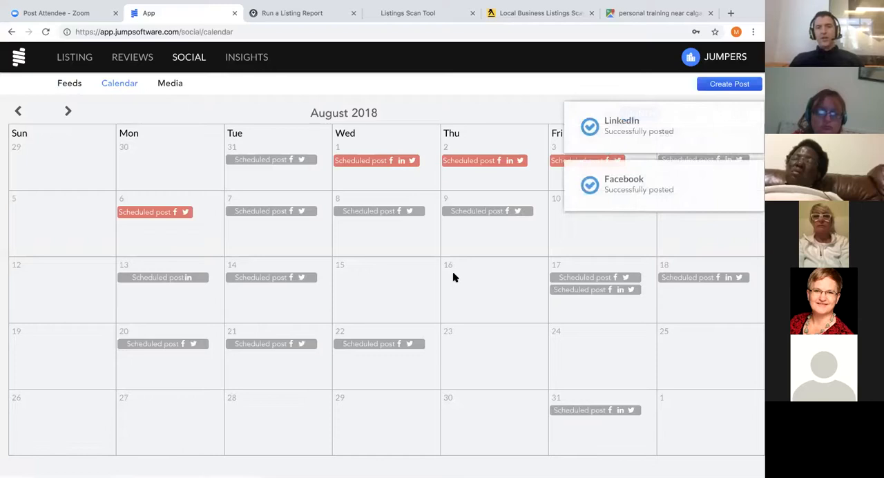
{"action": "mouse_move", "coordinate": [66, 111]}
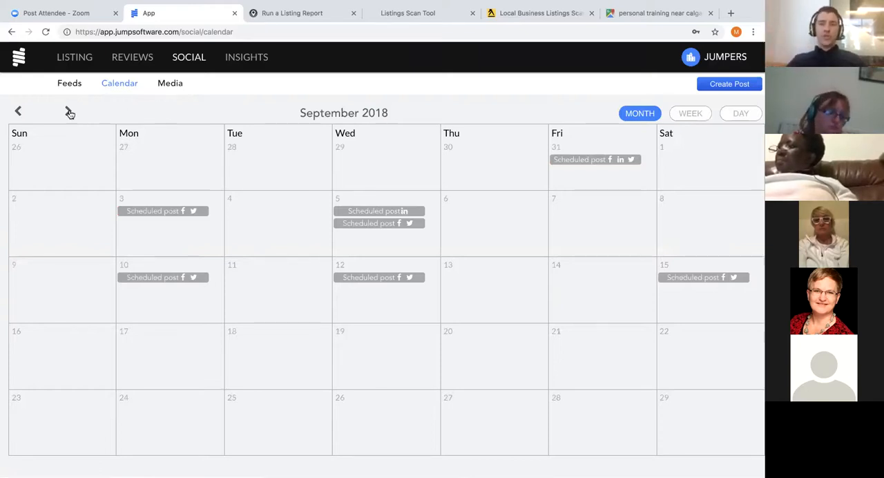
{"action": "mouse_move", "coordinate": [69, 112]}
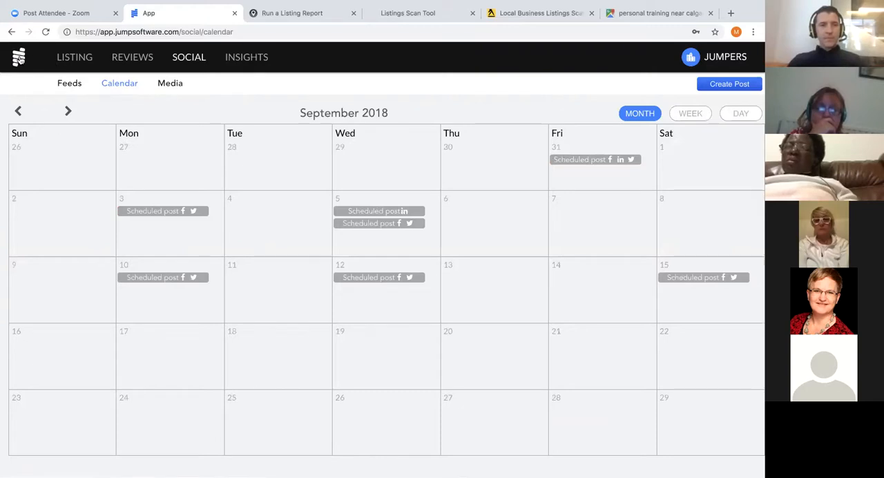
Show the Reviews overview with 66 reviews averaging 4.8, then switch to the Google Maps tab.
{"action": "left_click", "coordinate": [132, 57]}
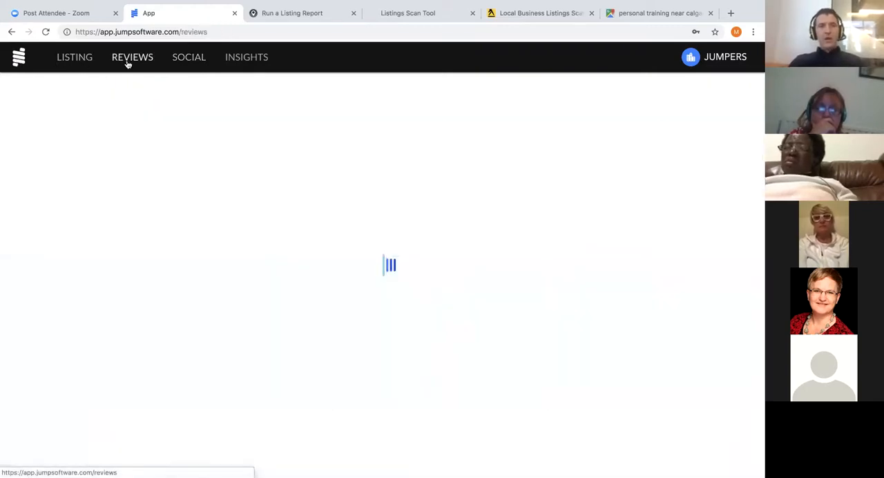
{"action": "left_click", "coordinate": [132, 58]}
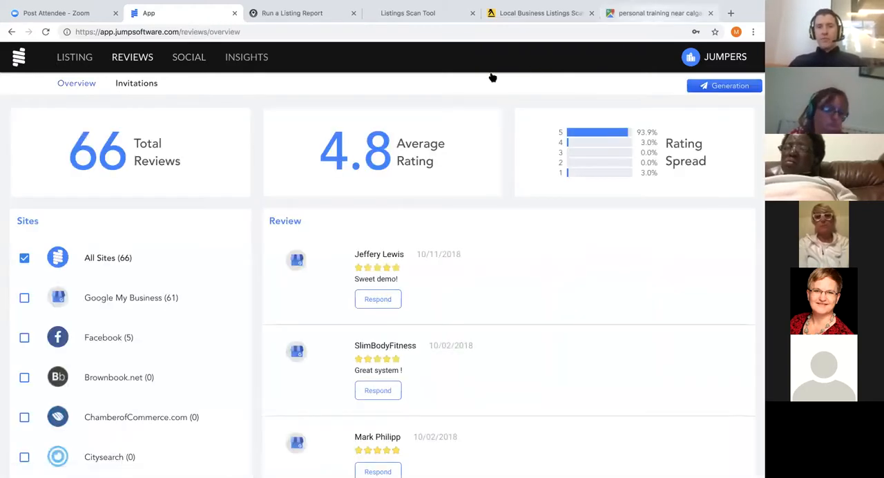
{"action": "left_click", "coordinate": [655, 13]}
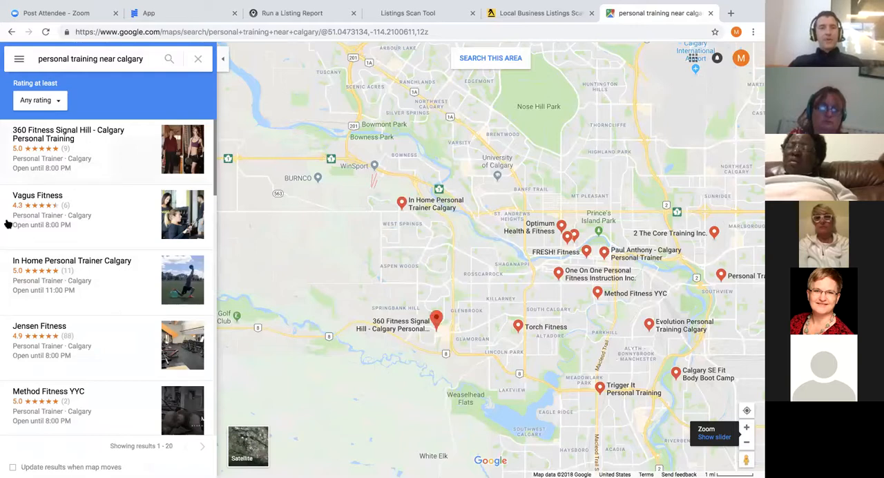
{"action": "mouse_move", "coordinate": [82, 149]}
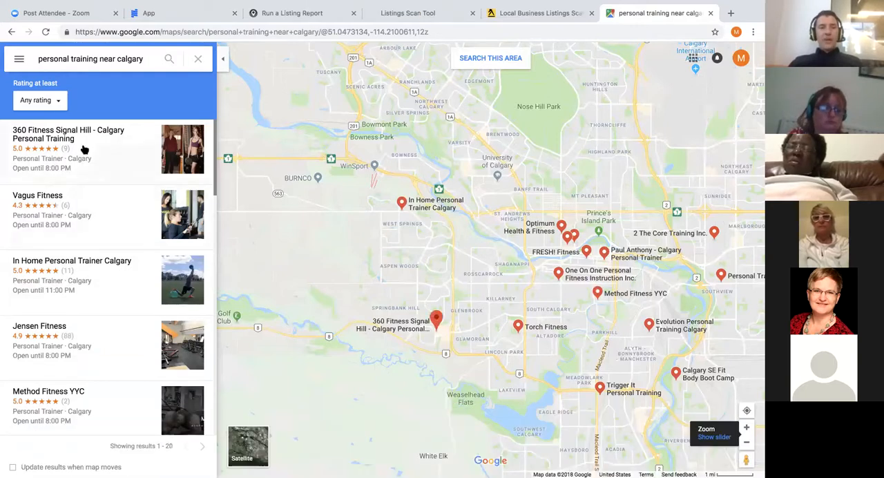
{"action": "mouse_move", "coordinate": [138, 154]}
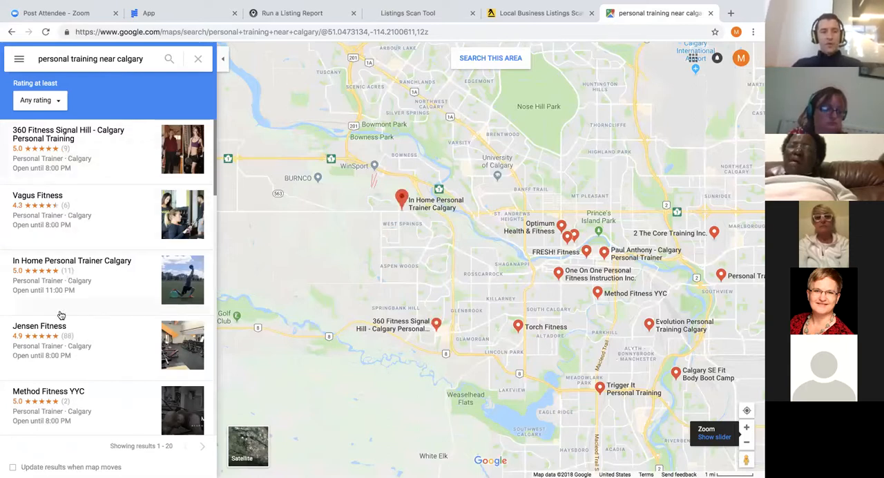
{"action": "mouse_move", "coordinate": [76, 337]}
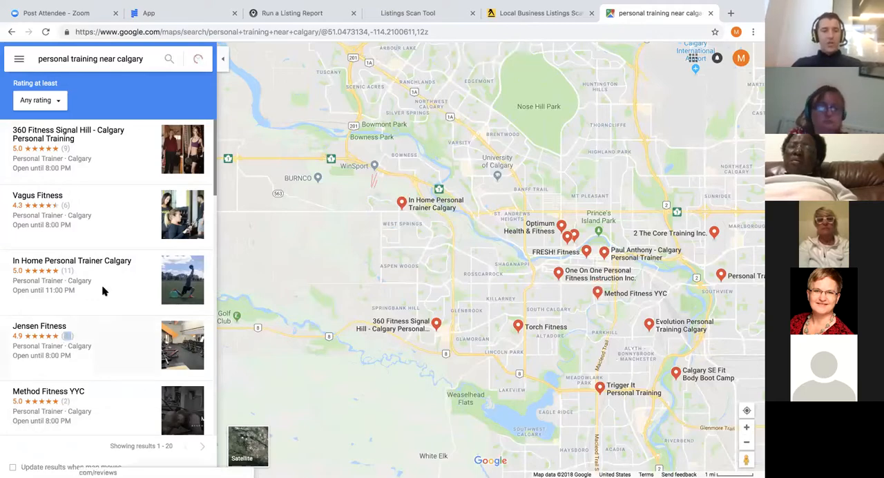
Re-run the Calgary trainer search, scroll the wider results, peek at Jensen Fitness and go back.
{"action": "left_click", "coordinate": [39, 326]}
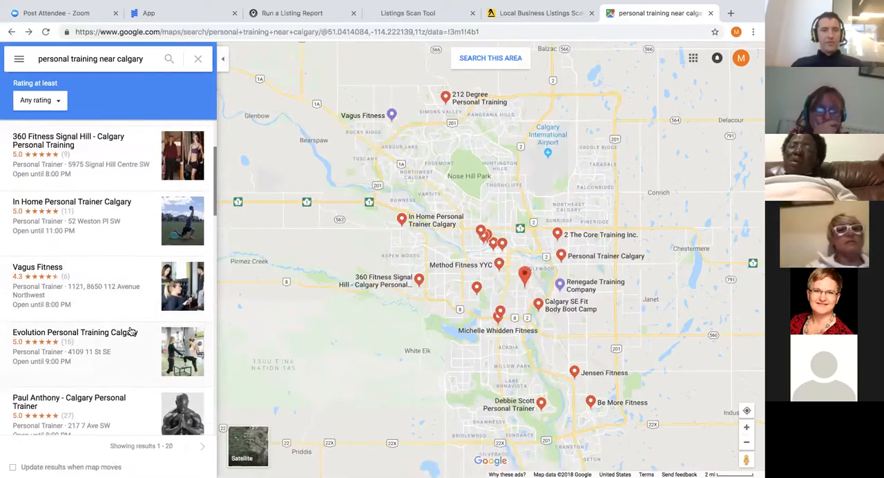
{"action": "scroll", "scroll_direction": "down", "scroll_amount": 3}
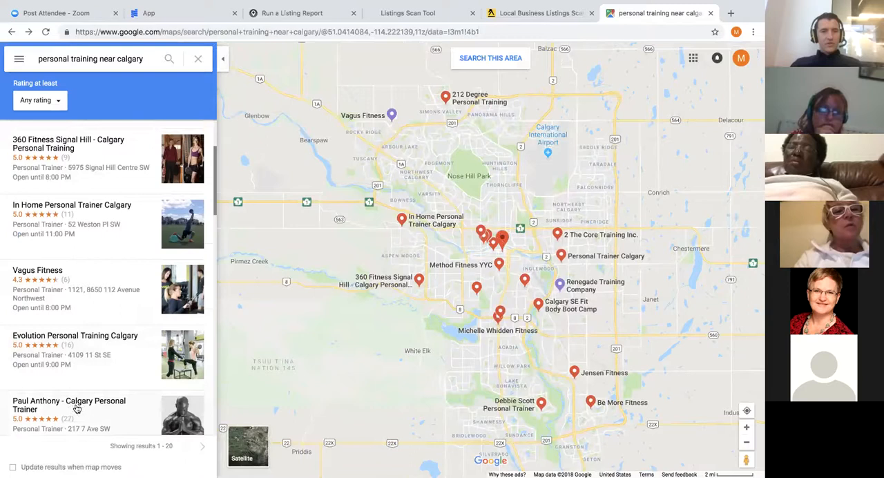
{"action": "scroll", "scroll_direction": "down", "scroll_amount": 3}
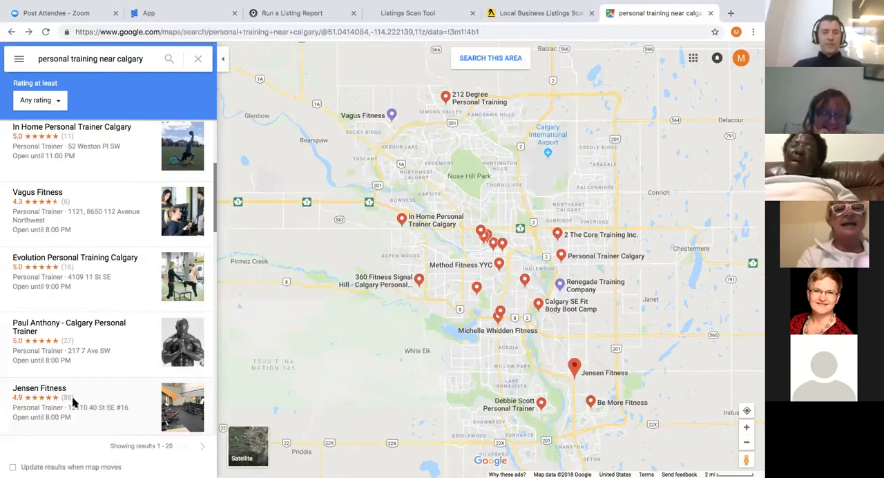
{"action": "left_click", "coordinate": [38, 389]}
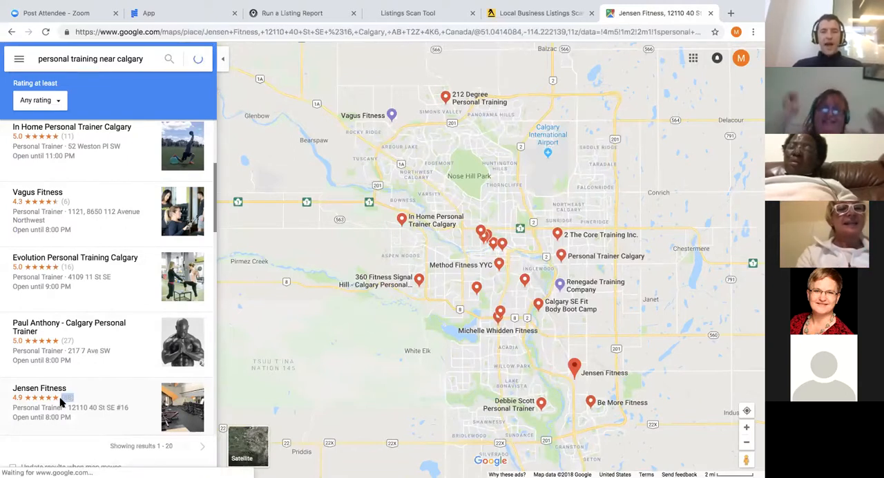
{"action": "left_click", "coordinate": [39, 388]}
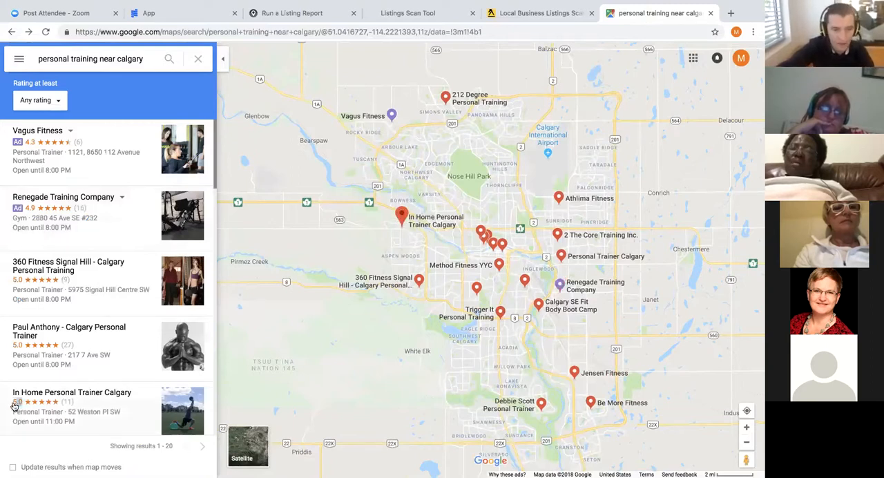
Check the In Home Personal Trainer Calgary details, return to results and scroll further down.
{"action": "left_click", "coordinate": [72, 392]}
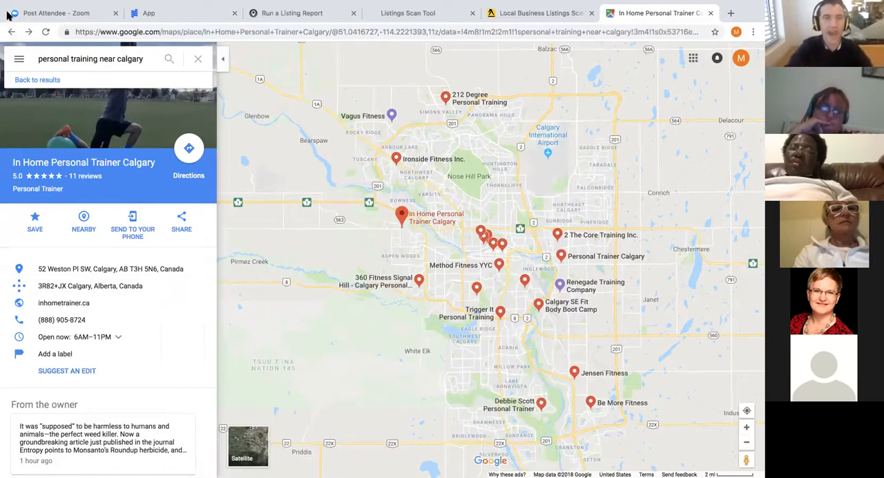
{"action": "left_click", "coordinate": [50, 79]}
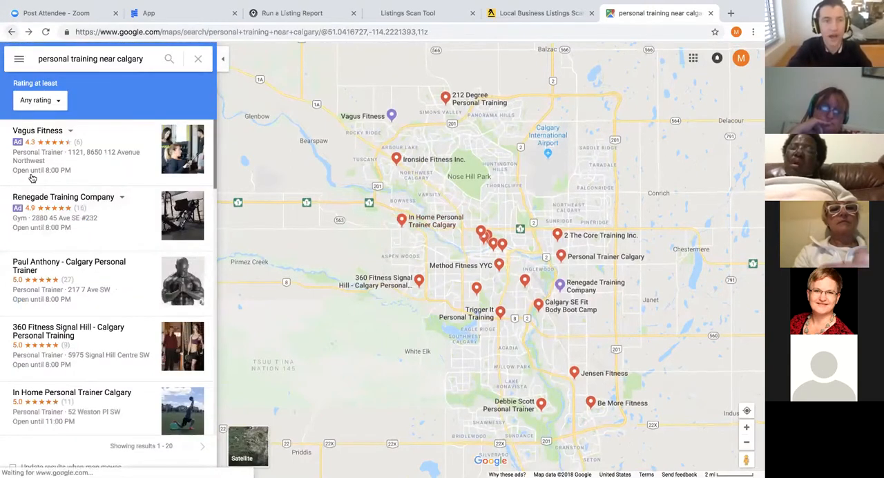
{"action": "scroll", "scroll_direction": "down", "scroll_amount": 3}
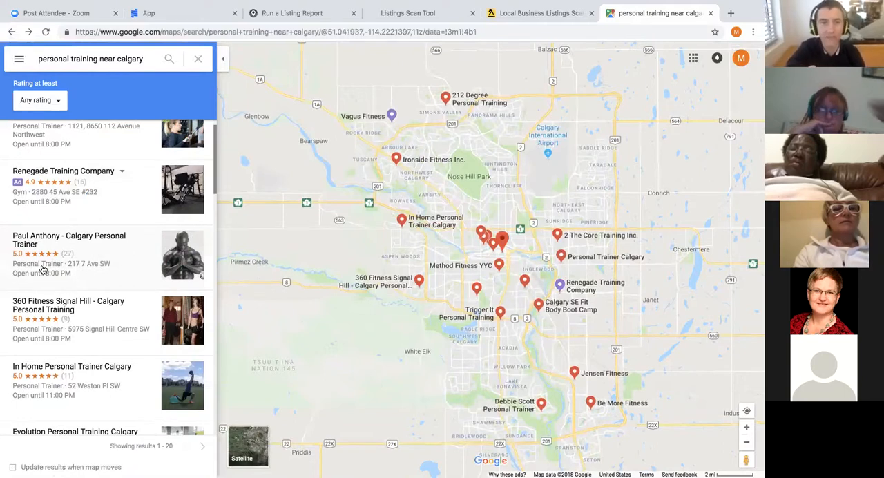
{"action": "scroll", "scroll_direction": "down", "scroll_amount": 3}
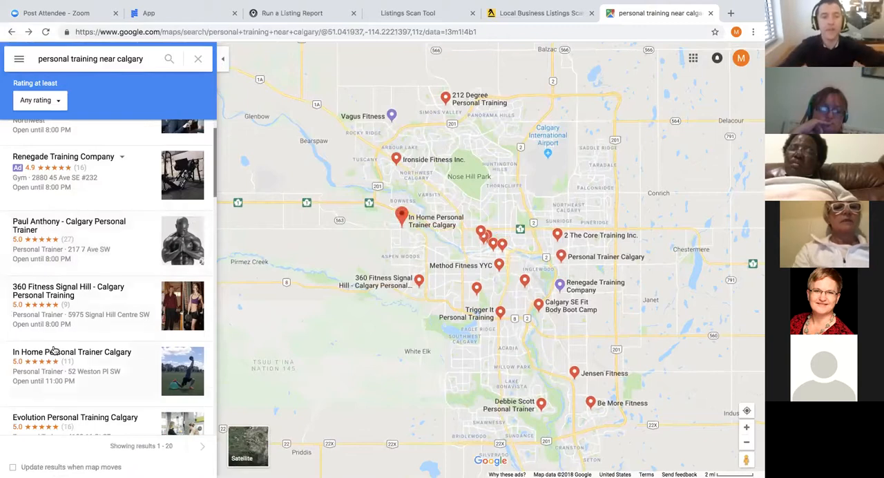
{"action": "scroll", "scroll_direction": "down", "scroll_amount": 3}
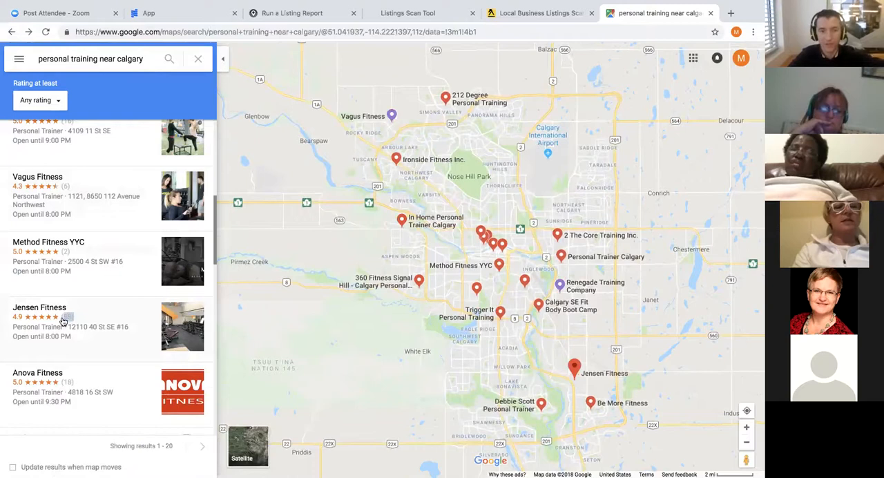
Review Jensen Fitness's 4.9 rating from 88 reviews, then close the reviews panel.
{"action": "left_click", "coordinate": [38, 307]}
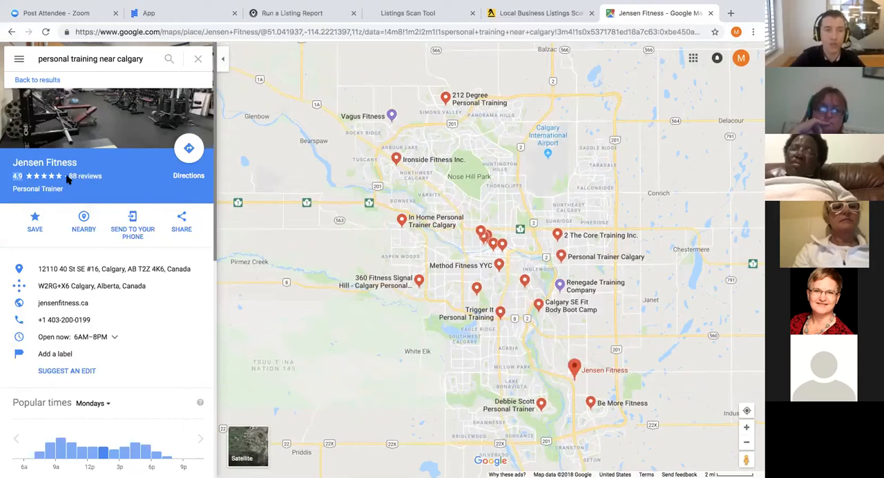
{"action": "left_click", "coordinate": [84, 176]}
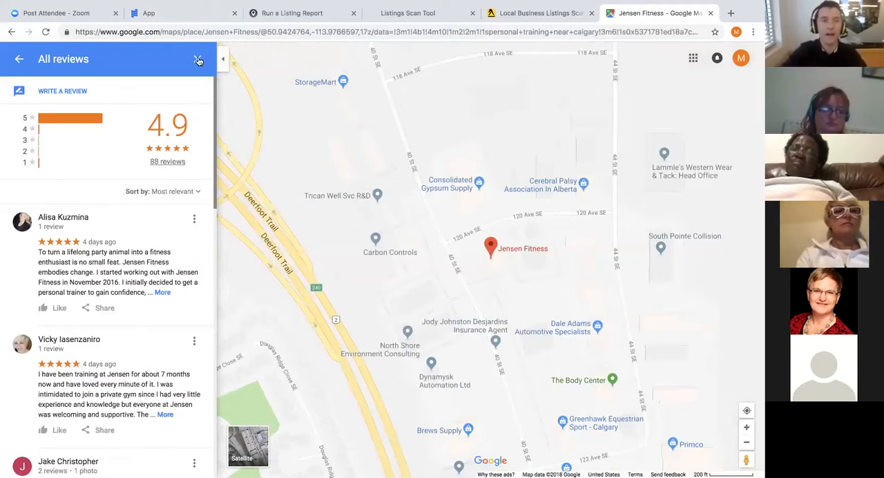
{"action": "left_click", "coordinate": [197, 58]}
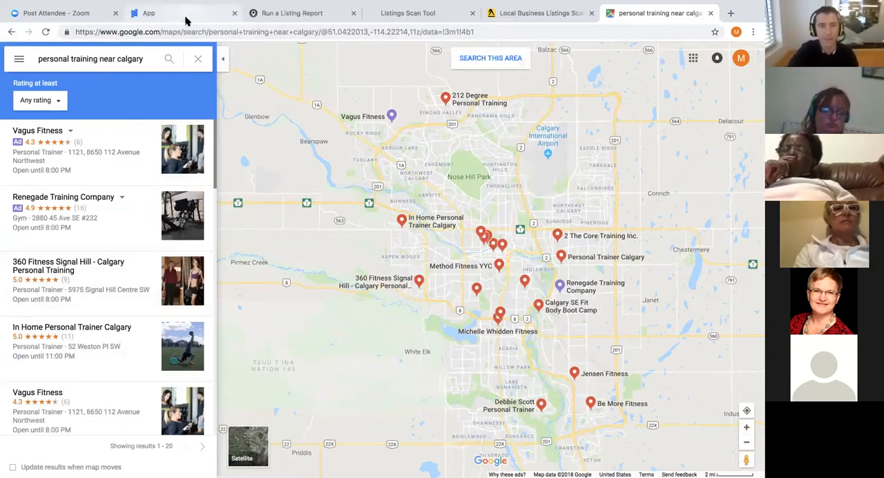
Return to the Reviews overview and browse down its feed of 66 reviews averaging 4.8.
{"action": "left_click", "coordinate": [159, 12]}
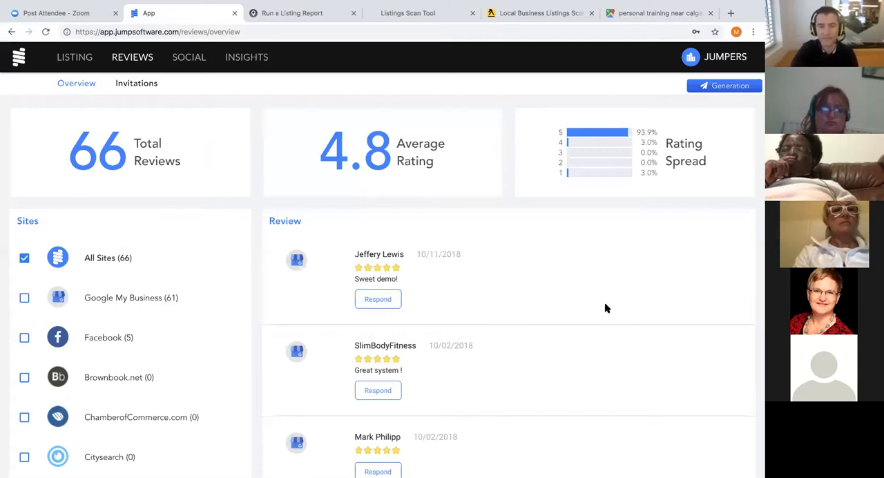
{"action": "mouse_move", "coordinate": [707, 223]}
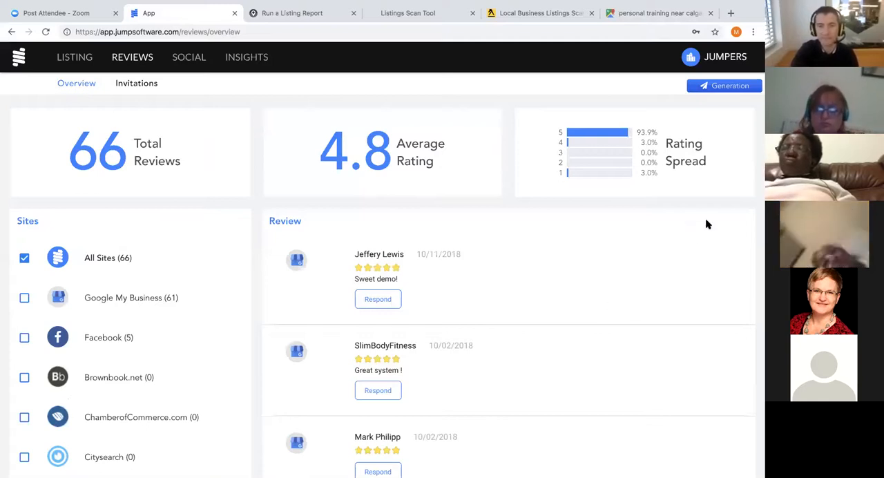
{"action": "scroll", "scroll_direction": "down", "scroll_amount": 3}
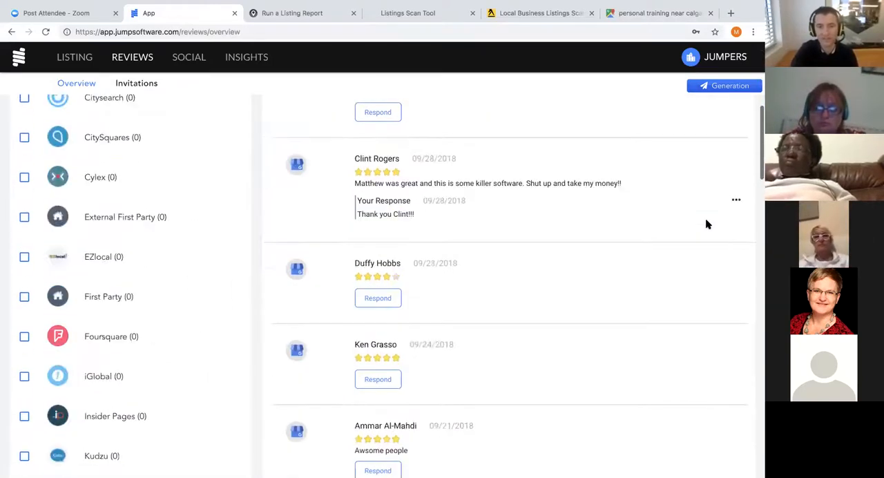
{"action": "scroll", "scroll_direction": "down", "scroll_amount": 3}
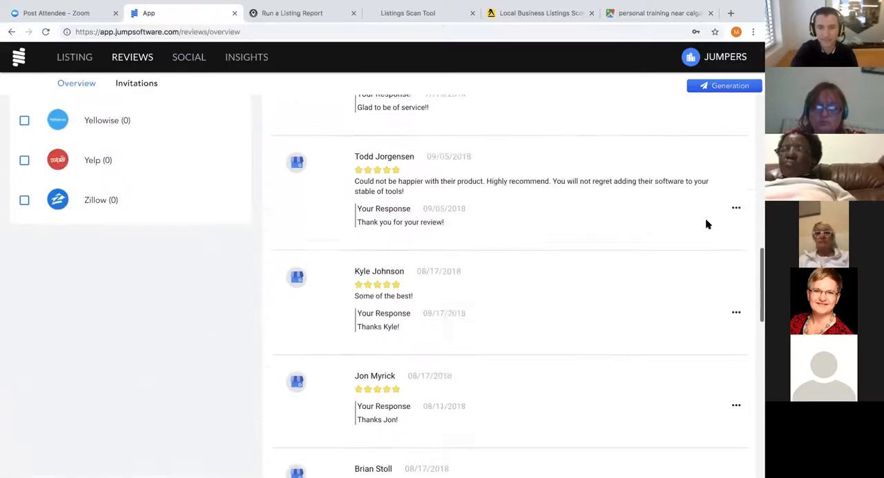
{"action": "scroll", "scroll_direction": "down", "scroll_amount": 3}
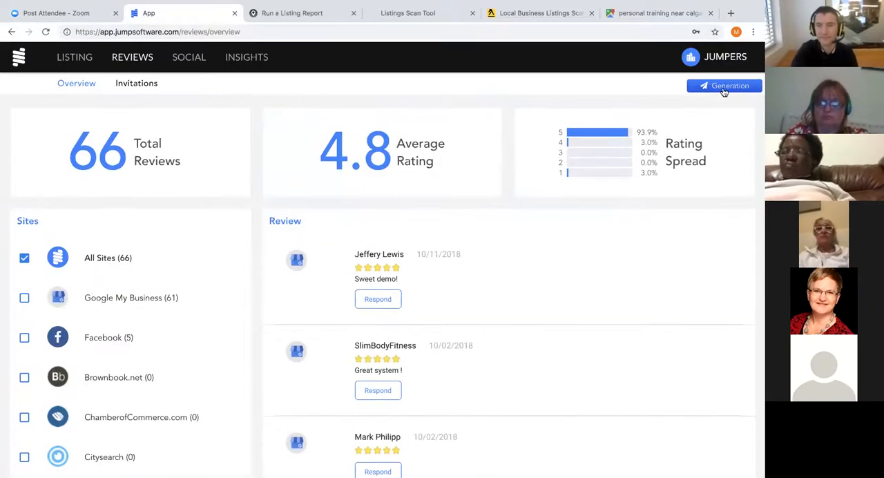
{"action": "mouse_move", "coordinate": [417, 134]}
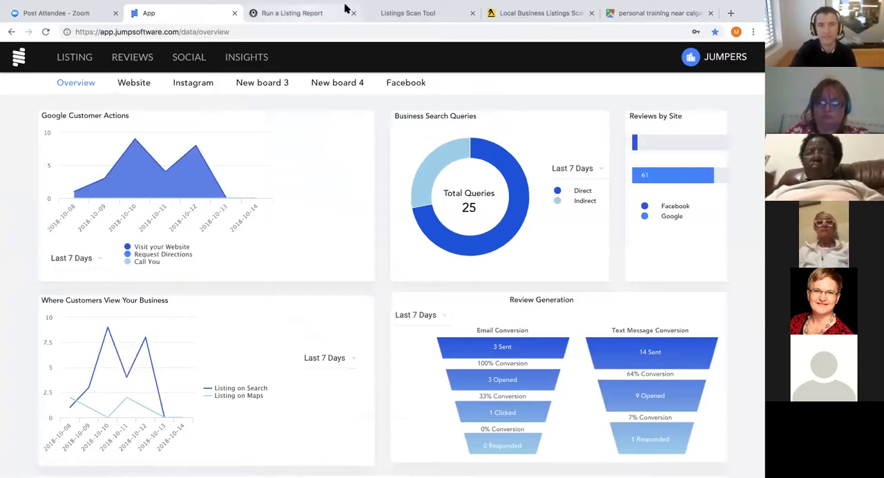
{"action": "mouse_move", "coordinate": [351, 36]}
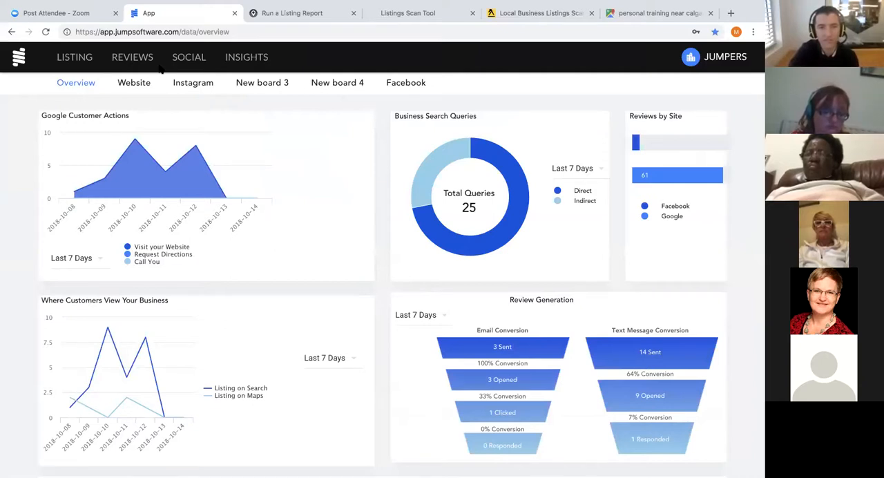
{"action": "mouse_move", "coordinate": [20, 109]}
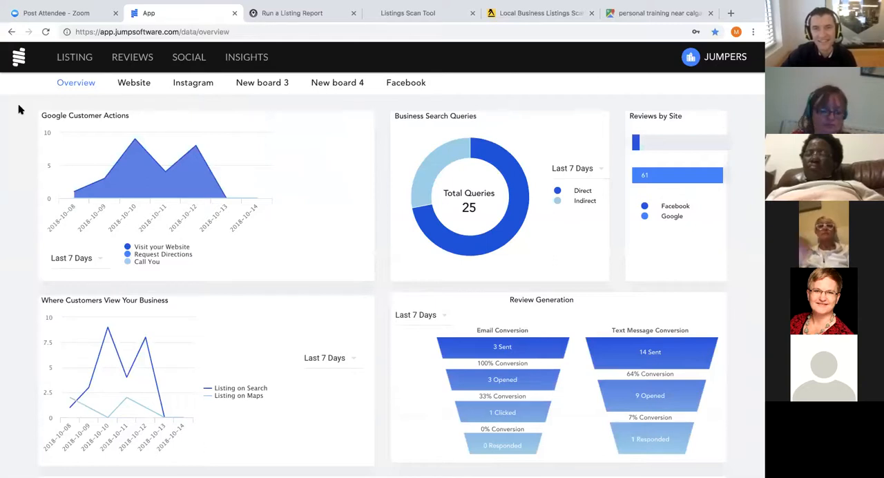
{"action": "mouse_move", "coordinate": [416, 25]}
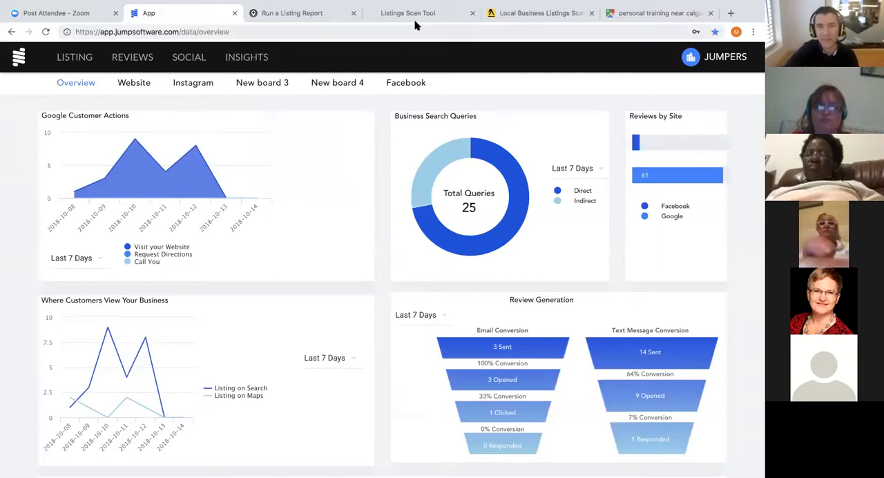
Check the Listings Scan Tool results, then view the Listing content page's attributes, languages, keywords and Google My Business section.
{"action": "left_click", "coordinate": [406, 13]}
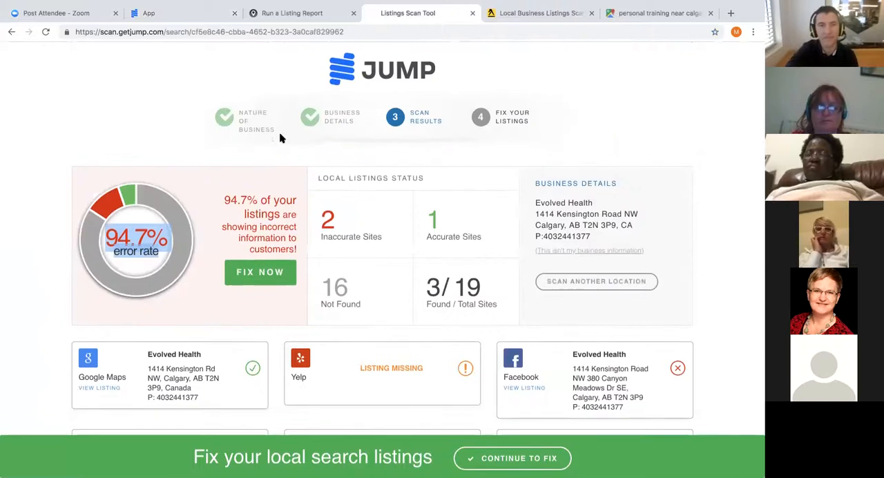
{"action": "left_click", "coordinate": [163, 12]}
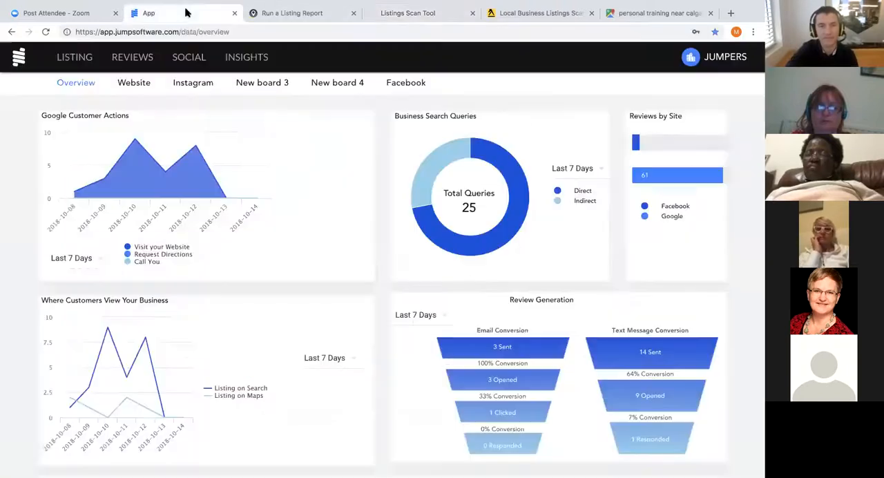
{"action": "left_click", "coordinate": [72, 57]}
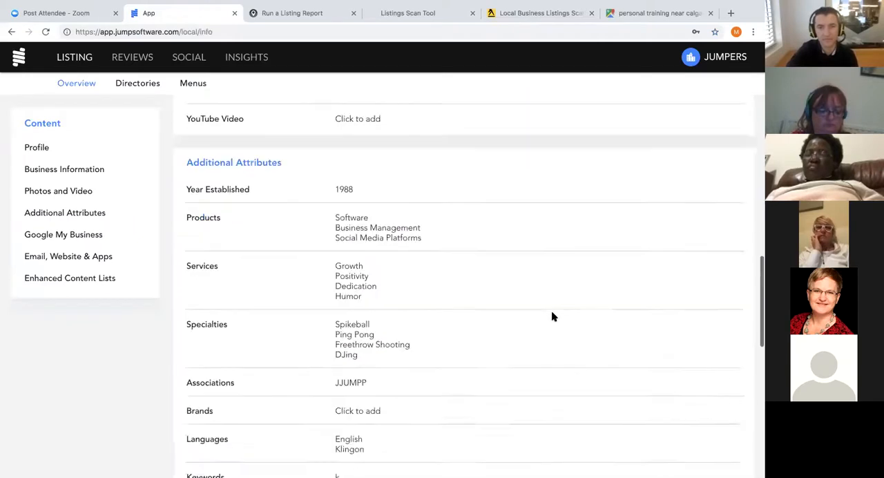
{"action": "scroll", "scroll_direction": "down", "scroll_amount": 3}
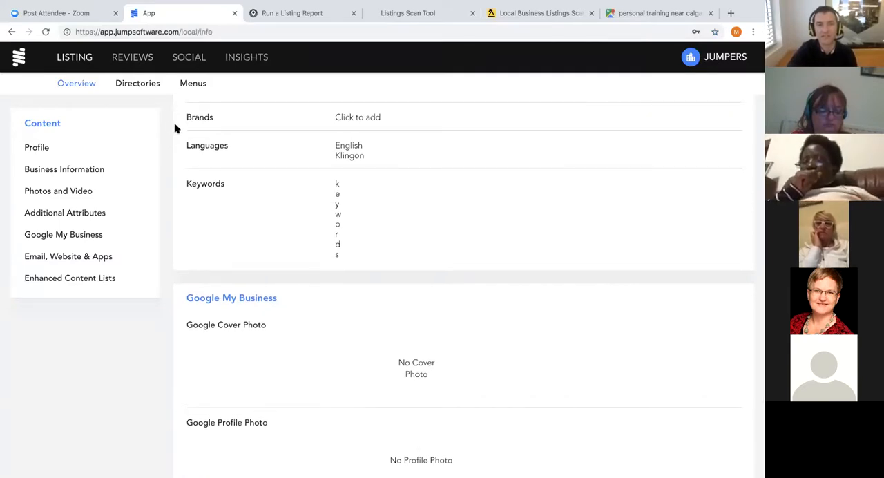
{"action": "mouse_move", "coordinate": [169, 124]}
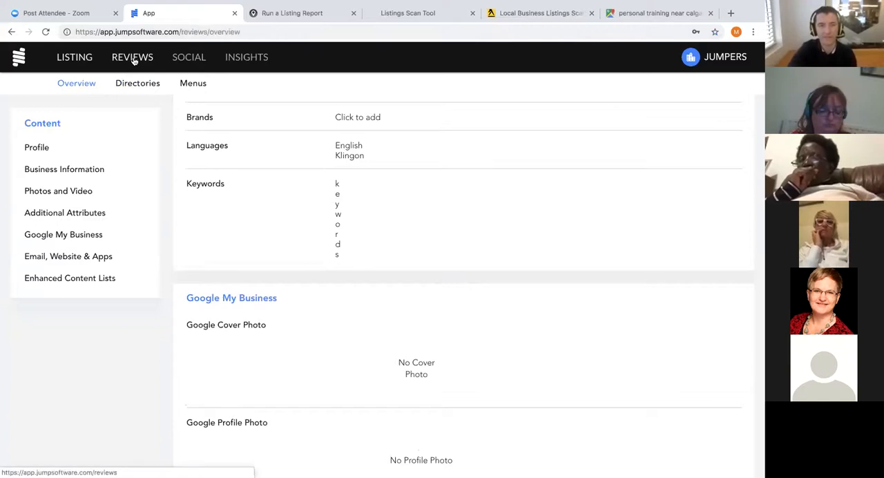
Browse the Reviews overview feed again, then return to the Insights overview charts.
{"action": "left_click", "coordinate": [133, 58]}
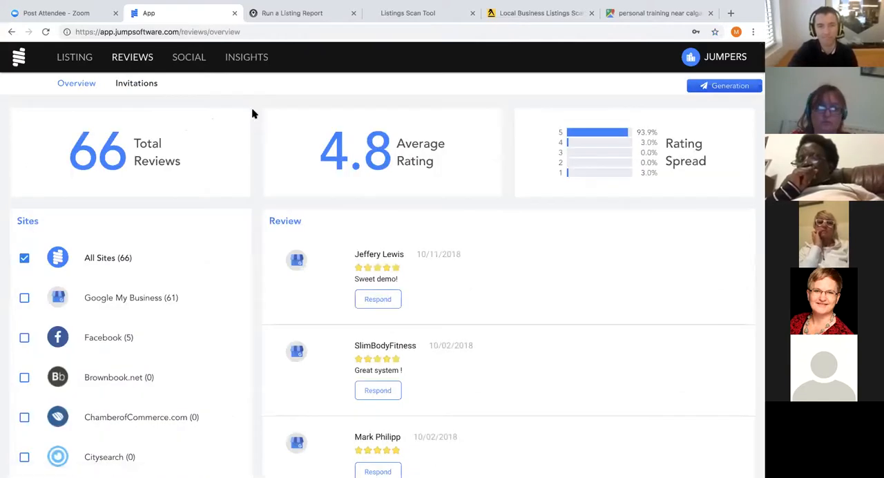
{"action": "scroll", "scroll_direction": "down", "scroll_amount": 3}
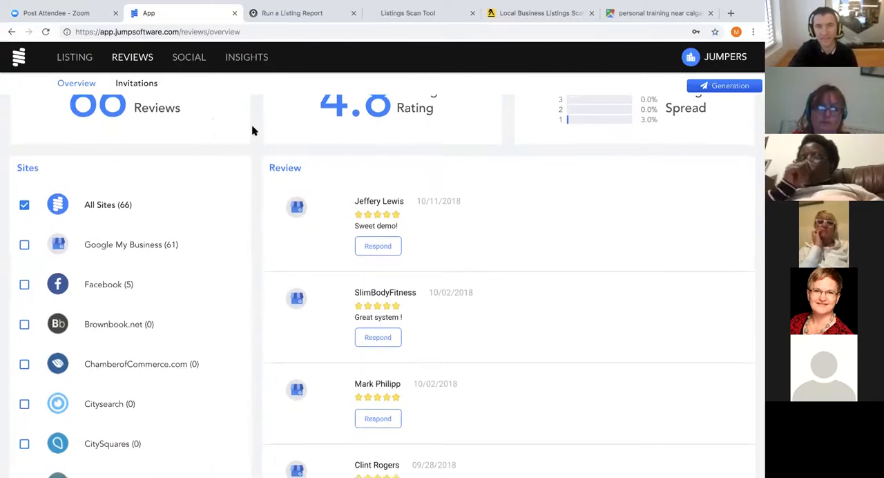
{"action": "scroll", "scroll_direction": "down", "scroll_amount": 3}
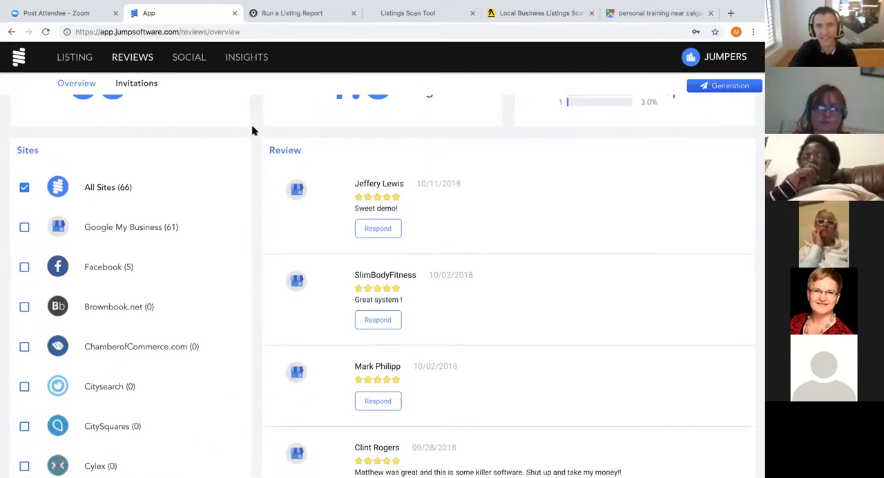
{"action": "scroll", "scroll_direction": "down", "scroll_amount": 3}
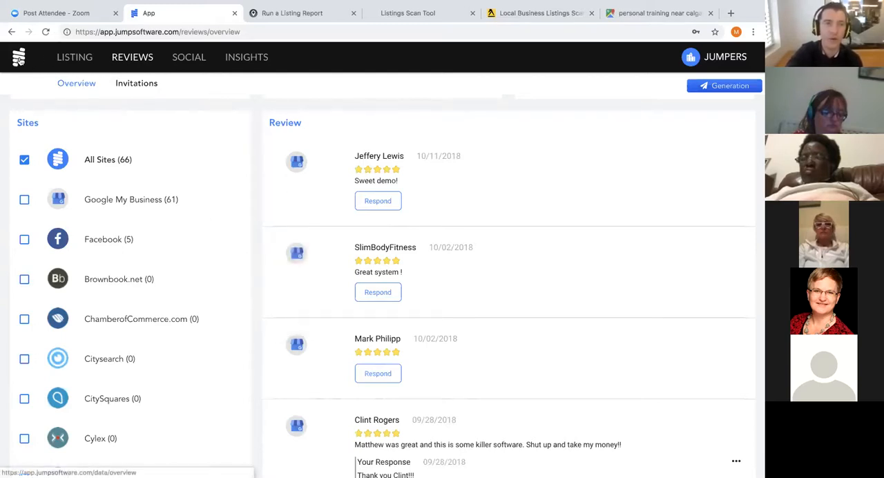
{"action": "left_click", "coordinate": [246, 57]}
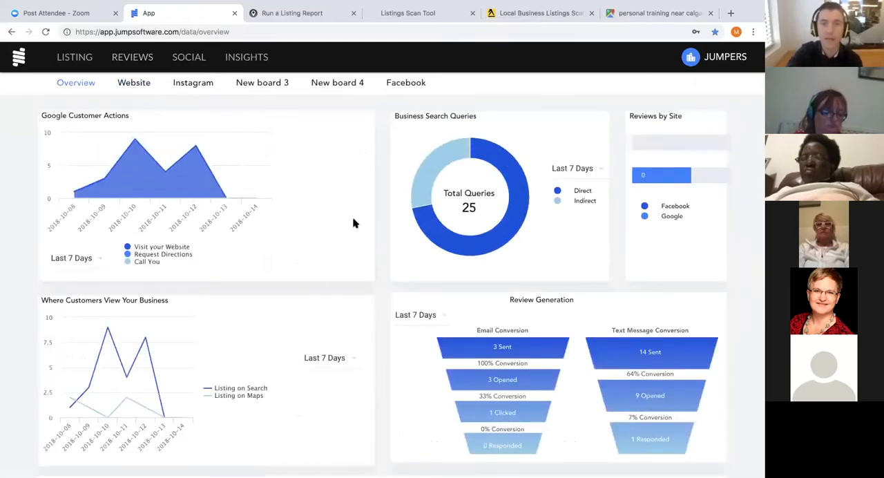
View the Website analytics board with its LinkedIn Clicks, Geography, Google Search and New Users near Calgary charts.
{"action": "left_click", "coordinate": [132, 83]}
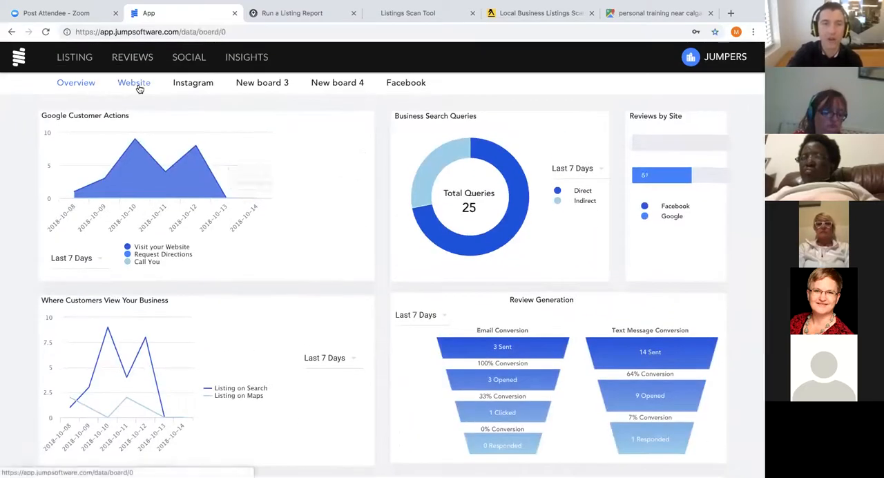
{"action": "left_click", "coordinate": [133, 83]}
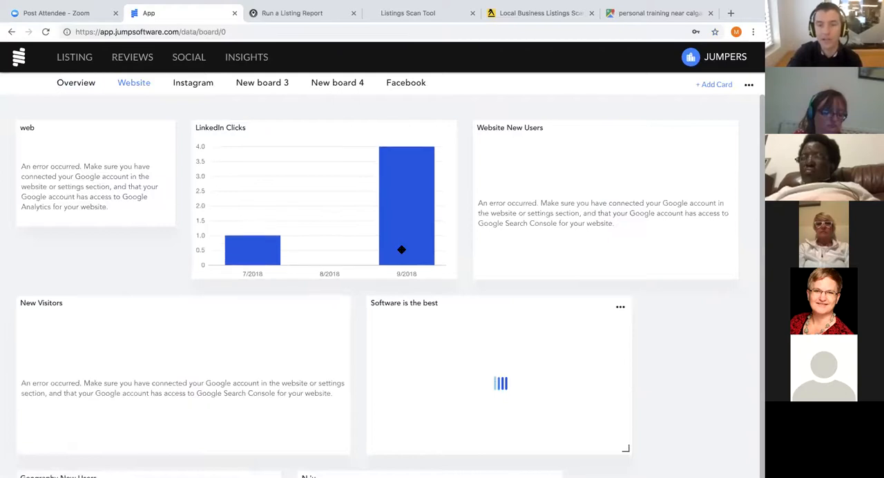
{"action": "scroll", "scroll_direction": "down", "scroll_amount": 3}
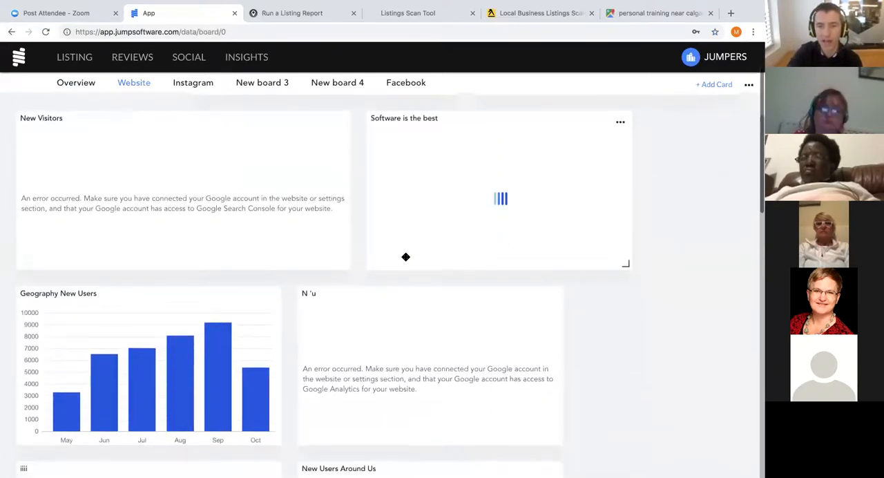
{"action": "scroll", "scroll_direction": "down", "scroll_amount": 3}
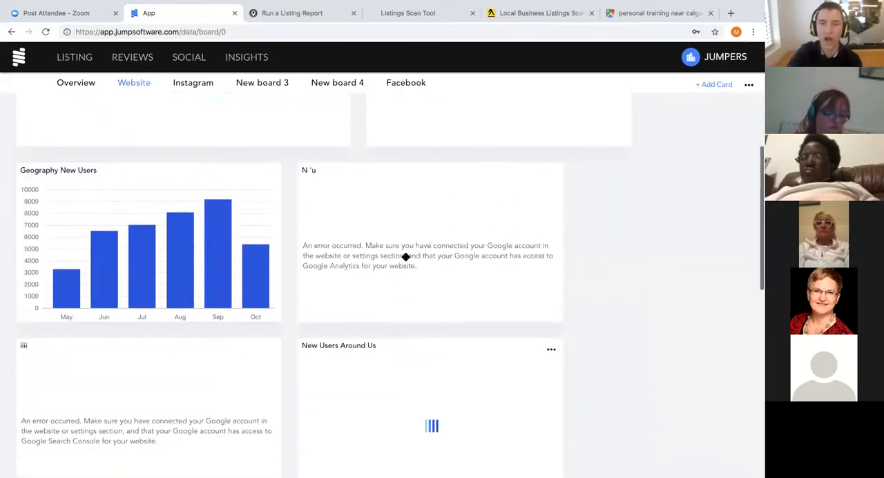
{"action": "scroll", "scroll_direction": "down", "scroll_amount": 3}
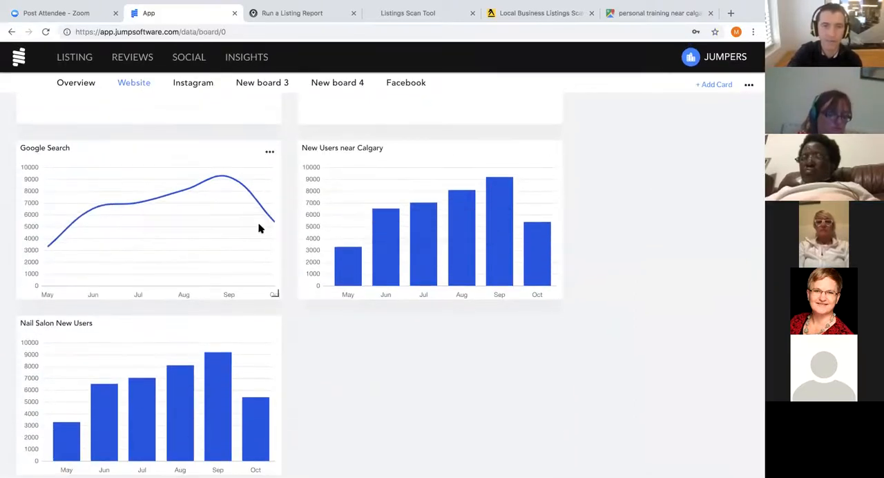
{"action": "mouse_move", "coordinate": [282, 250]}
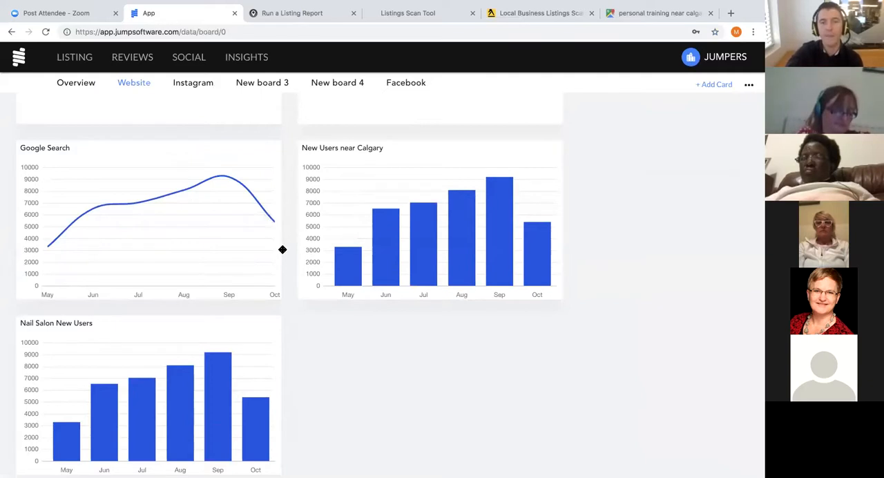
{"action": "mouse_move", "coordinate": [407, 230]}
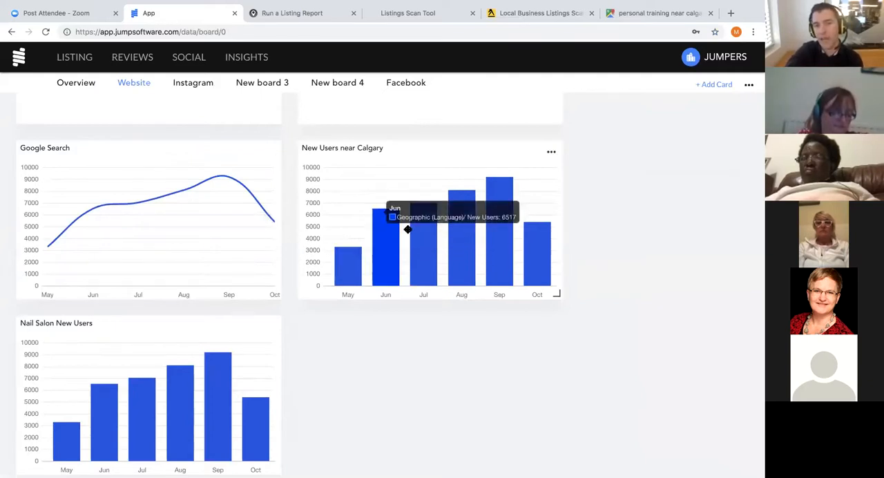